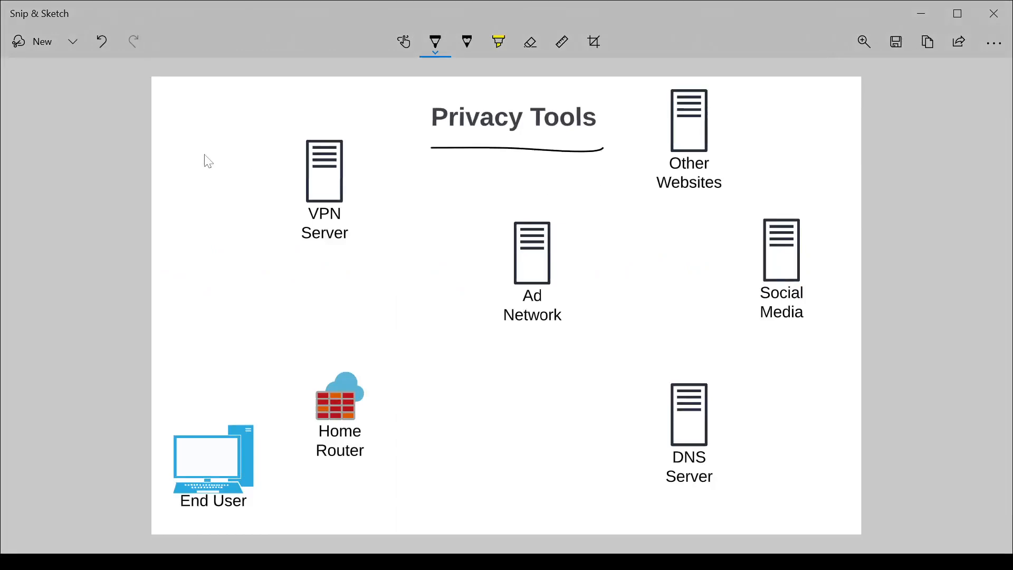
mouse_move(359, 190)
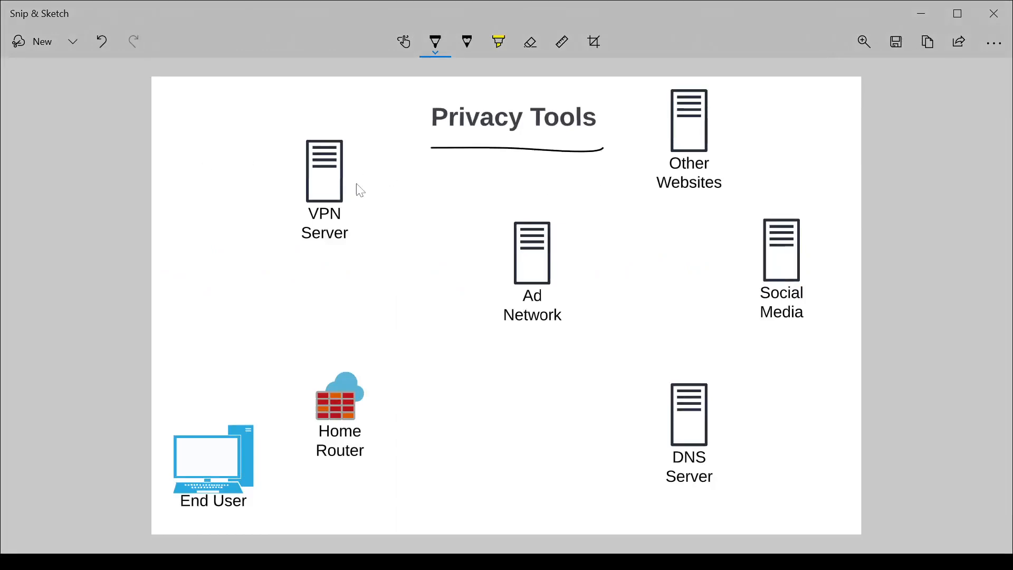
mouse_move(385, 271)
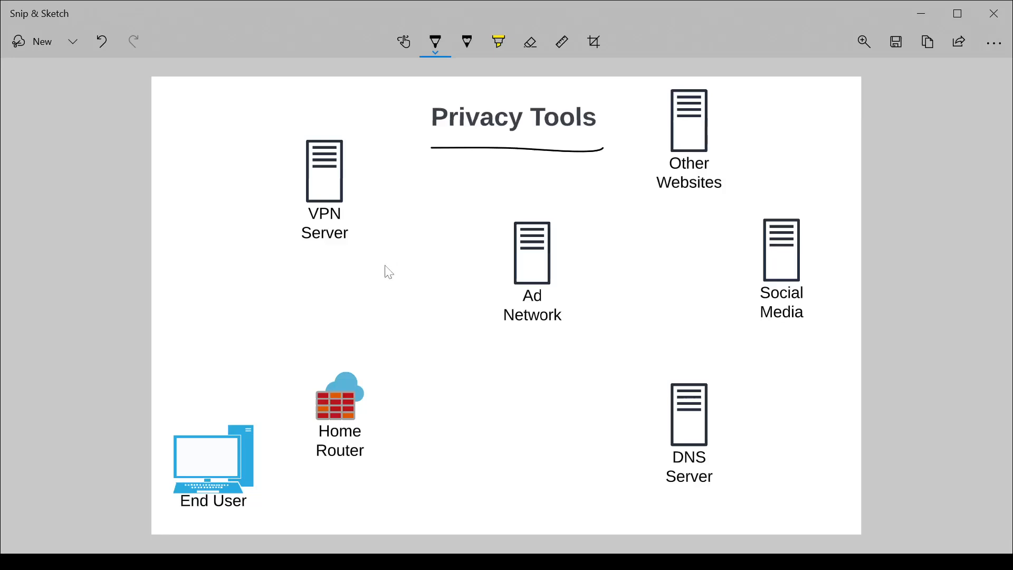
mouse_move(472, 376)
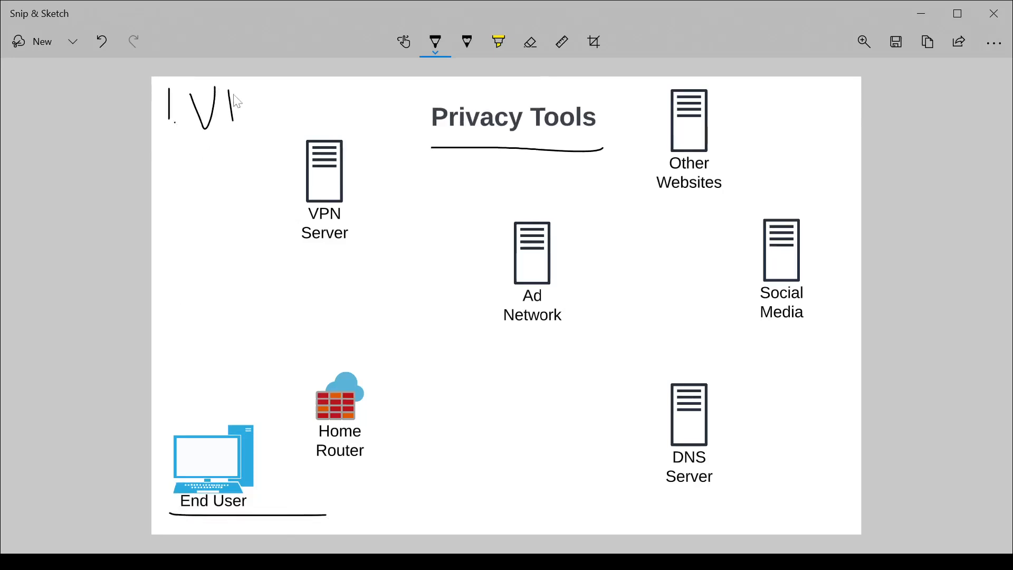
Handwrite the '1. VPN' heading in black at the diagram's top-left.
drag(243, 94, 278, 129)
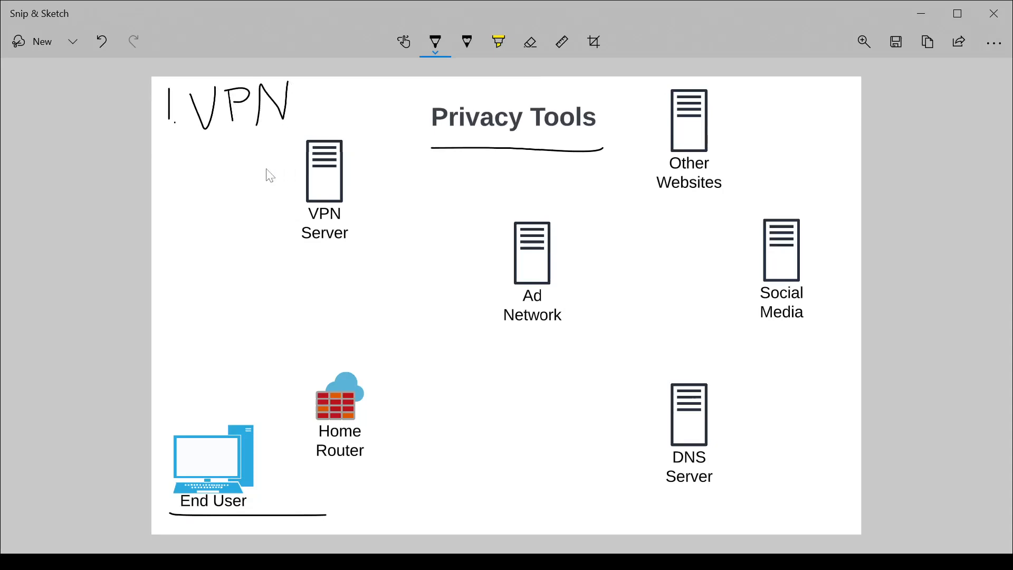
mouse_move(267, 507)
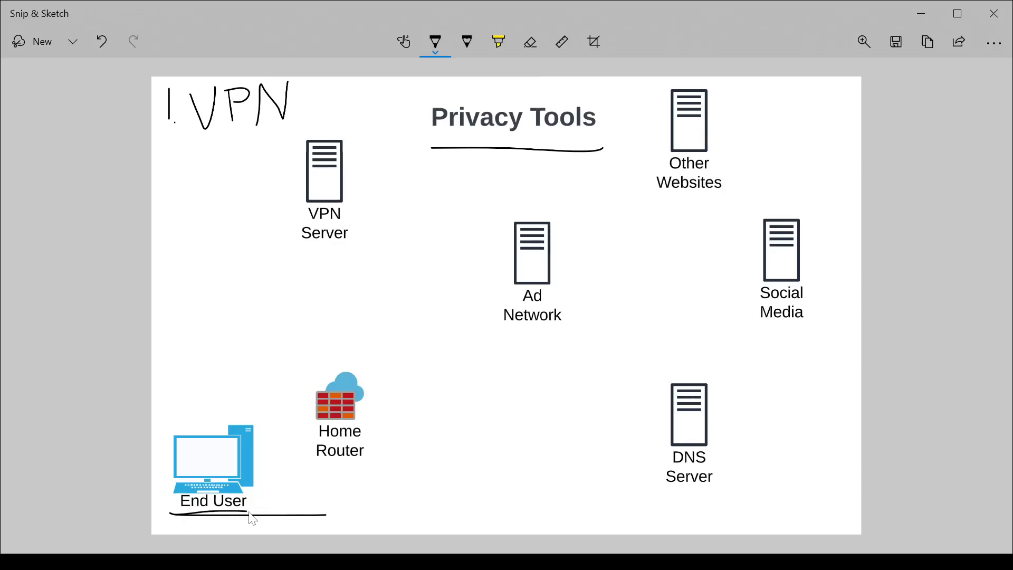
mouse_move(368, 510)
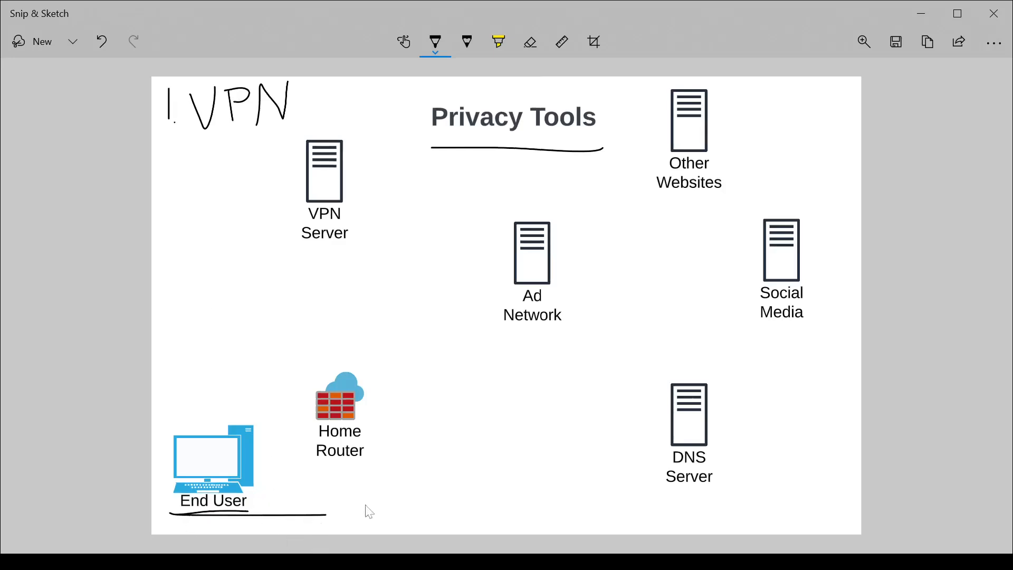
mouse_move(440, 135)
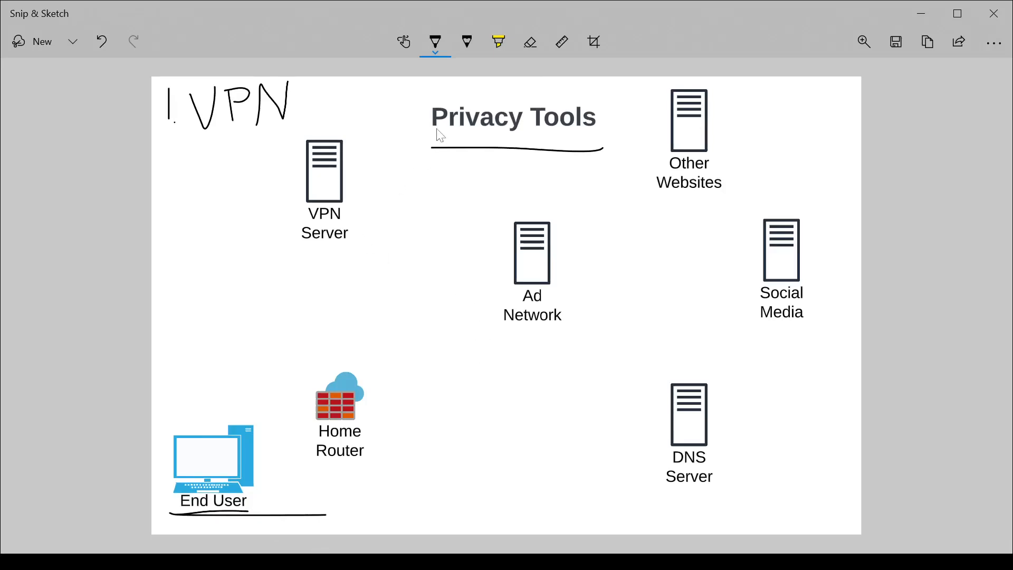
mouse_move(293, 481)
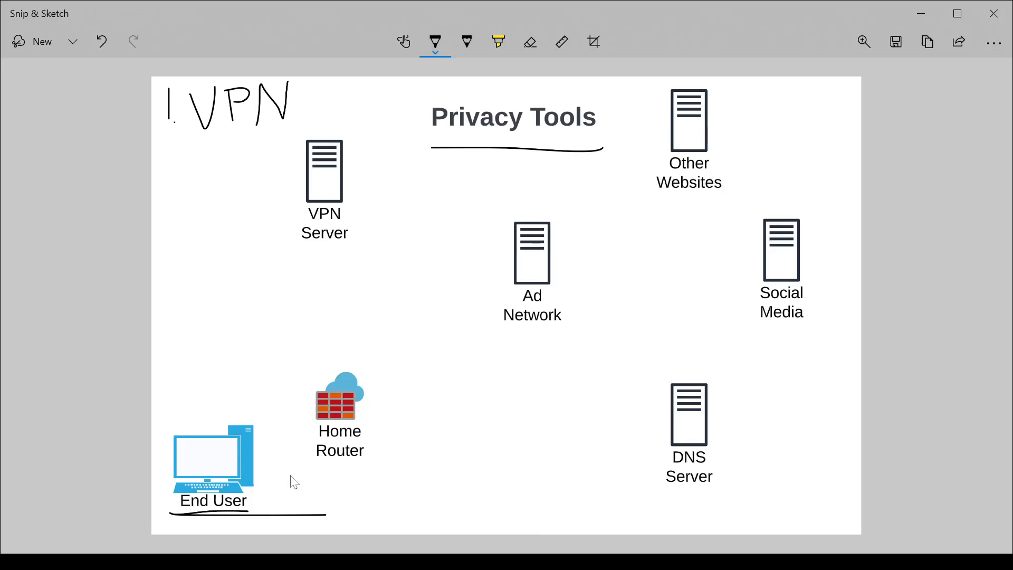
mouse_move(277, 319)
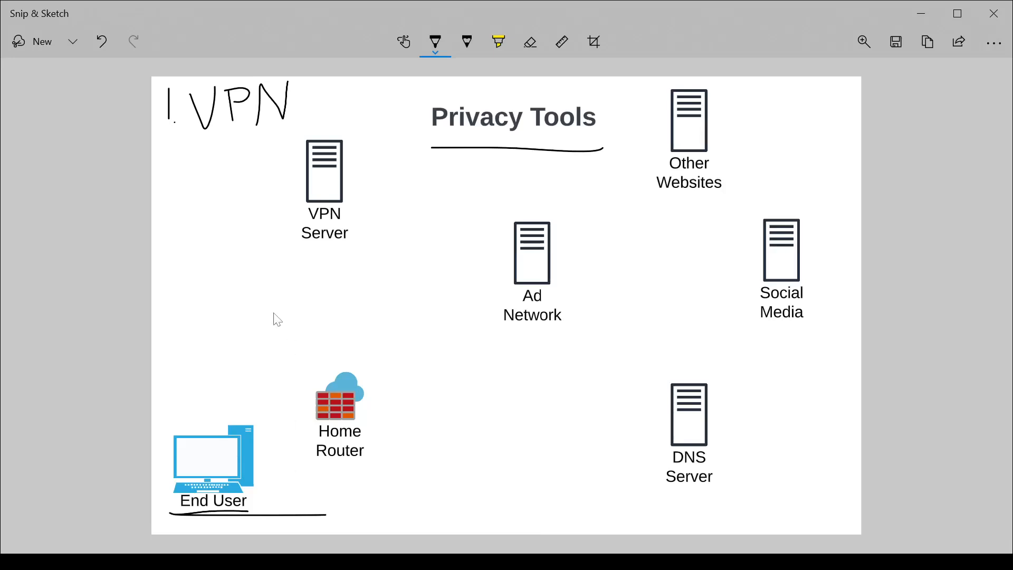
mouse_move(247, 432)
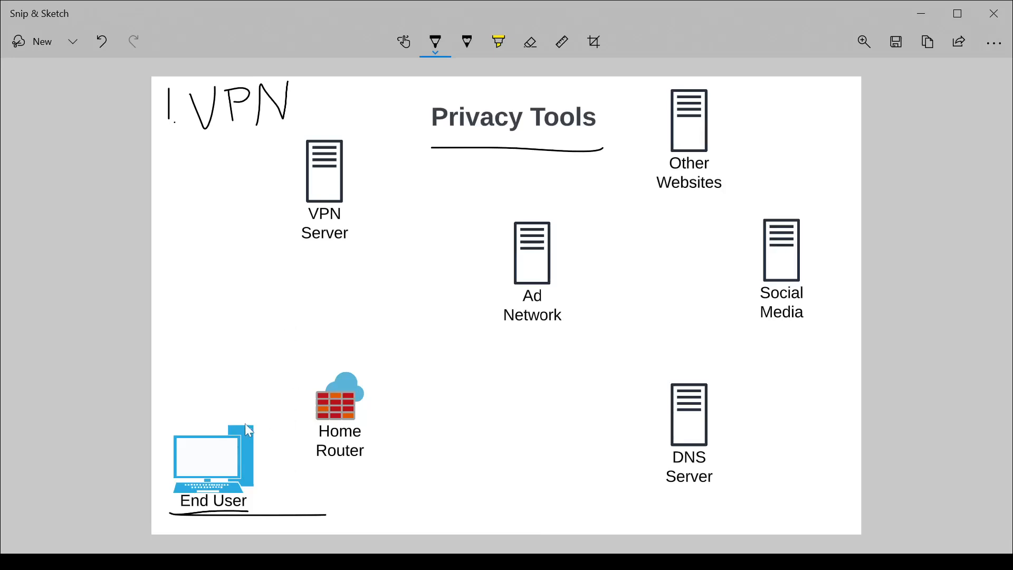
mouse_move(207, 519)
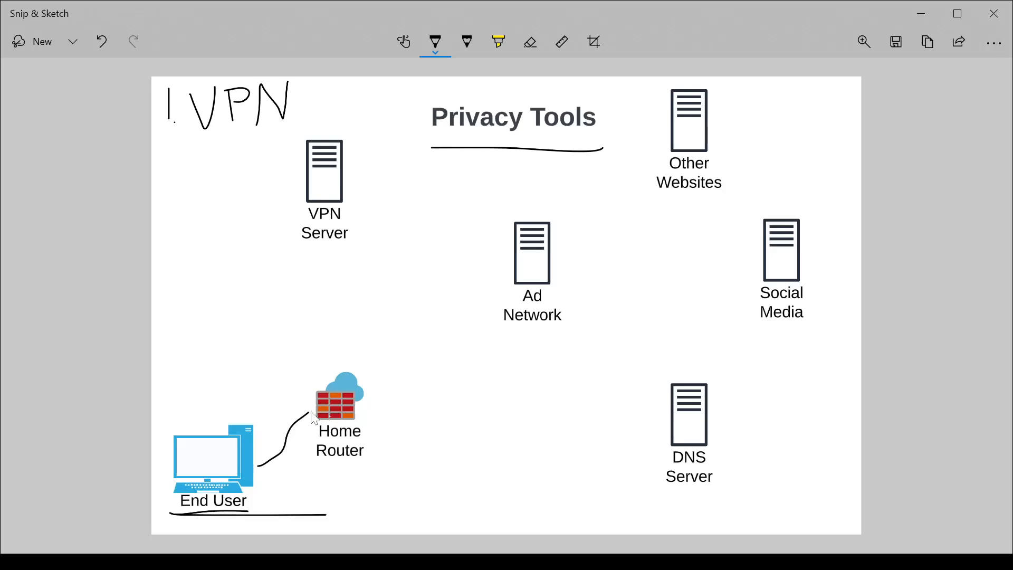
mouse_move(840, 210)
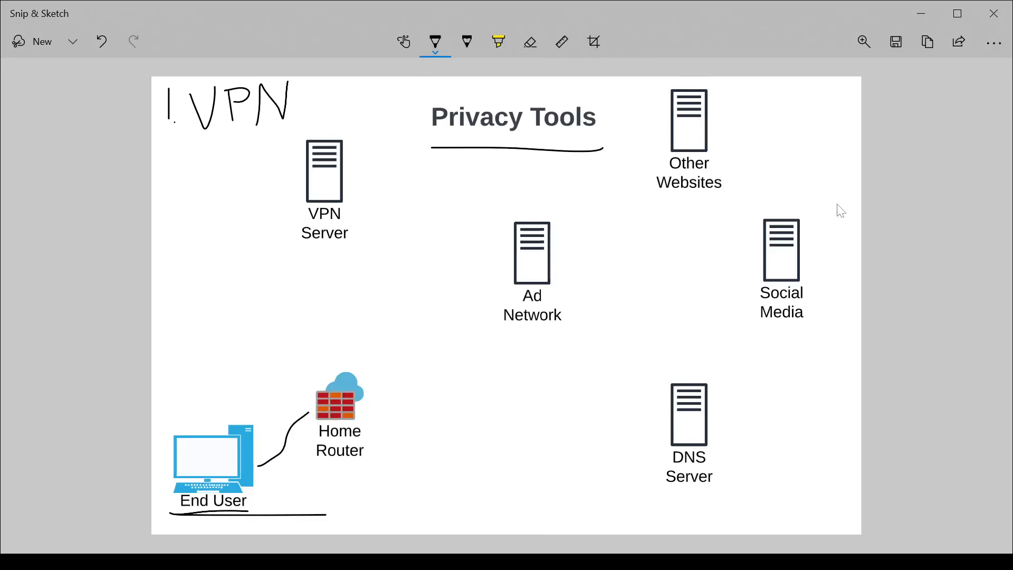
mouse_move(351, 368)
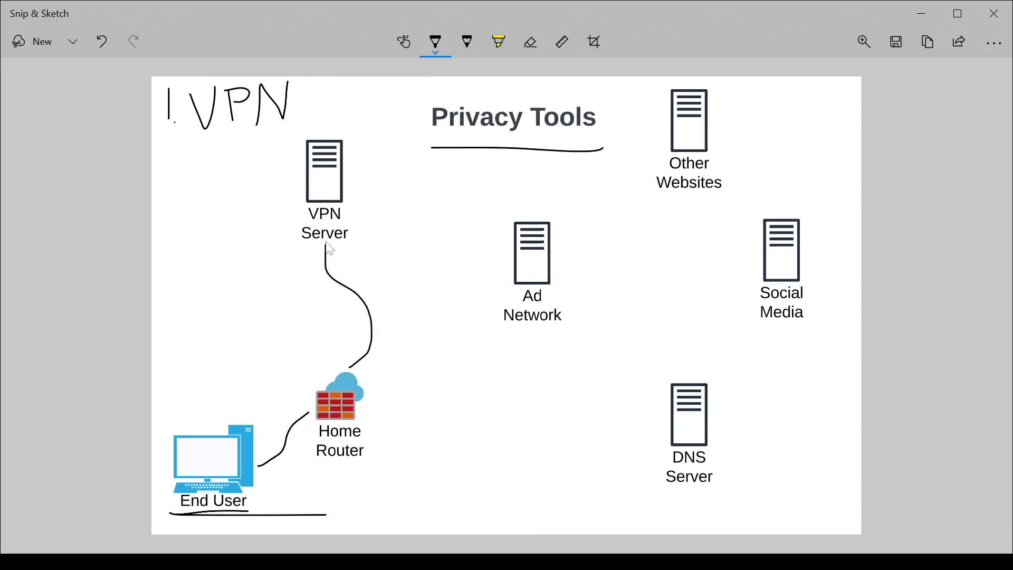
Switch the ballpoint pen ink to orange for annotating.
click(435, 41)
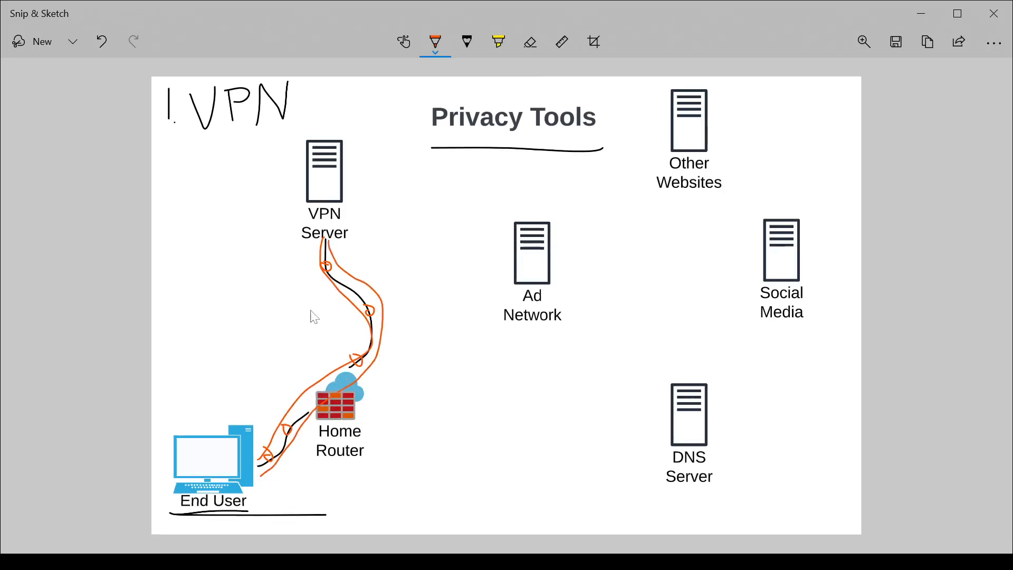
mouse_move(257, 462)
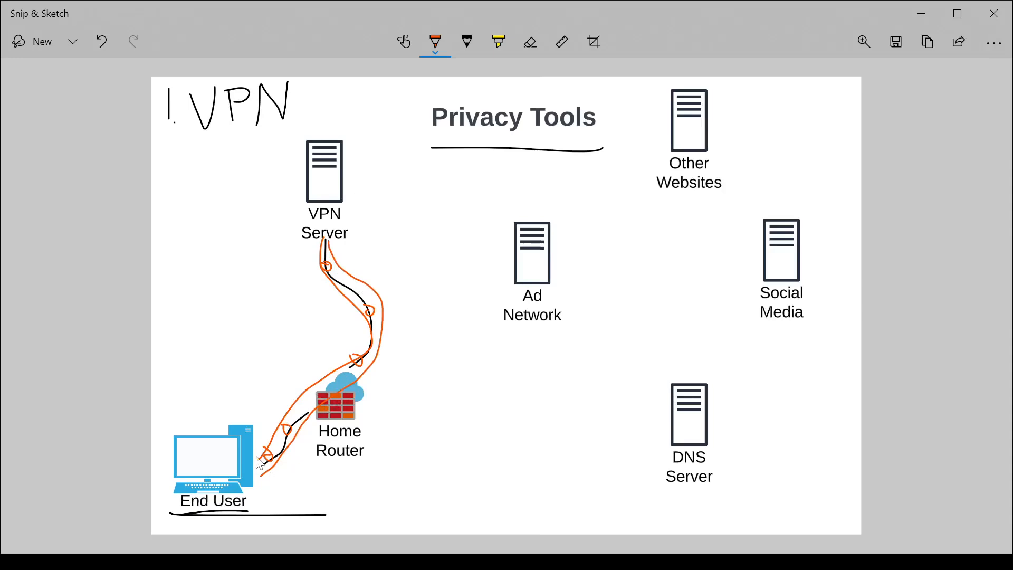
mouse_move(335, 232)
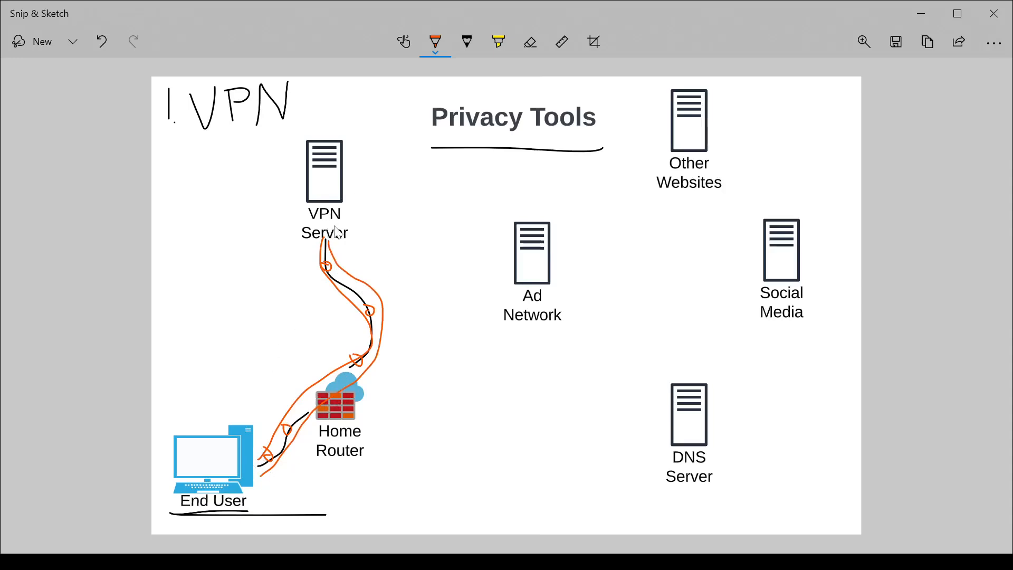
mouse_move(315, 277)
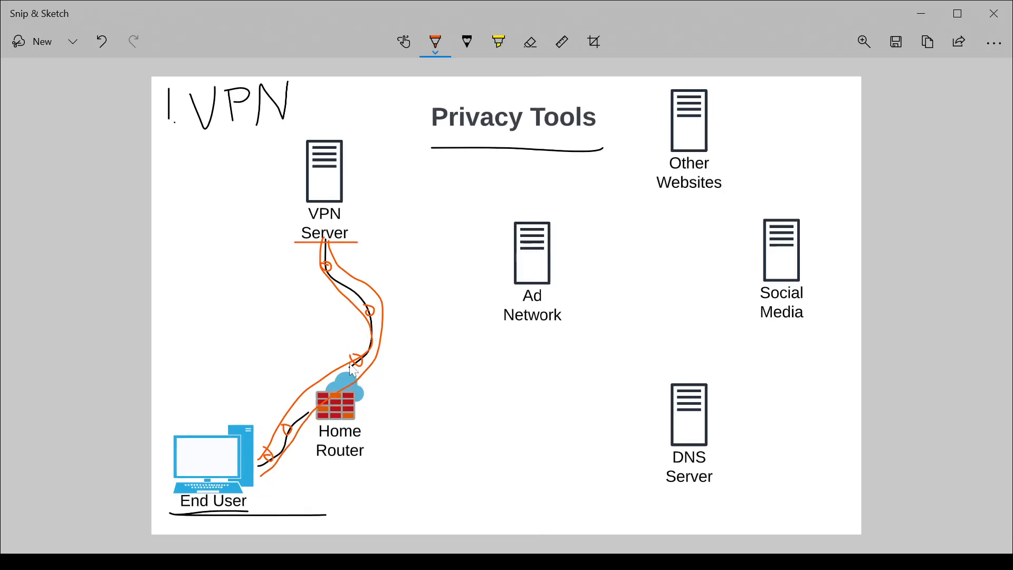
mouse_move(341, 183)
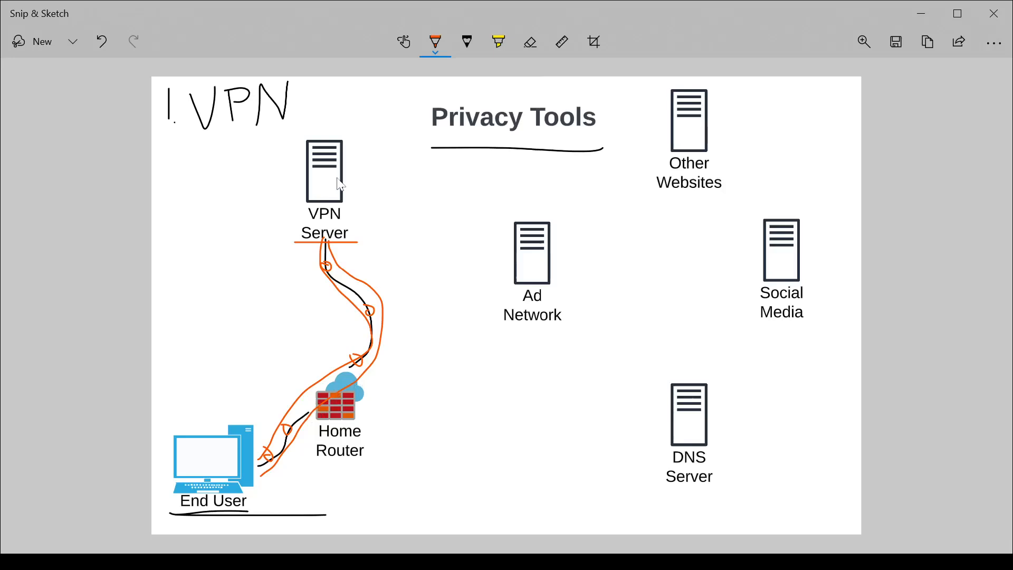
mouse_move(340, 253)
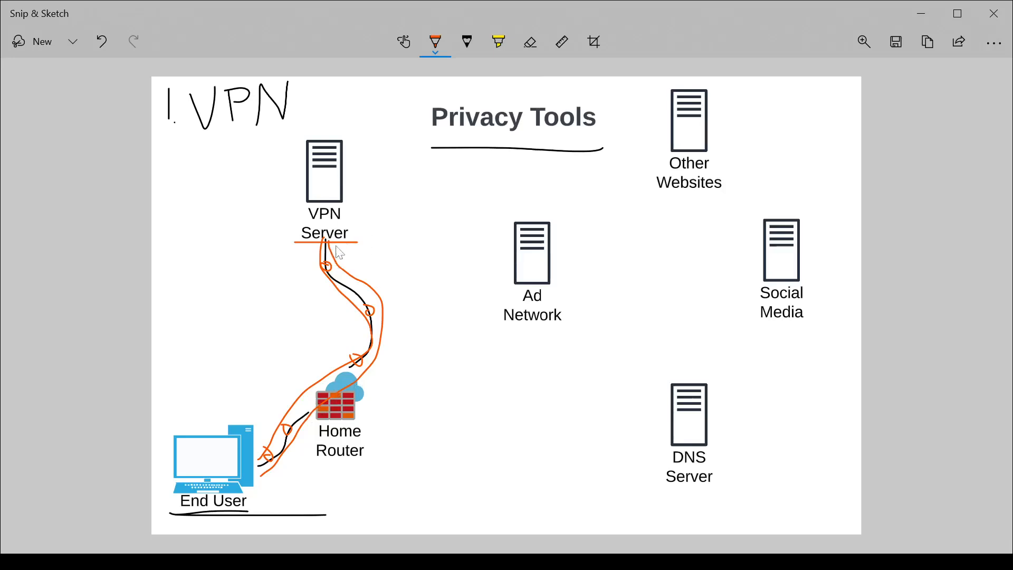
mouse_move(326, 356)
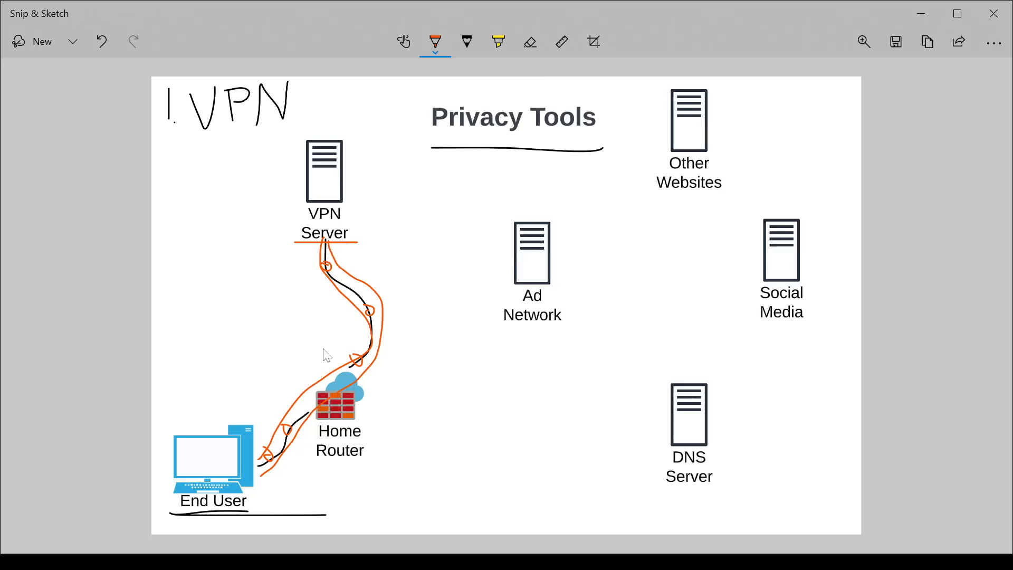
Switch the ballpoint pen ink to green.
click(435, 41)
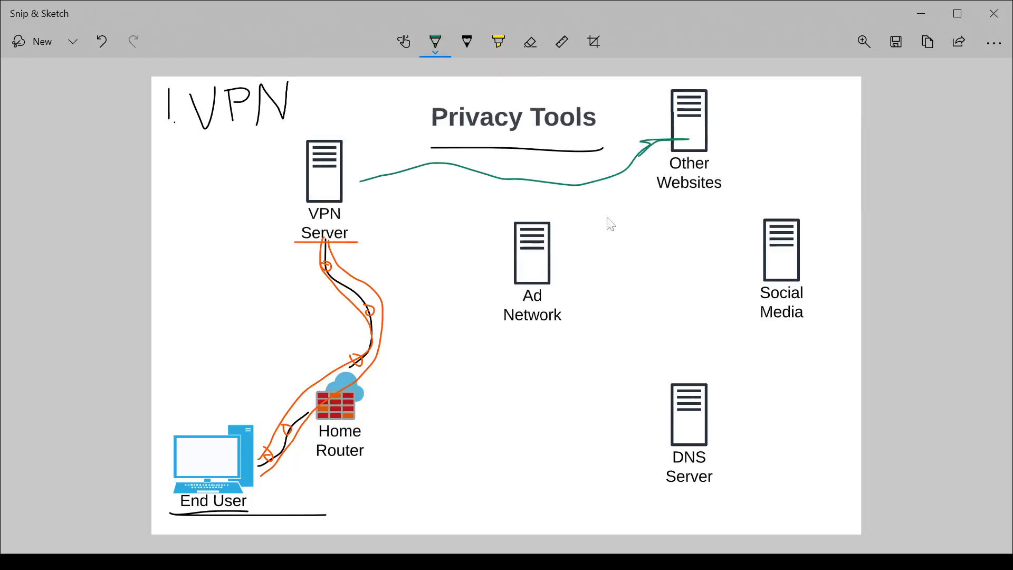
mouse_move(572, 187)
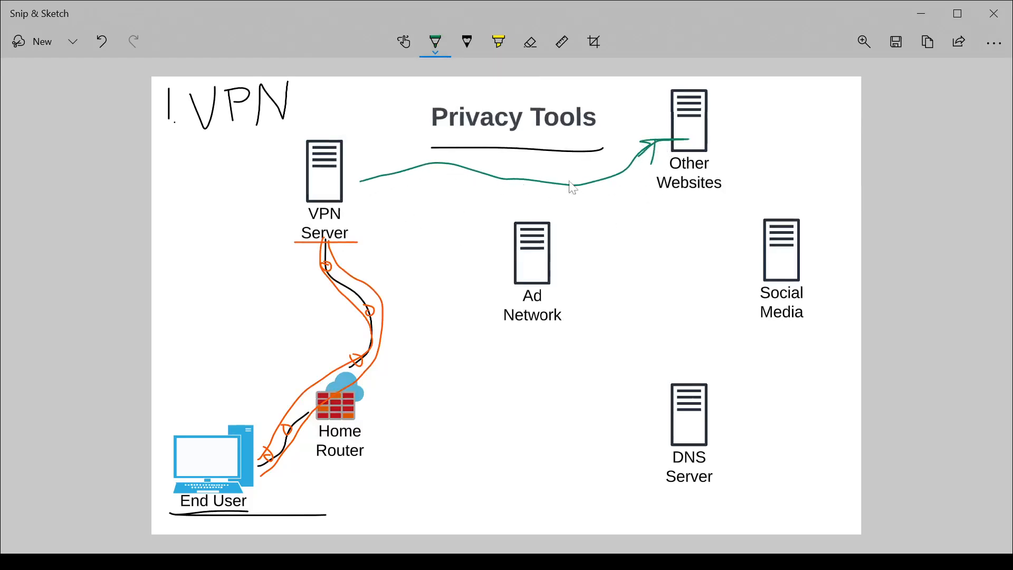
mouse_move(430, 236)
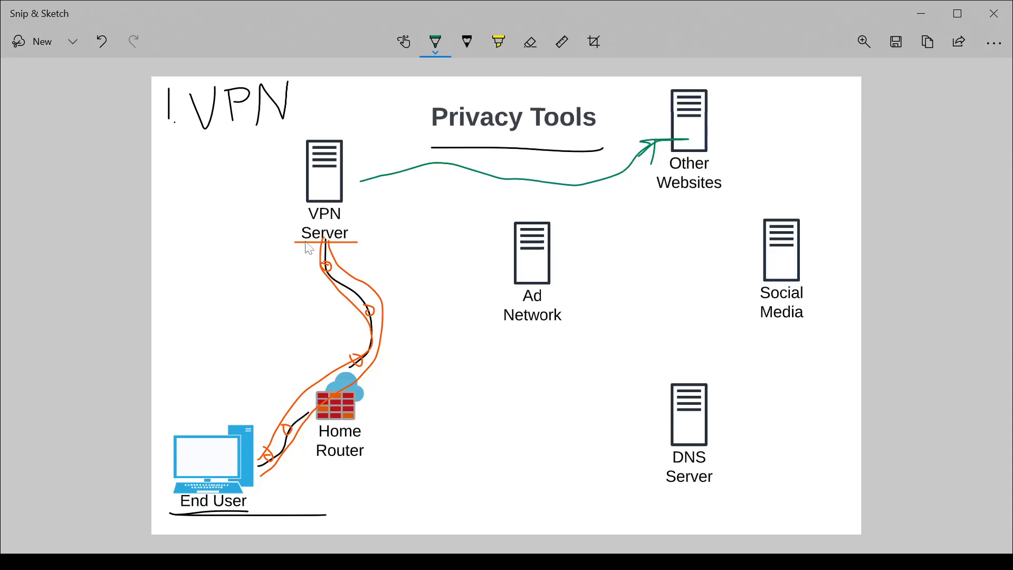
mouse_move(343, 421)
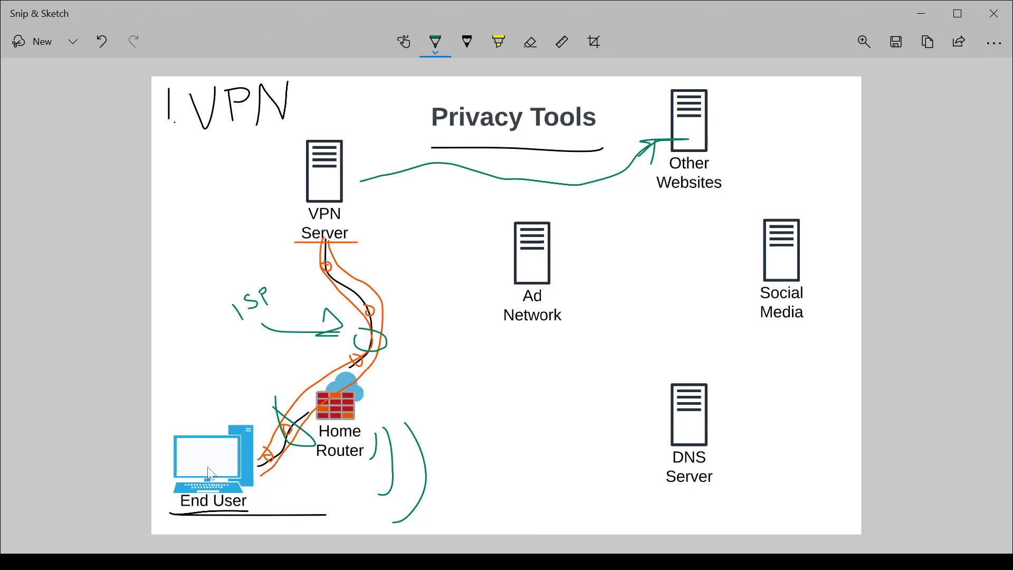
mouse_move(331, 472)
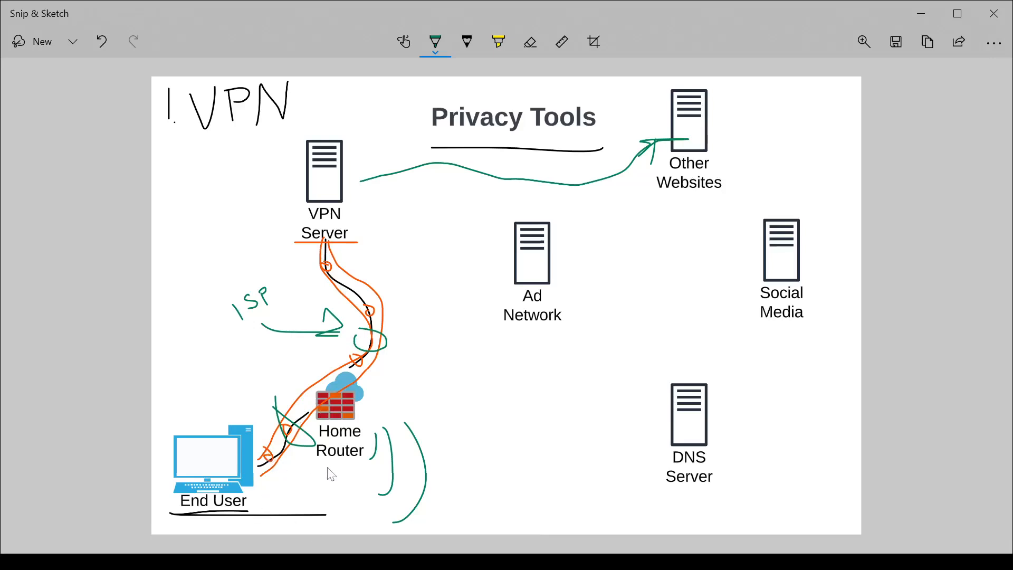
mouse_move(300, 487)
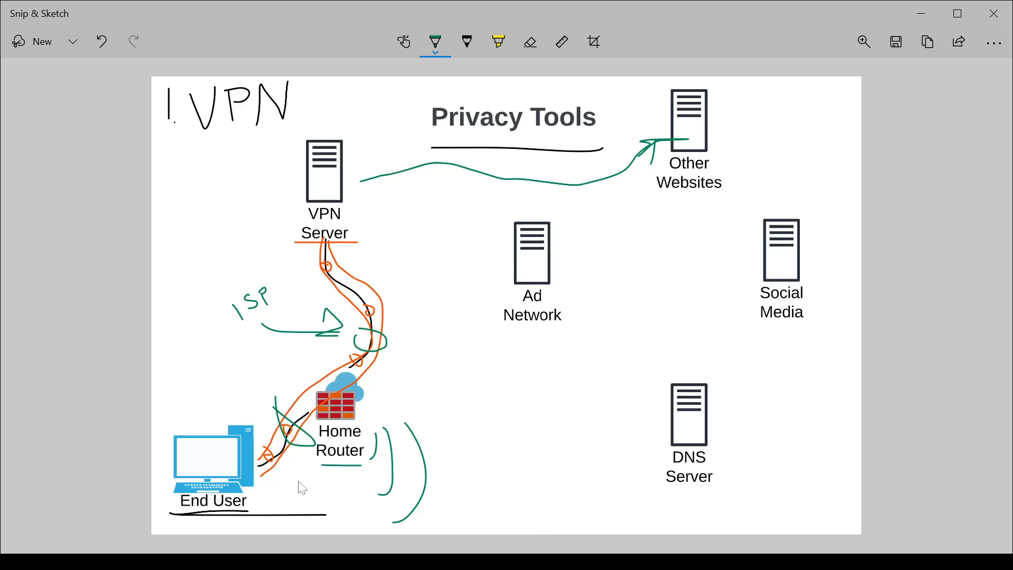
mouse_move(325, 483)
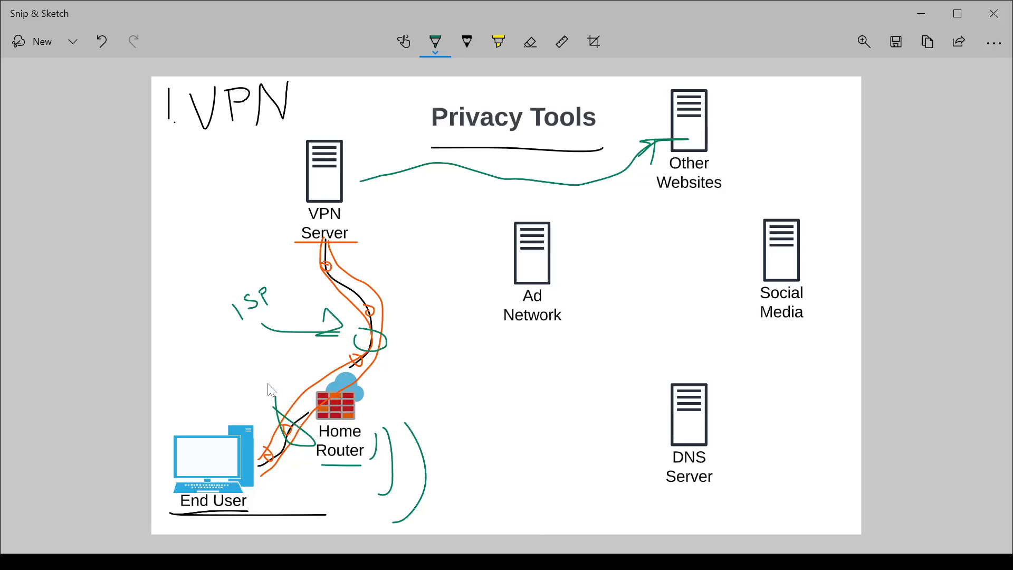
mouse_move(326, 274)
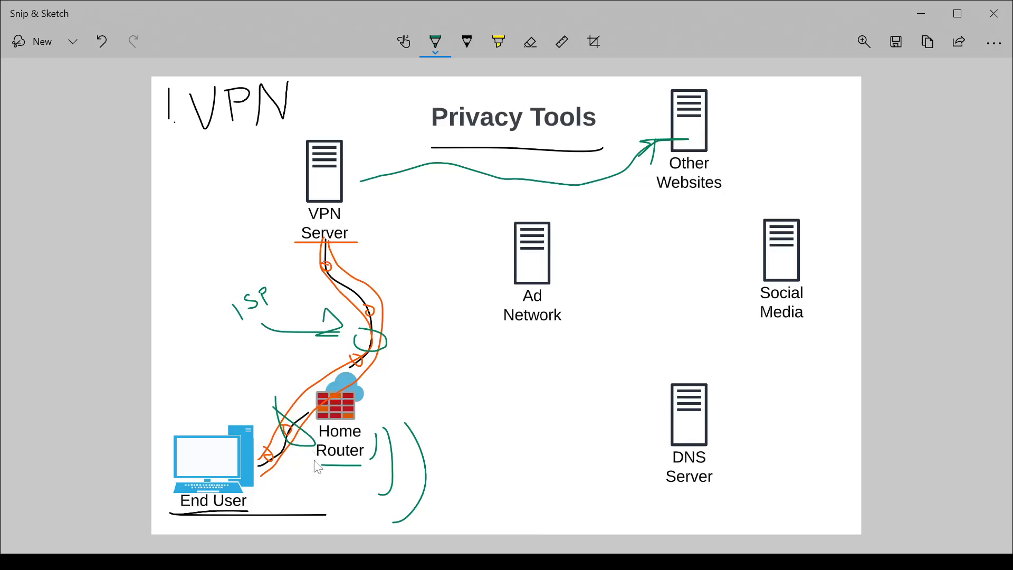
mouse_move(259, 475)
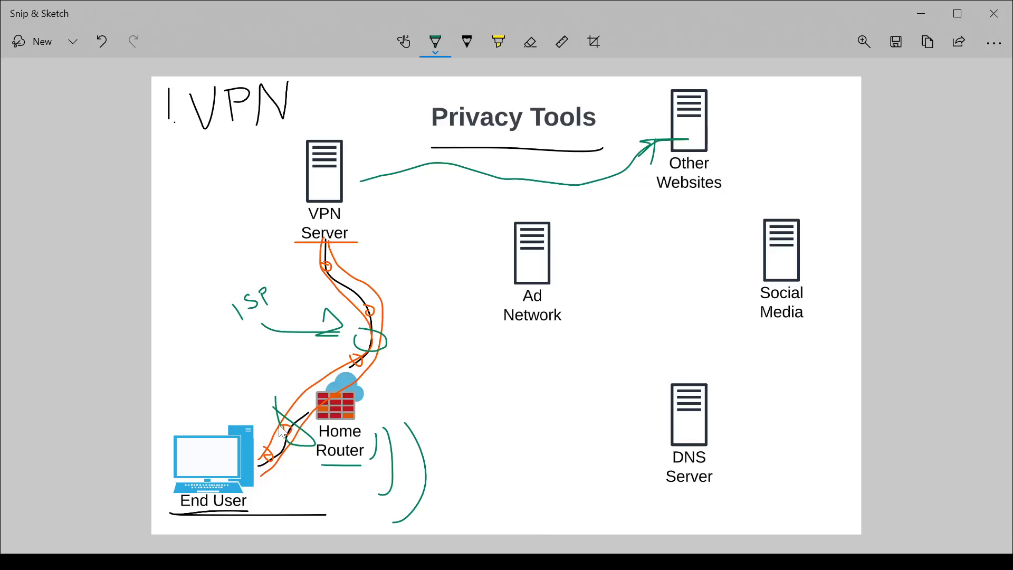
mouse_move(435, 41)
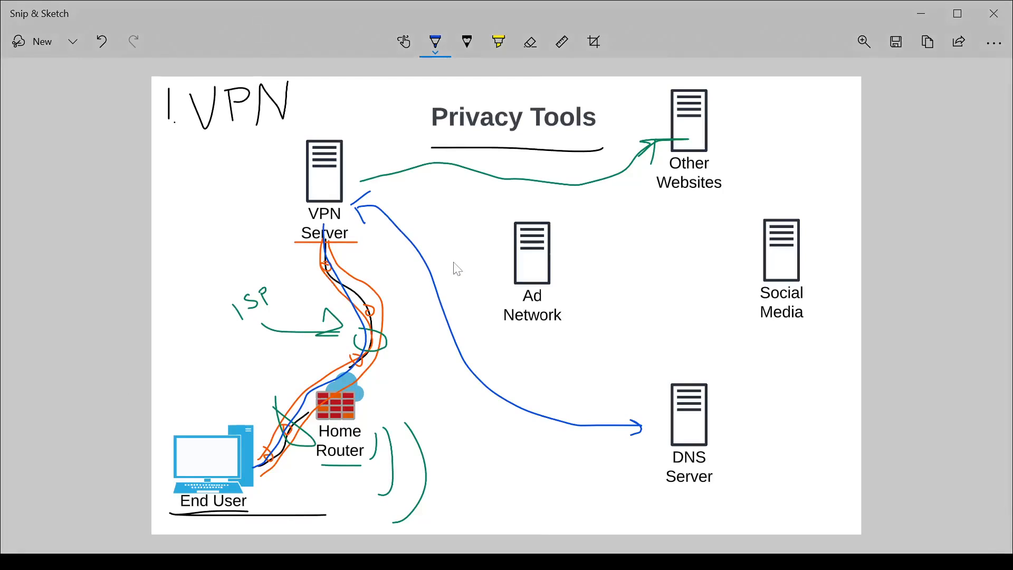
mouse_move(295, 213)
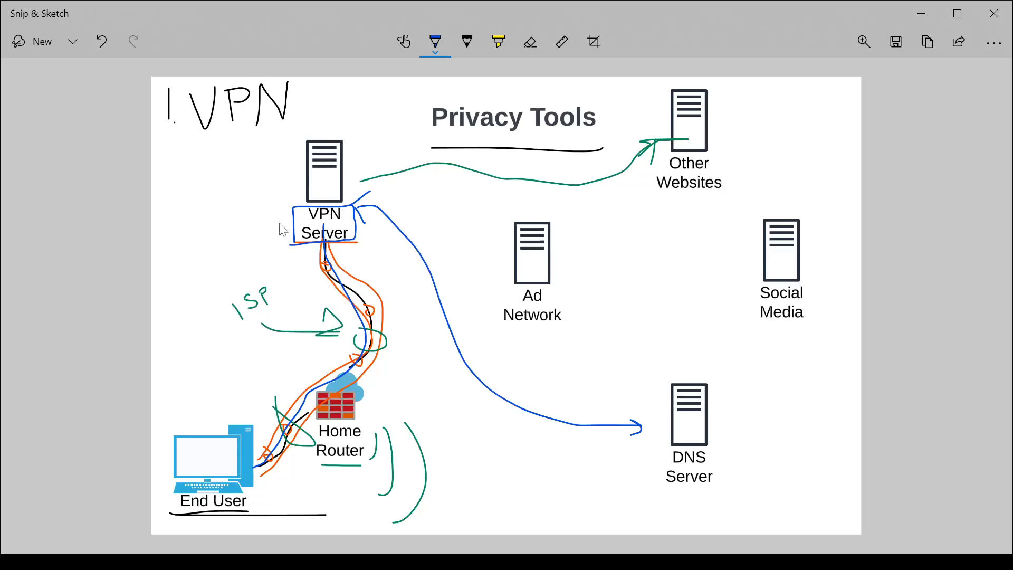
mouse_move(332, 233)
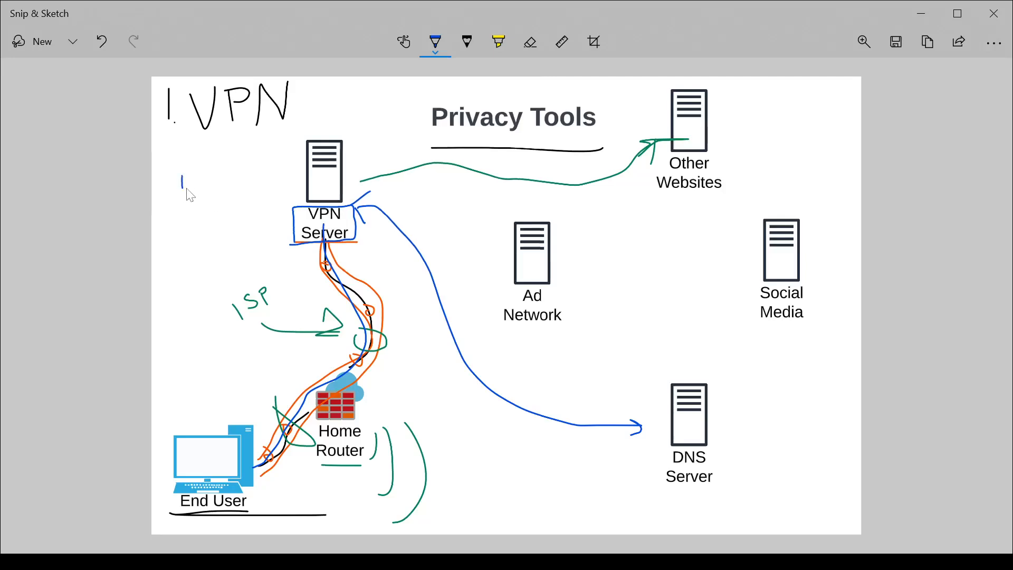
Write the blue list items '1. IP' and '2. CC/BC' beside VPN Server.
drag(181, 185, 223, 184)
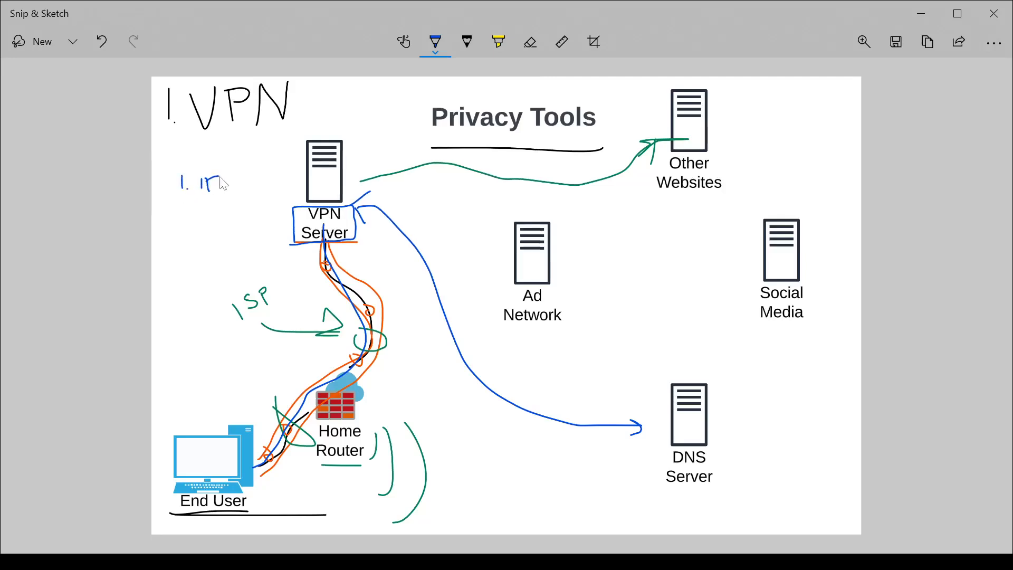
drag(213, 184, 178, 213)
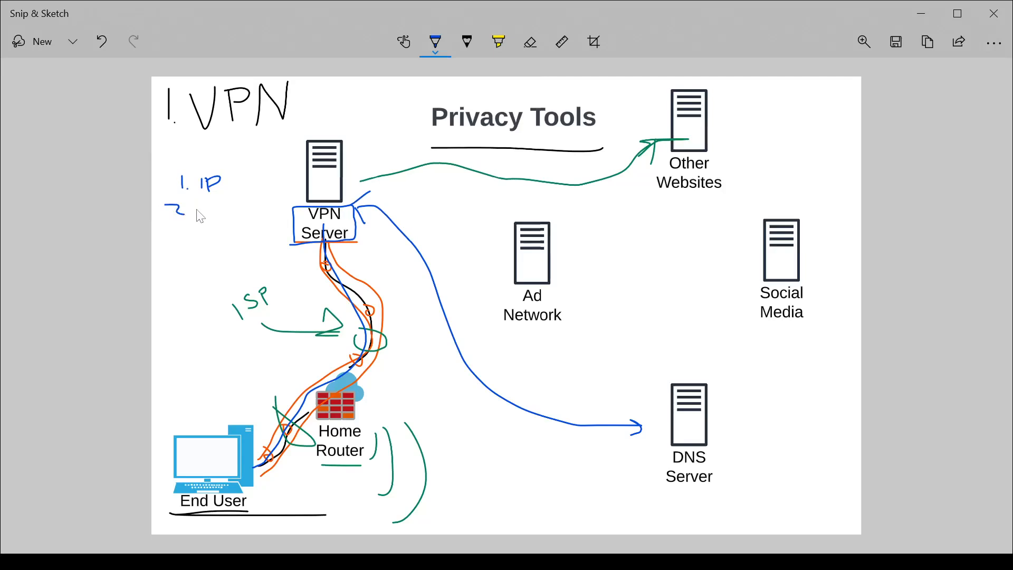
drag(206, 207, 222, 207)
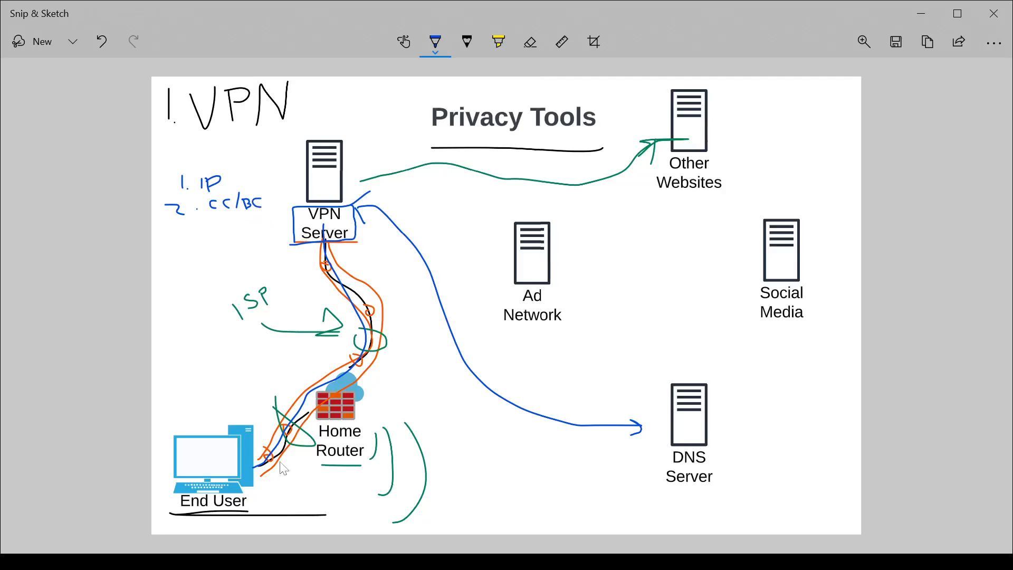
mouse_move(206, 522)
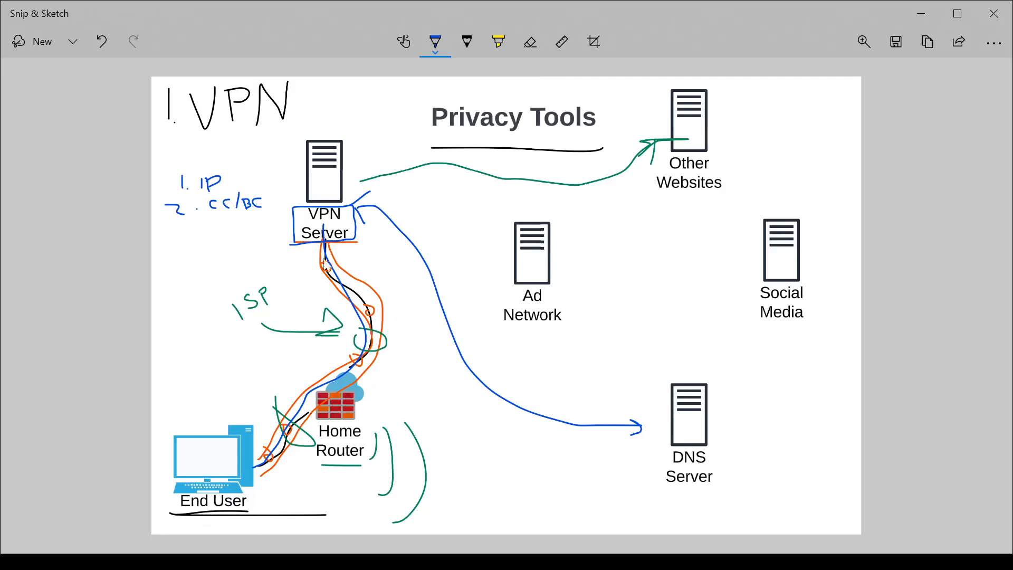
mouse_move(403, 346)
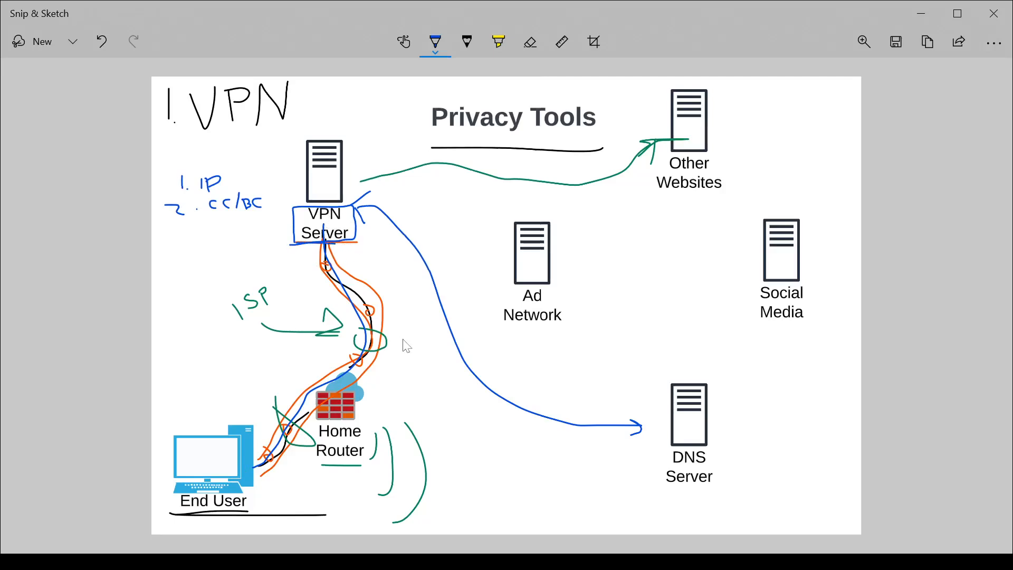
mouse_move(337, 250)
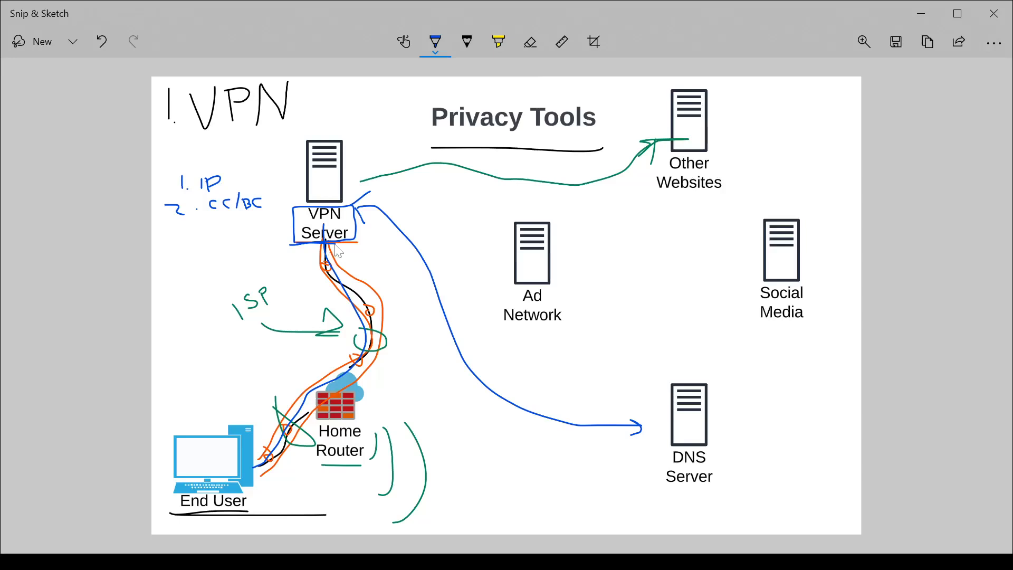
mouse_move(338, 251)
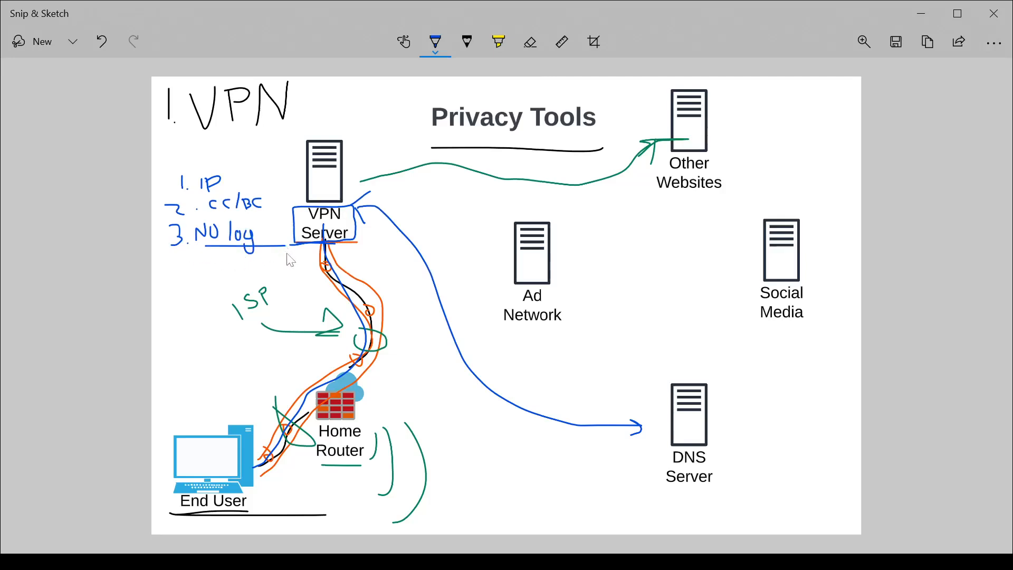
mouse_move(234, 259)
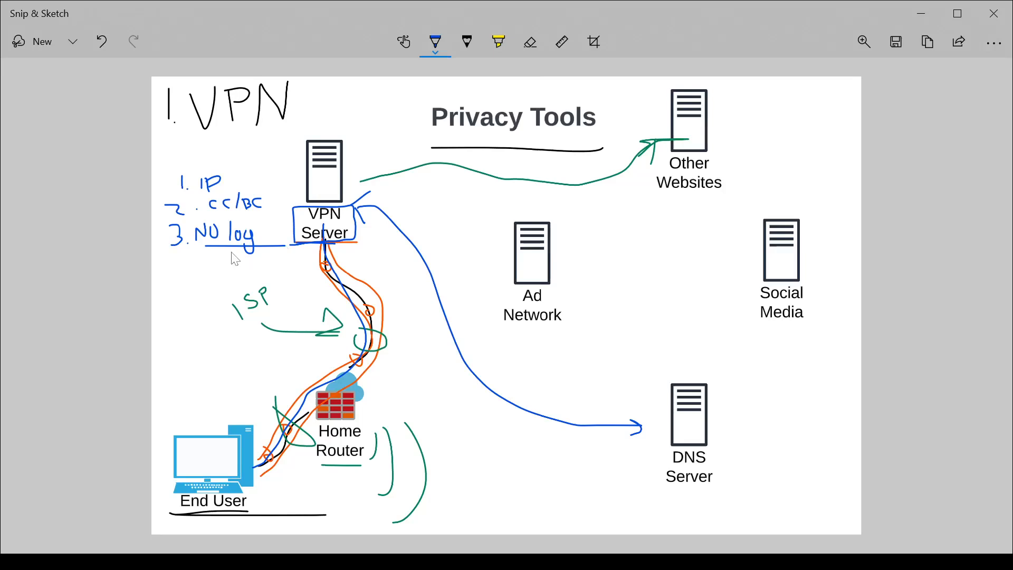
mouse_move(276, 259)
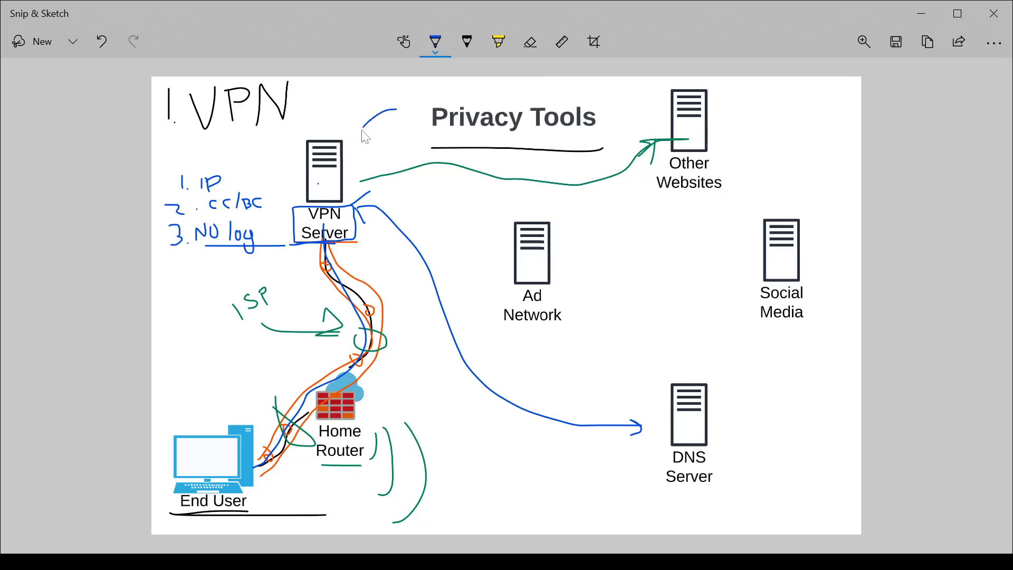
Draw the start of a blue arrow pointing at the VPN Server icon.
drag(388, 116, 362, 135)
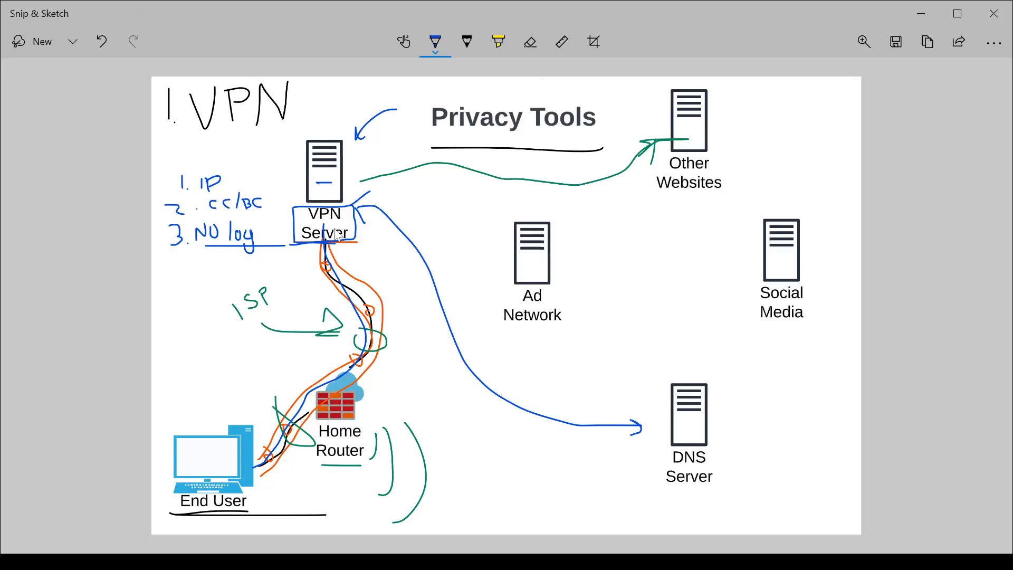
mouse_move(268, 262)
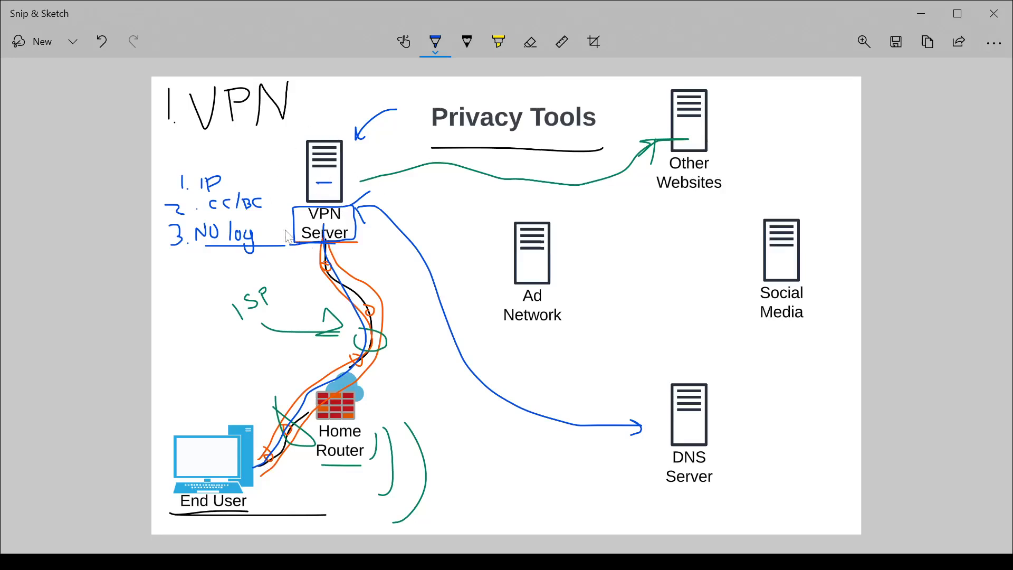
mouse_move(365, 152)
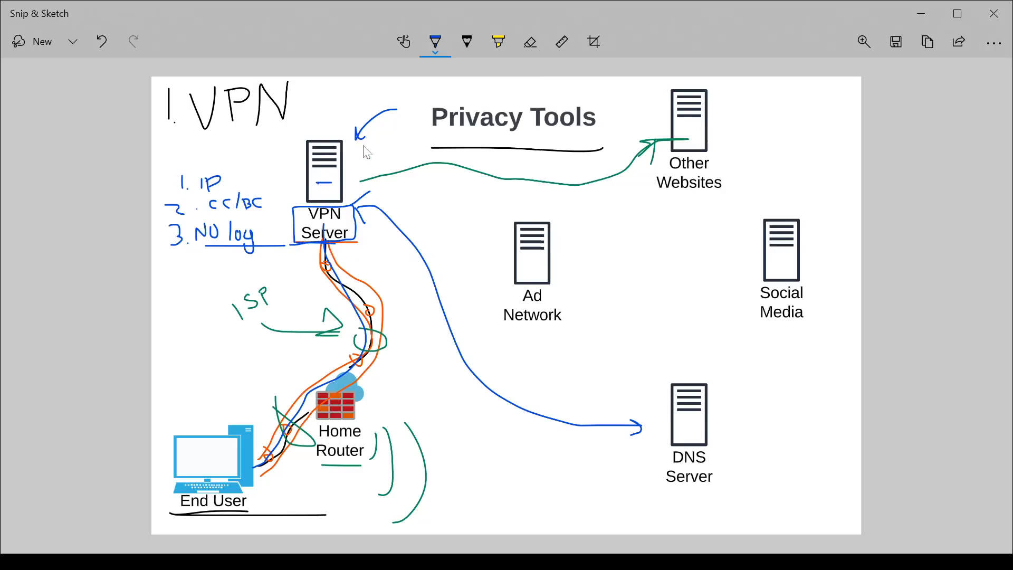
mouse_move(339, 173)
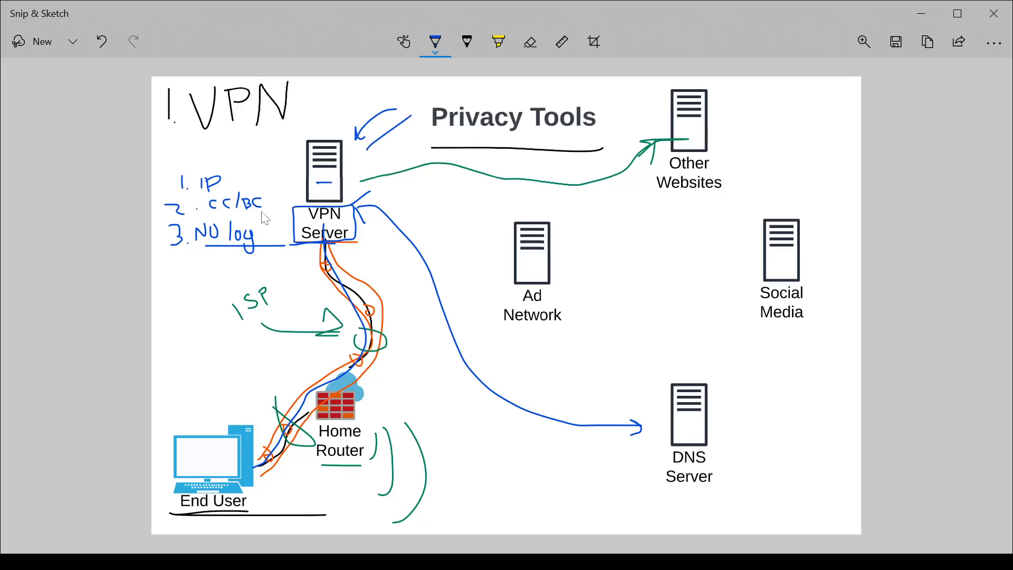
mouse_move(245, 198)
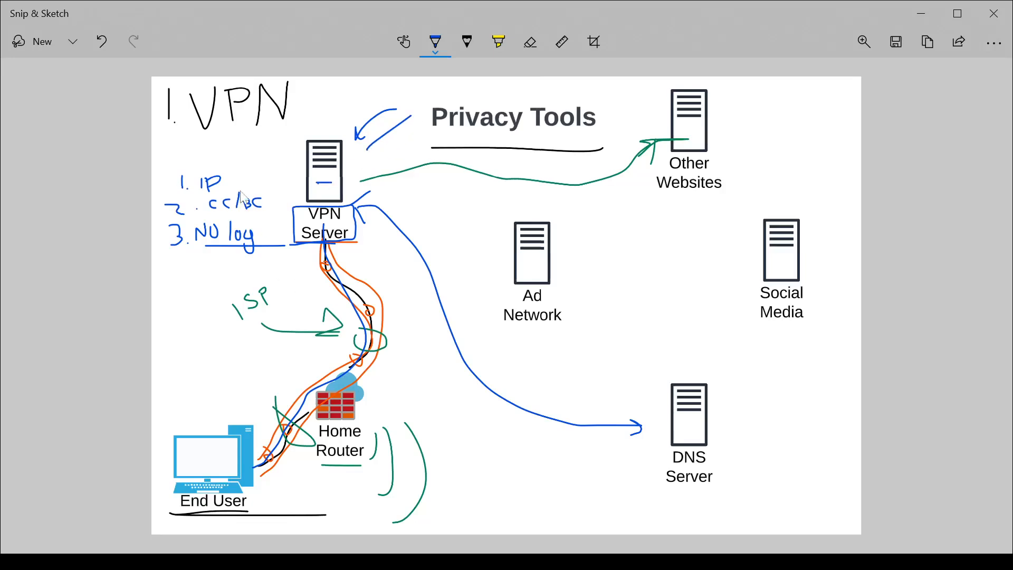
mouse_move(304, 185)
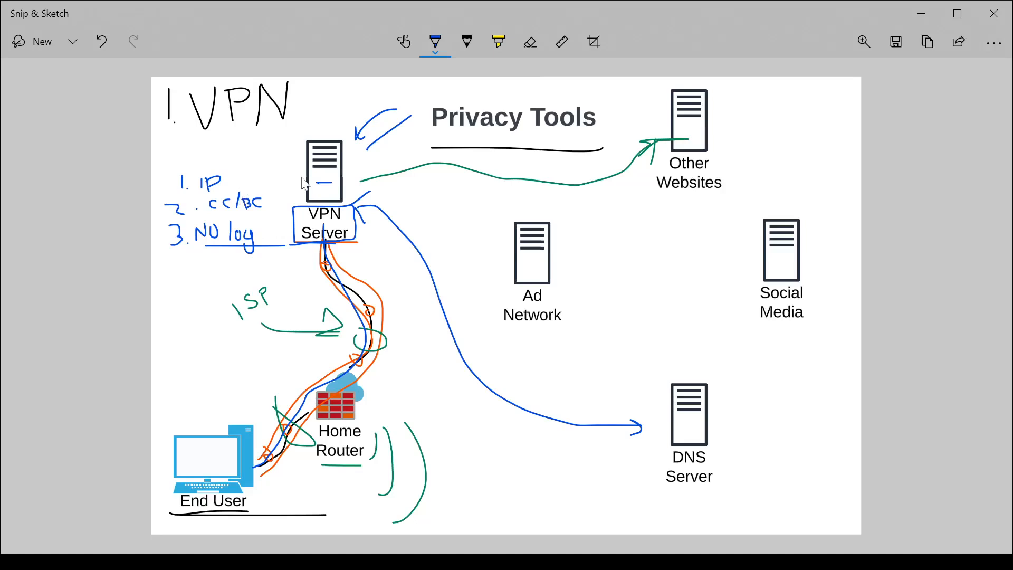
mouse_move(397, 317)
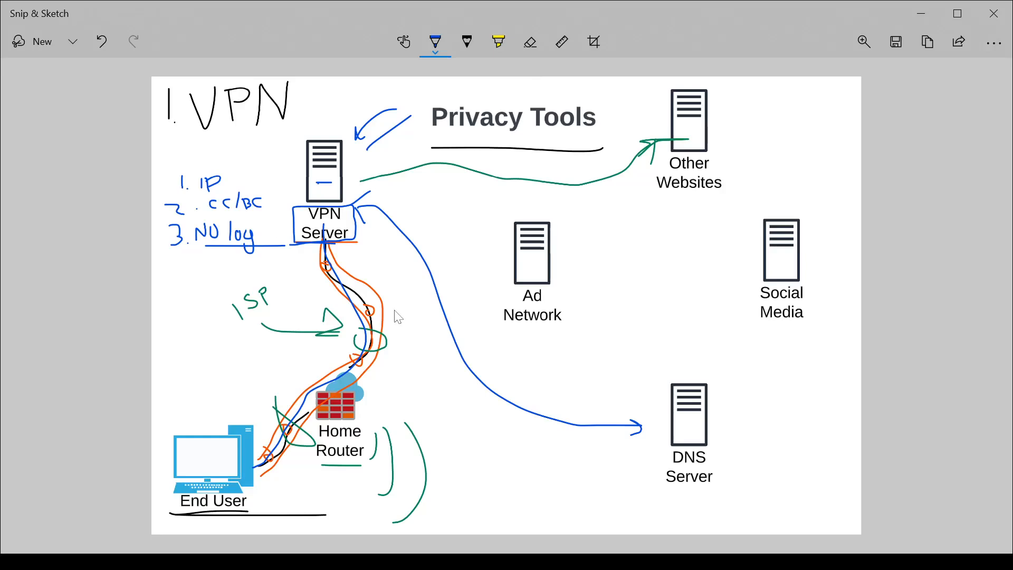
mouse_move(404, 308)
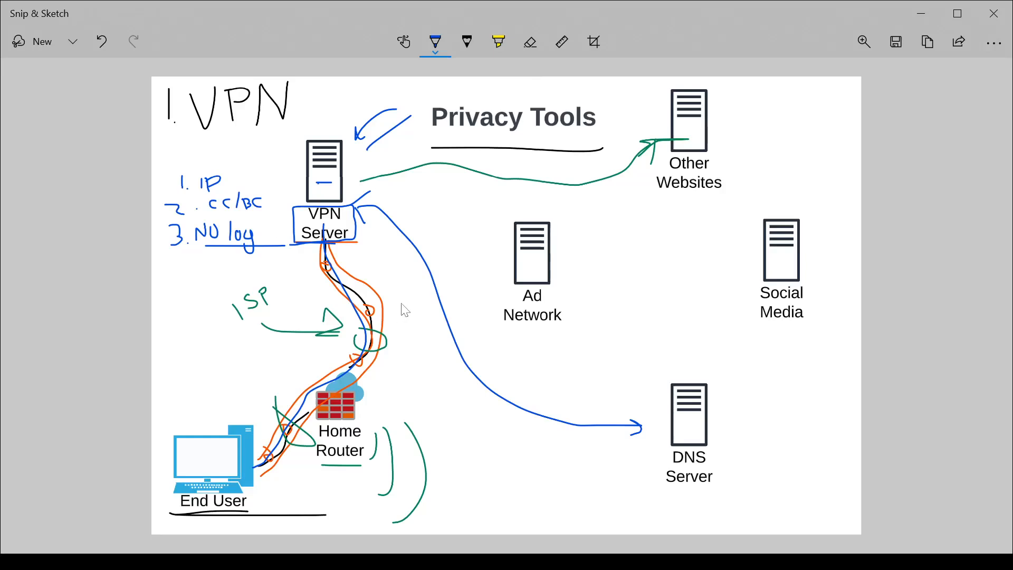
mouse_move(787, 298)
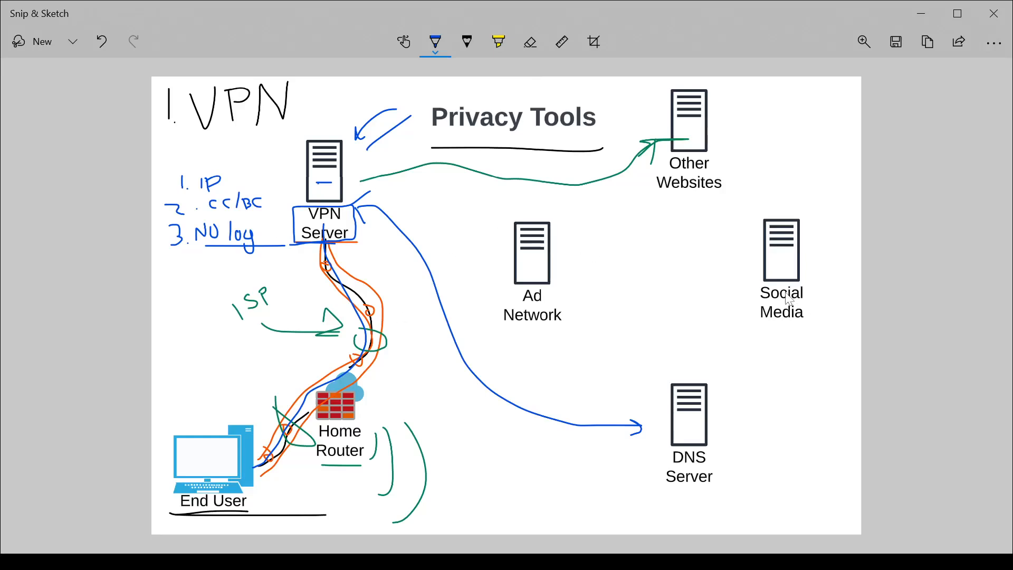
mouse_move(360, 193)
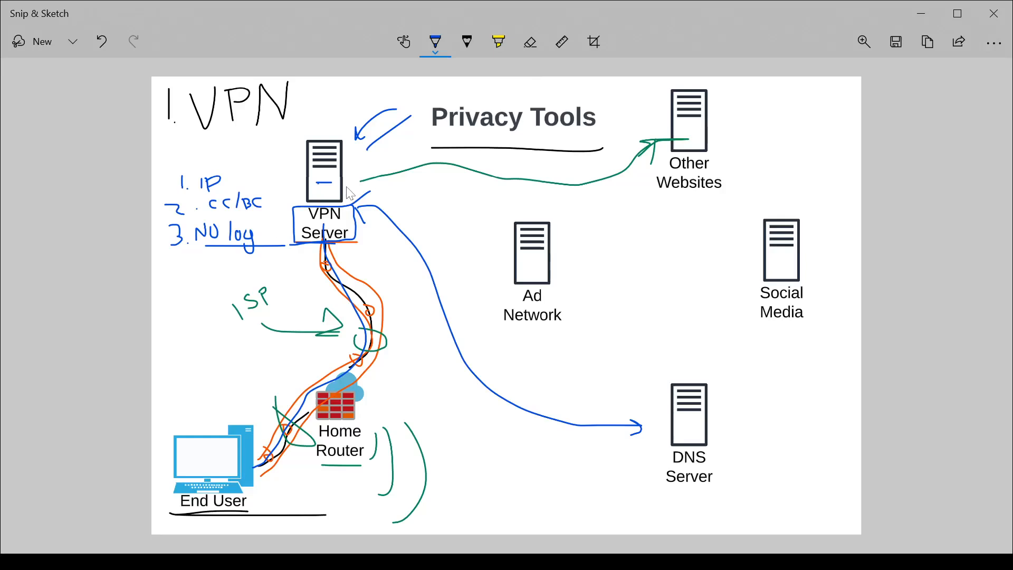
mouse_move(481, 202)
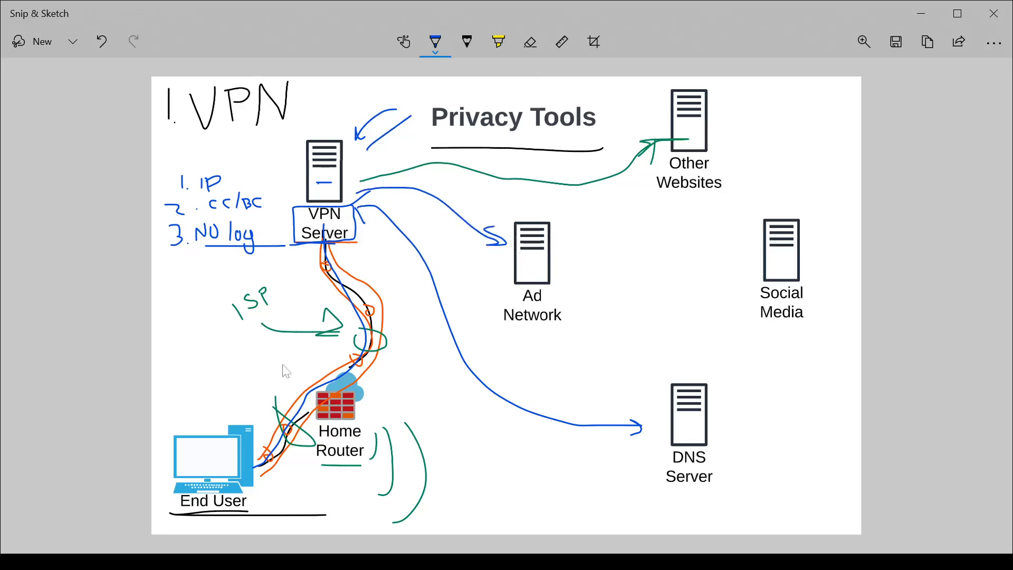
mouse_move(420, 219)
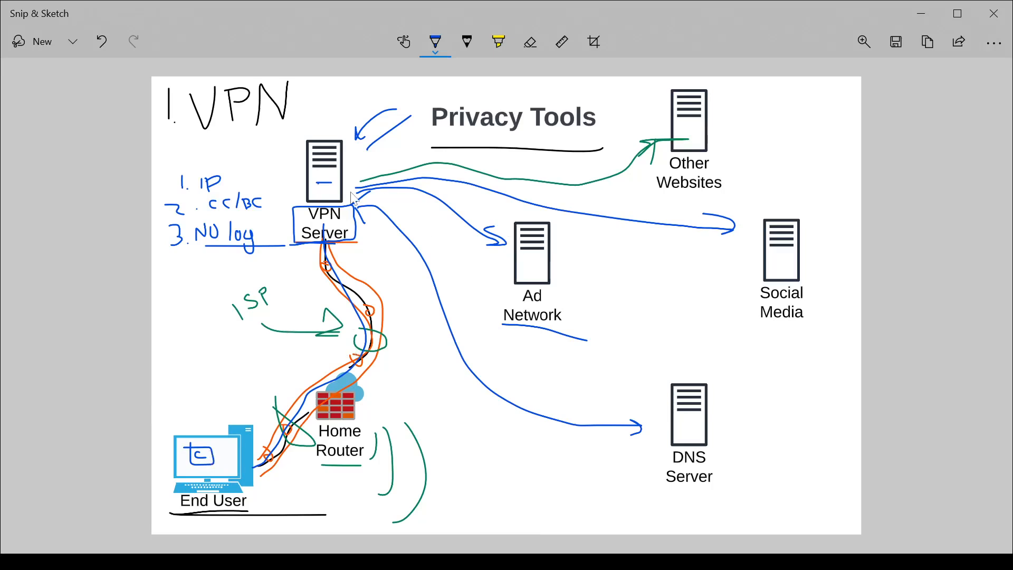
mouse_move(524, 262)
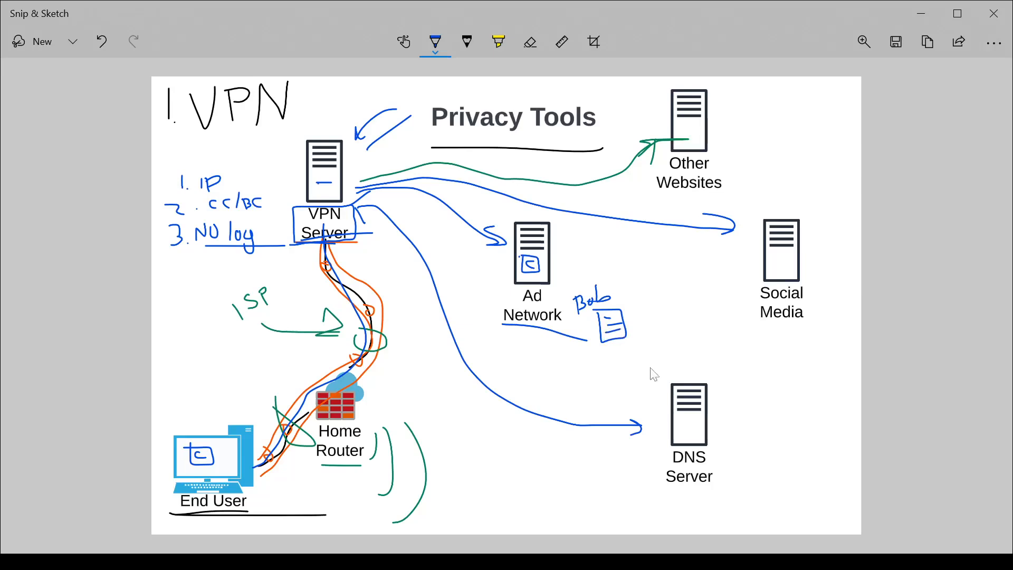
mouse_move(326, 205)
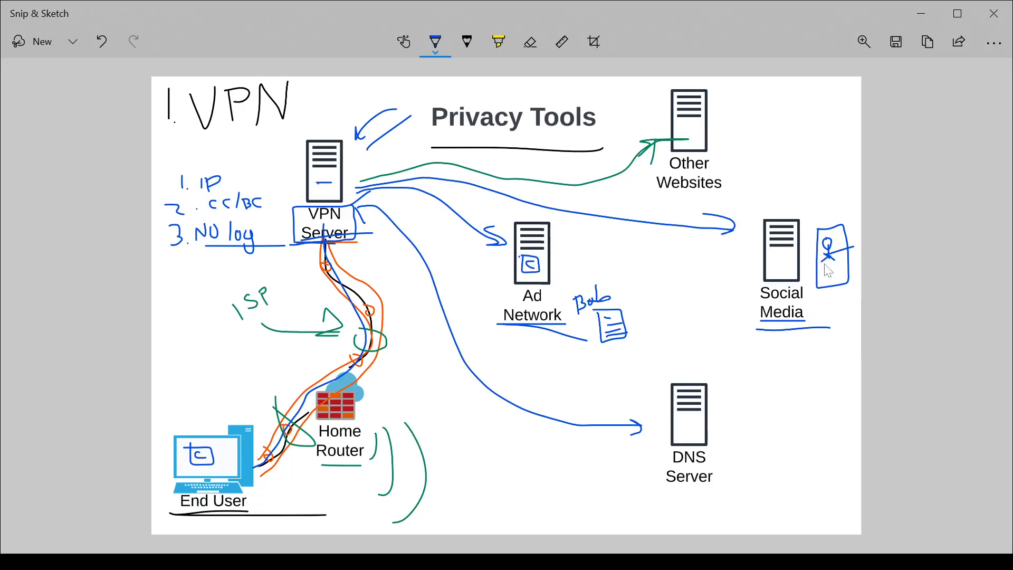
mouse_move(840, 303)
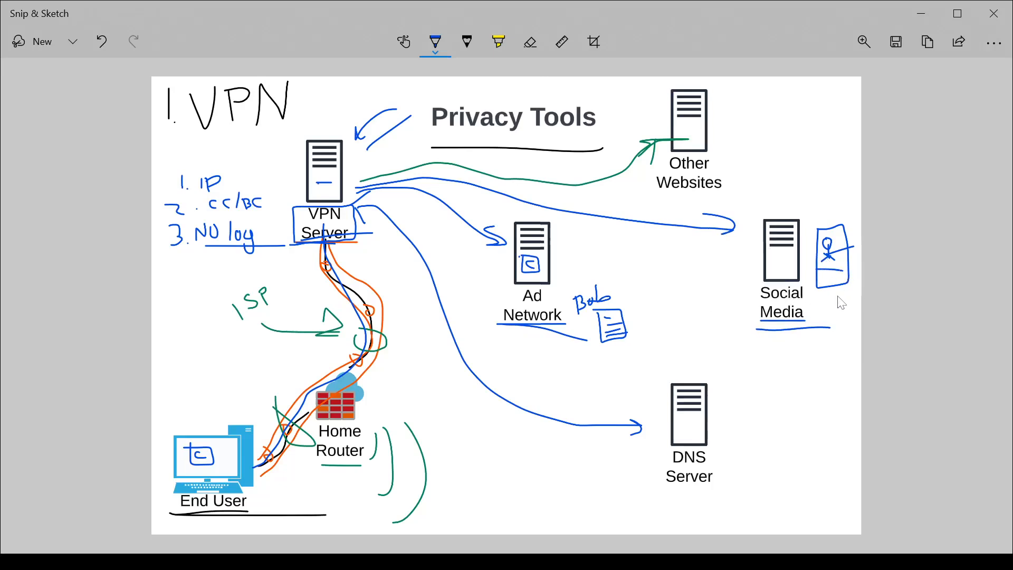
mouse_move(288, 207)
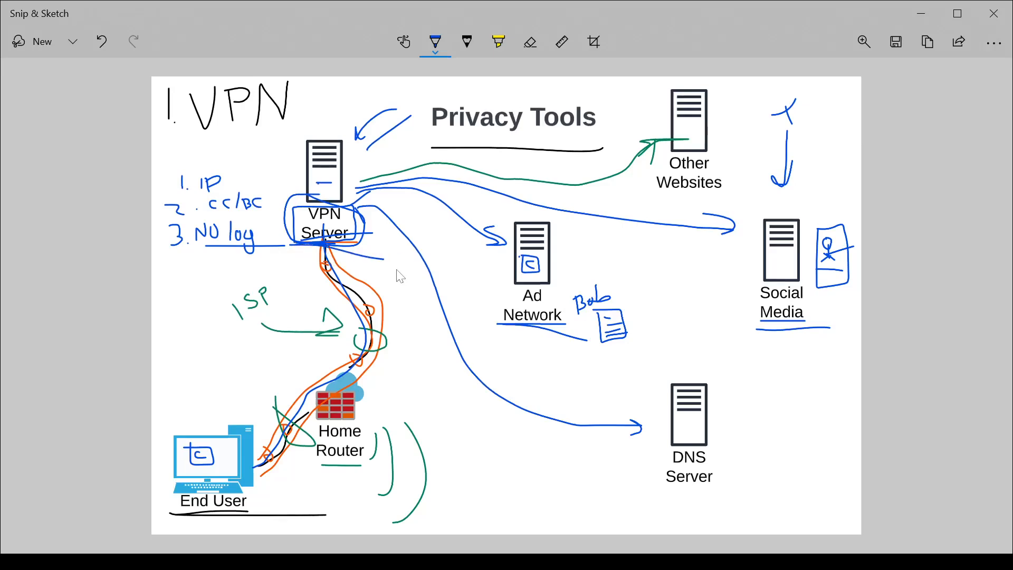
mouse_move(424, 326)
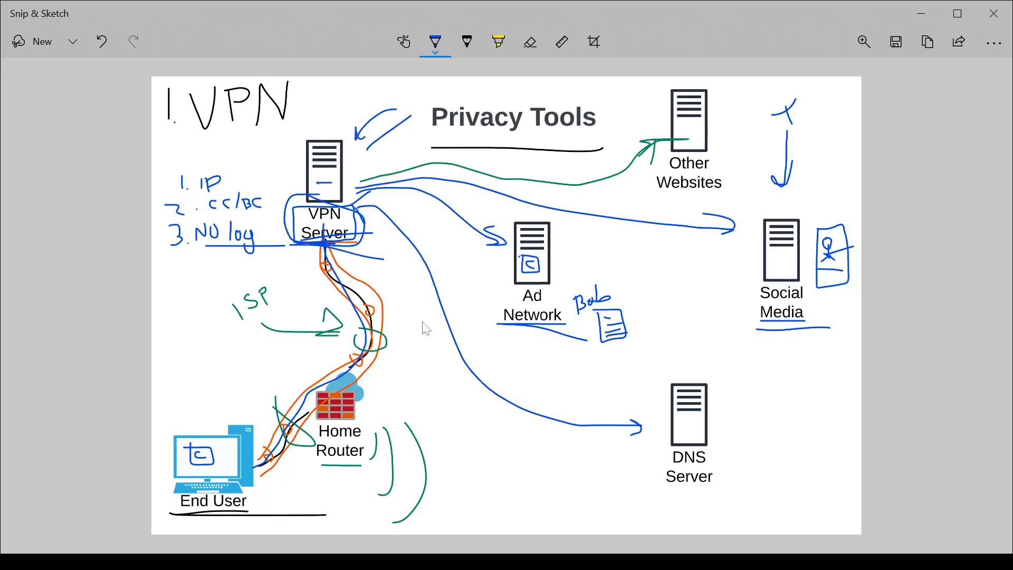
mouse_move(322, 328)
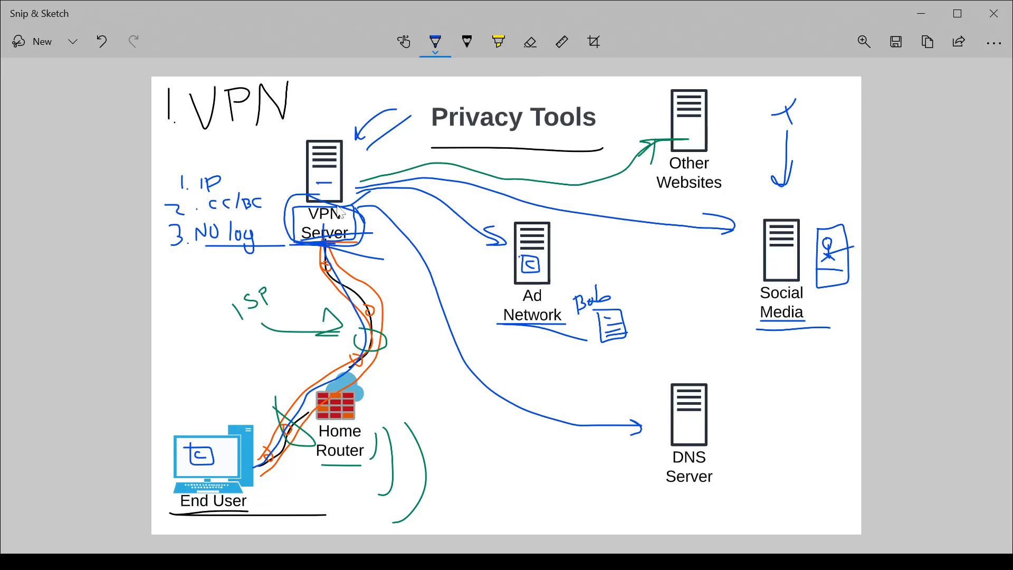
mouse_move(214, 224)
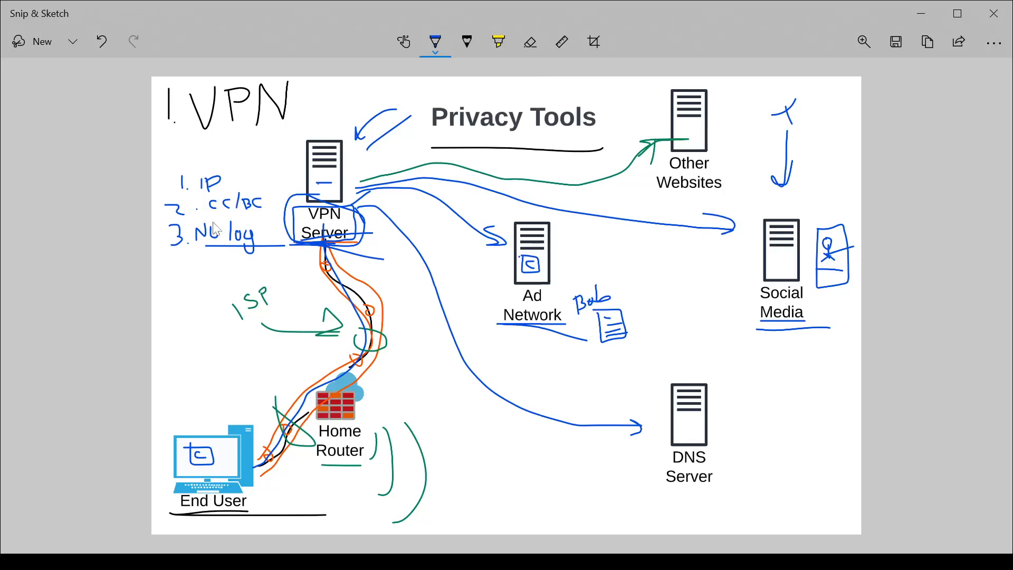
mouse_move(240, 252)
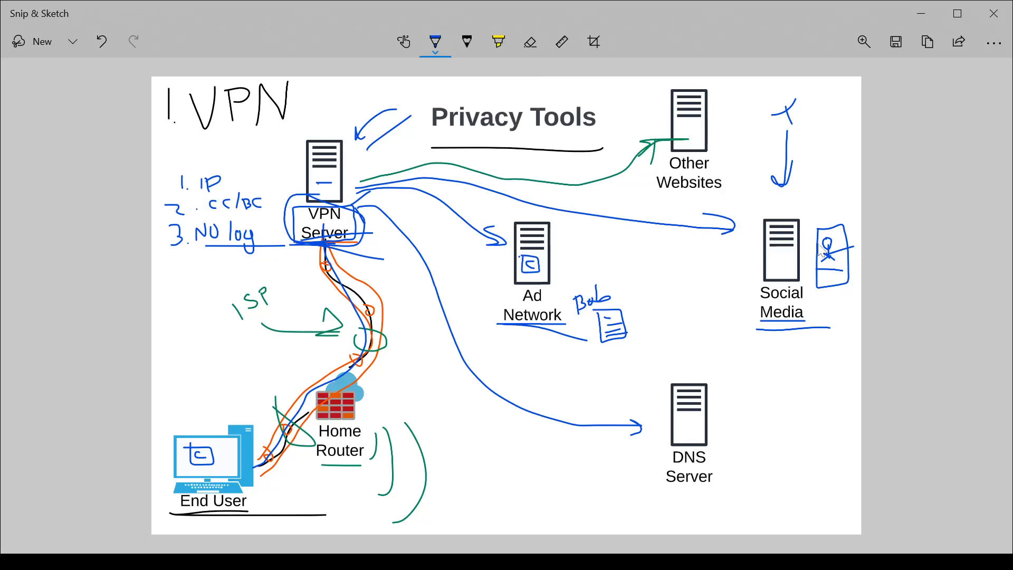
mouse_move(606, 341)
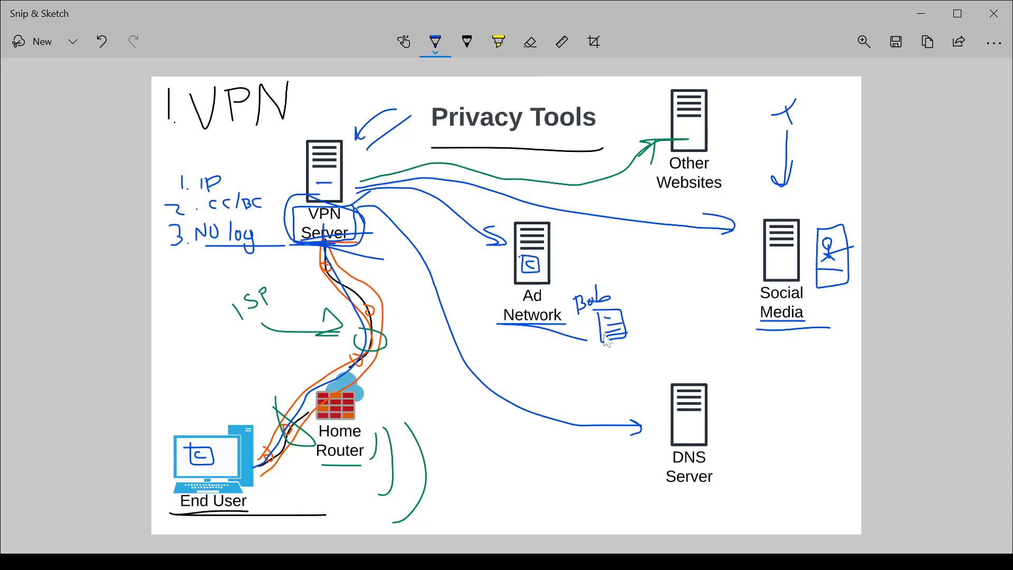
Clear all annotations and handwrite the '2. DNS' heading at top left.
click(101, 41)
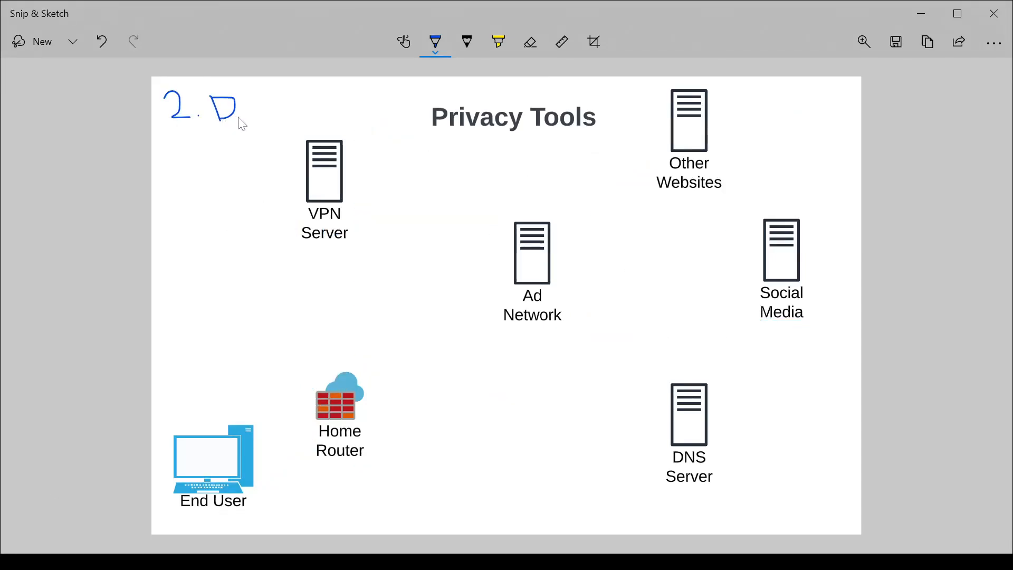
drag(207, 107, 290, 113)
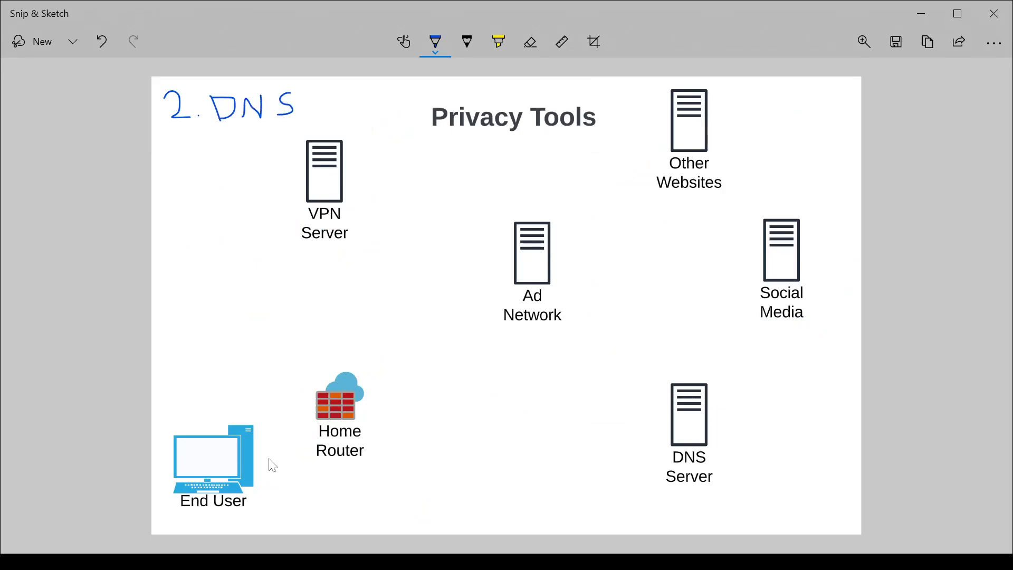
mouse_move(266, 462)
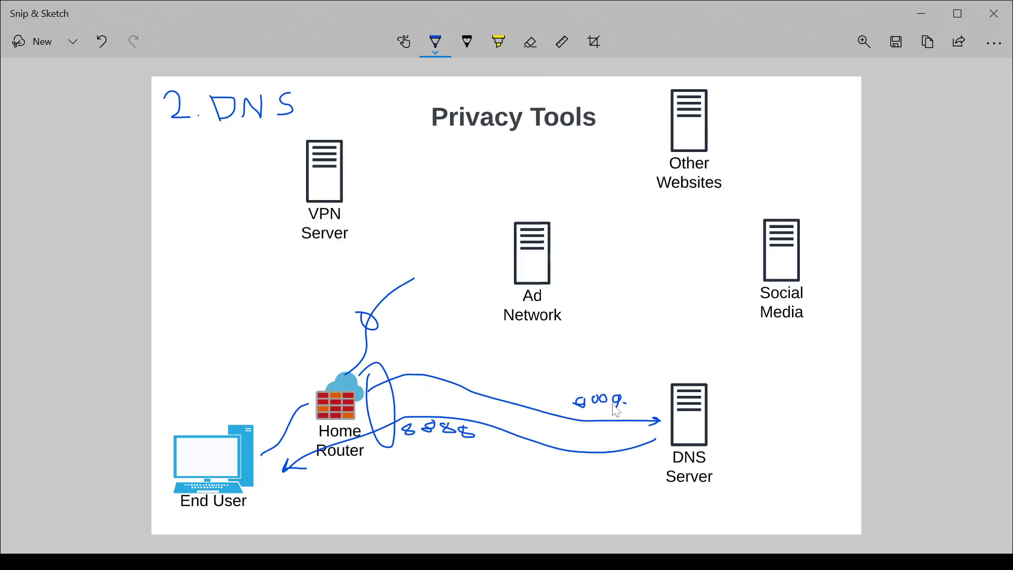
mouse_move(405, 409)
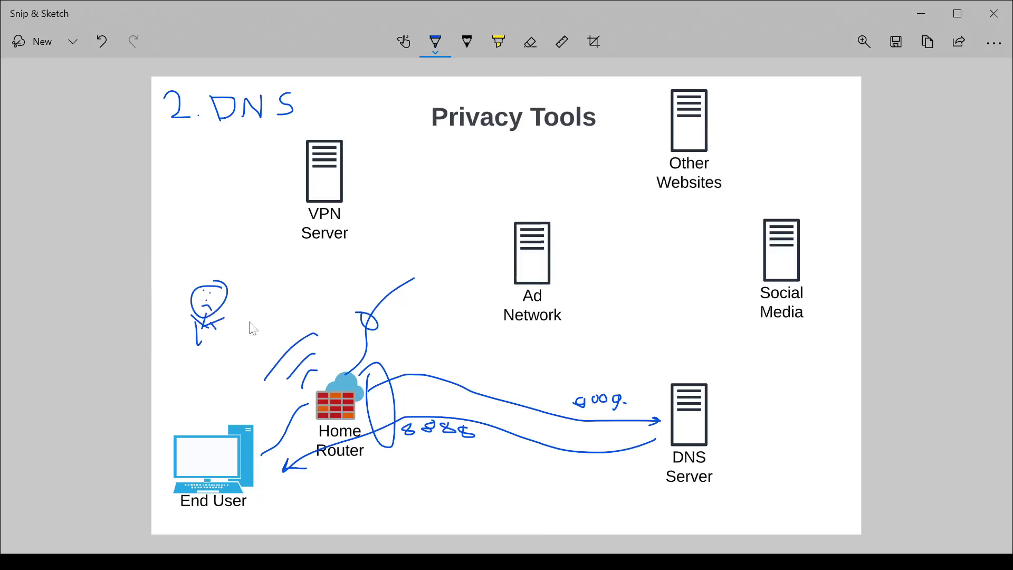
mouse_move(485, 507)
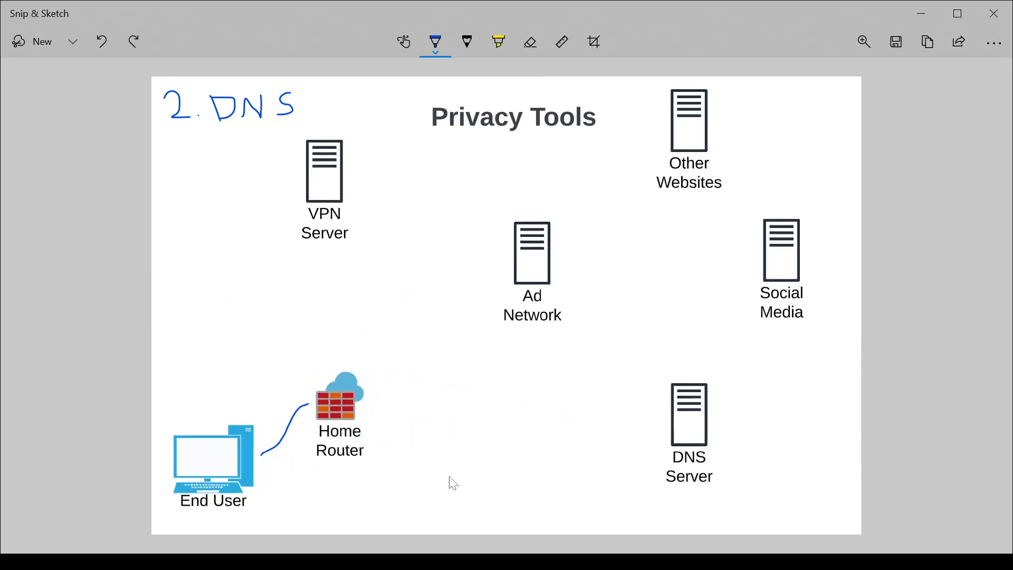
Switch the ballpoint pen ink to orange.
click(435, 42)
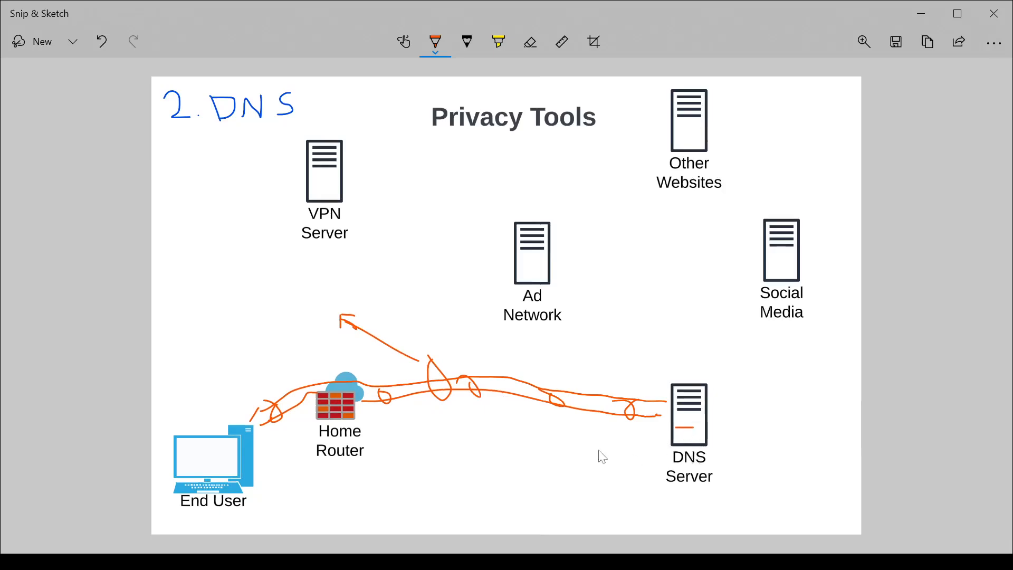
mouse_move(671, 430)
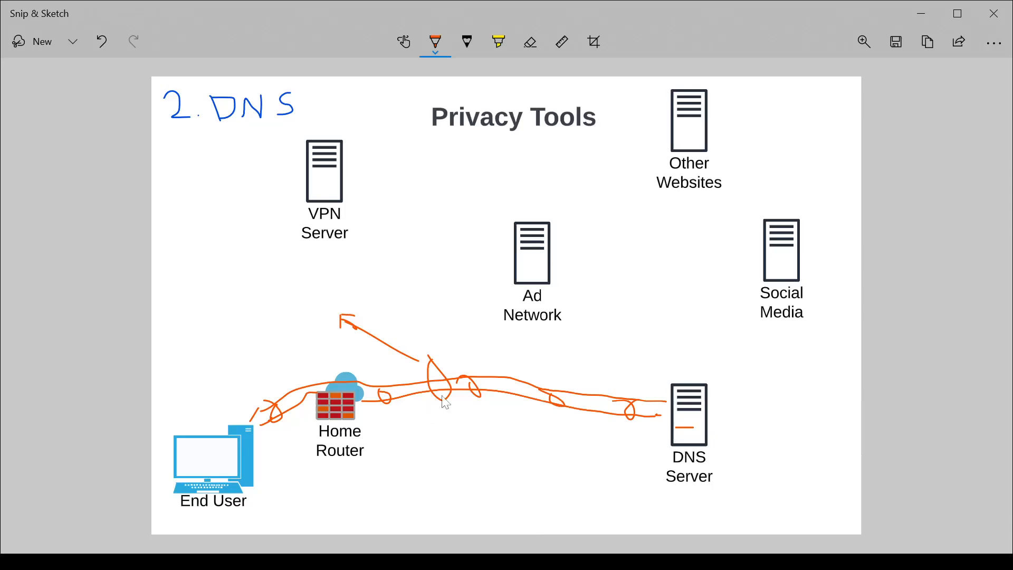
mouse_move(304, 253)
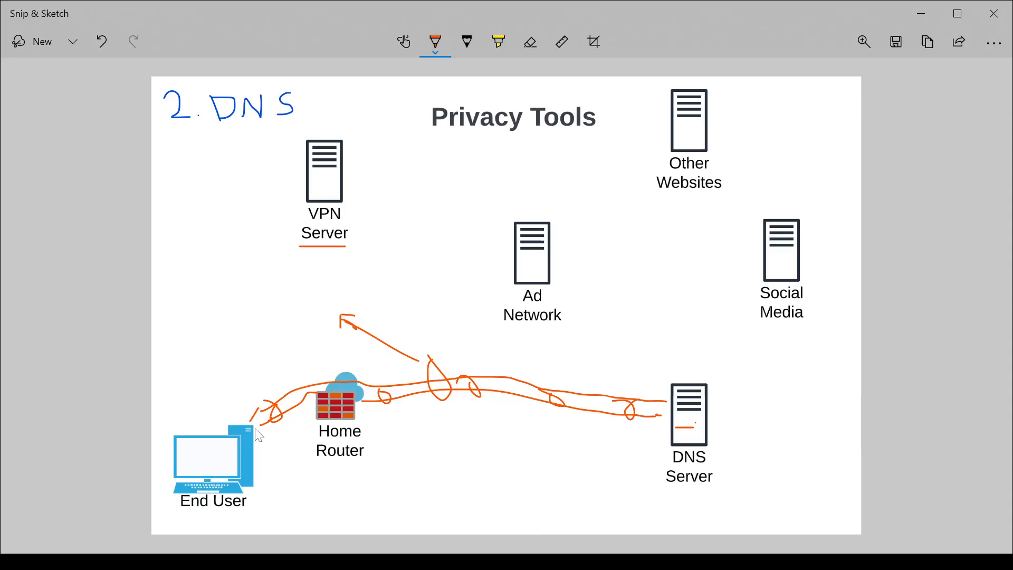
mouse_move(488, 436)
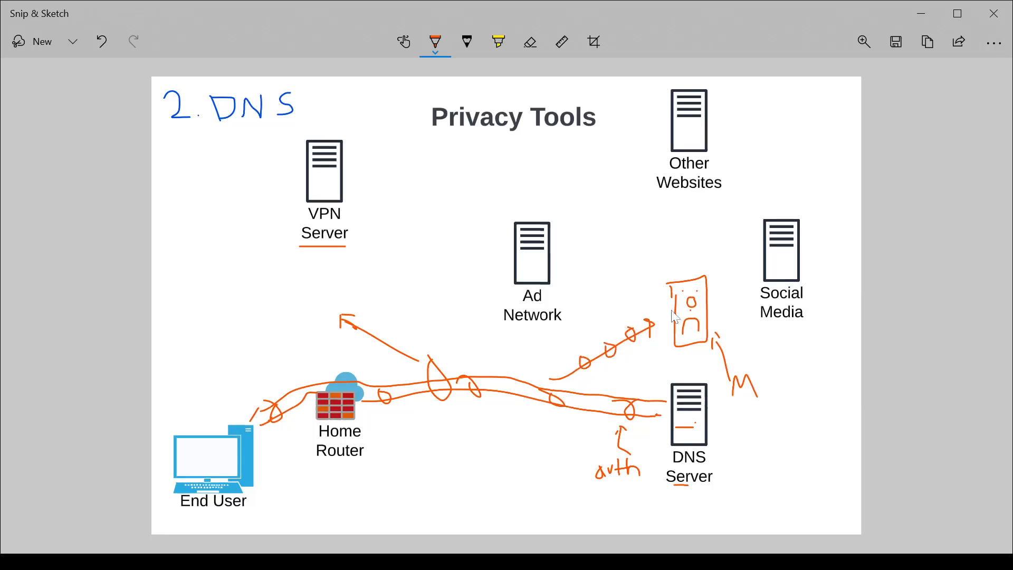
mouse_move(669, 326)
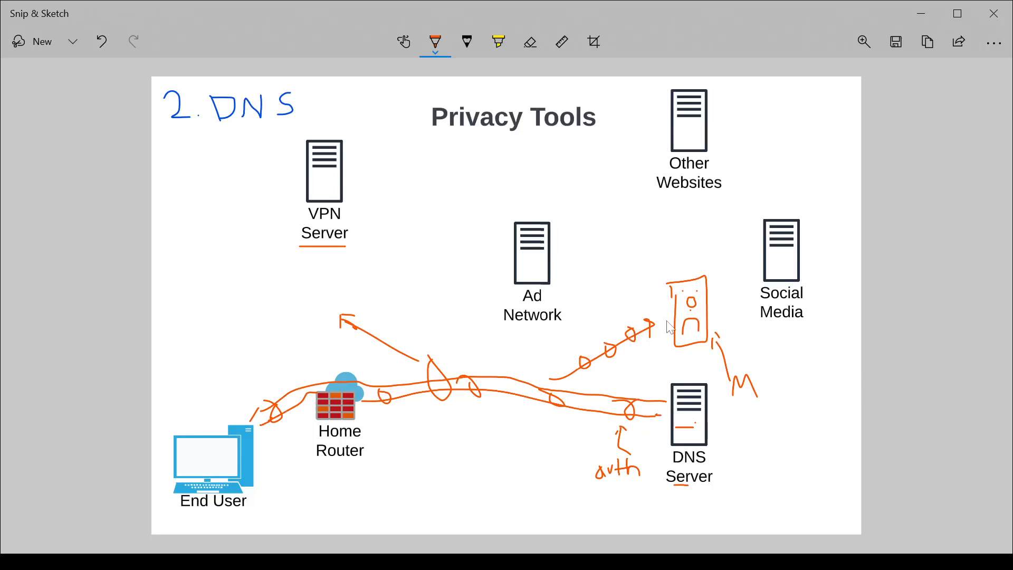
mouse_move(353, 426)
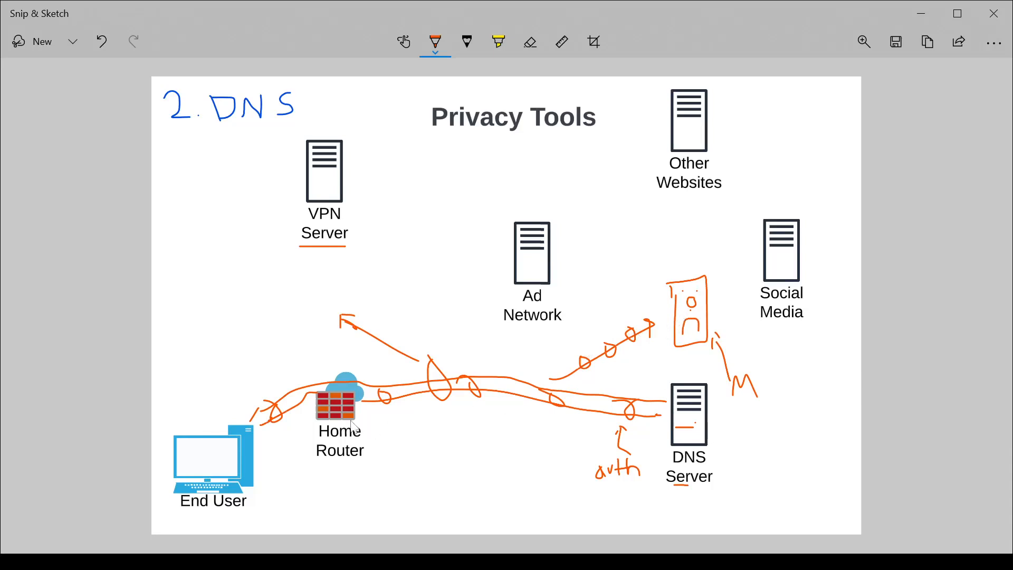
mouse_move(190, 428)
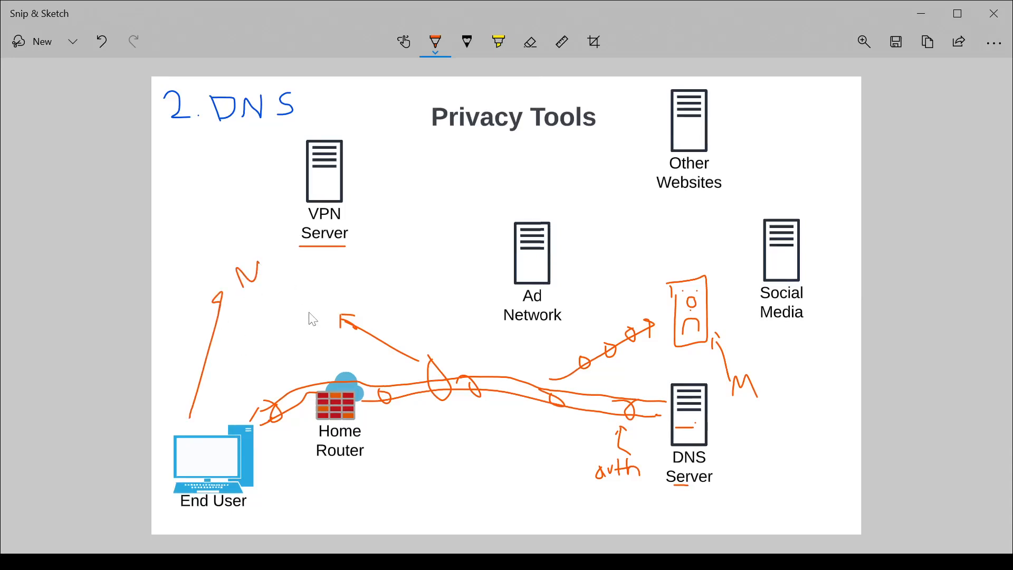
Clear the stray orange marks and handwrite 'HTTPs' beneath the 2. DNS heading.
click(101, 41)
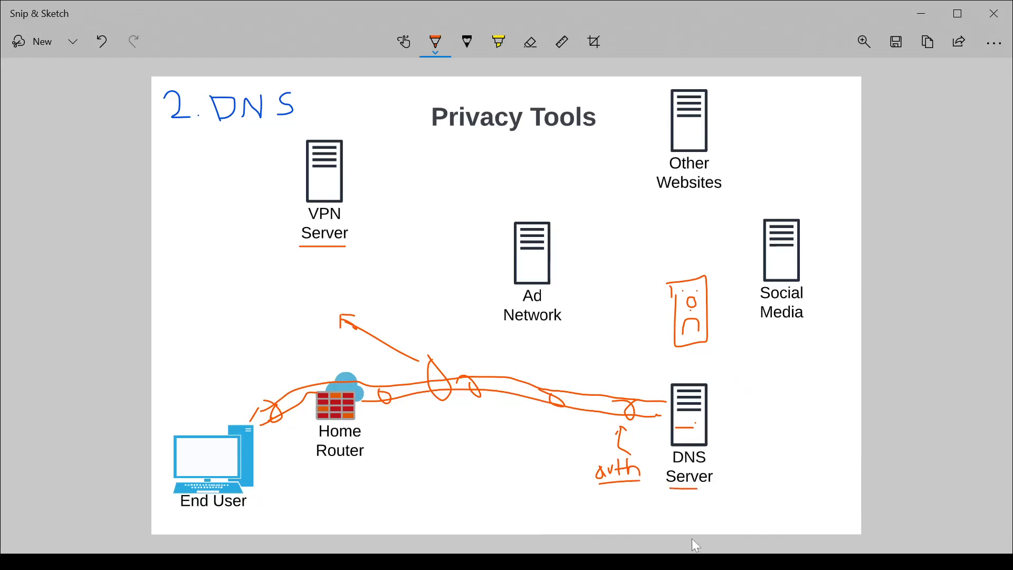
mouse_move(703, 514)
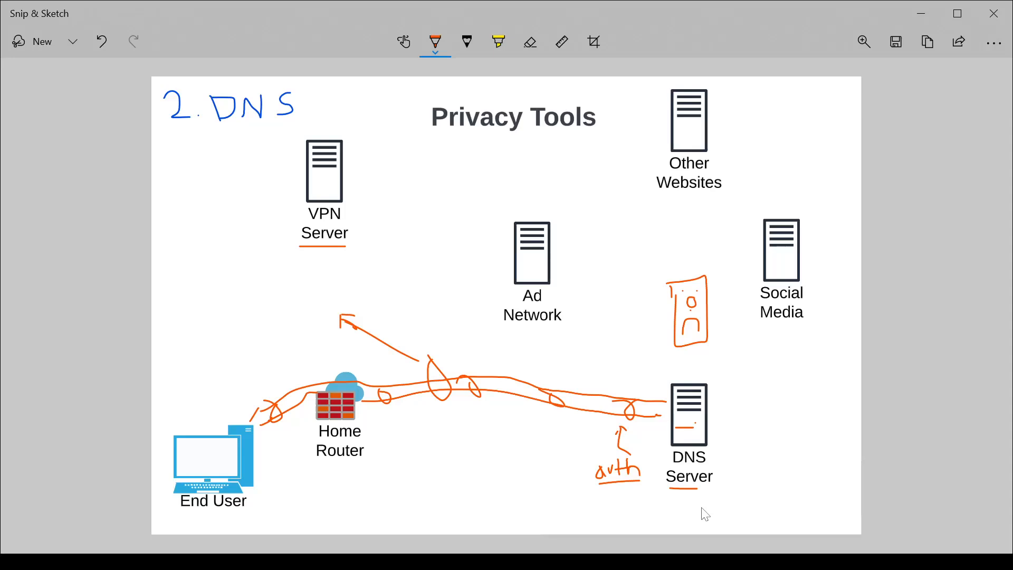
mouse_move(711, 506)
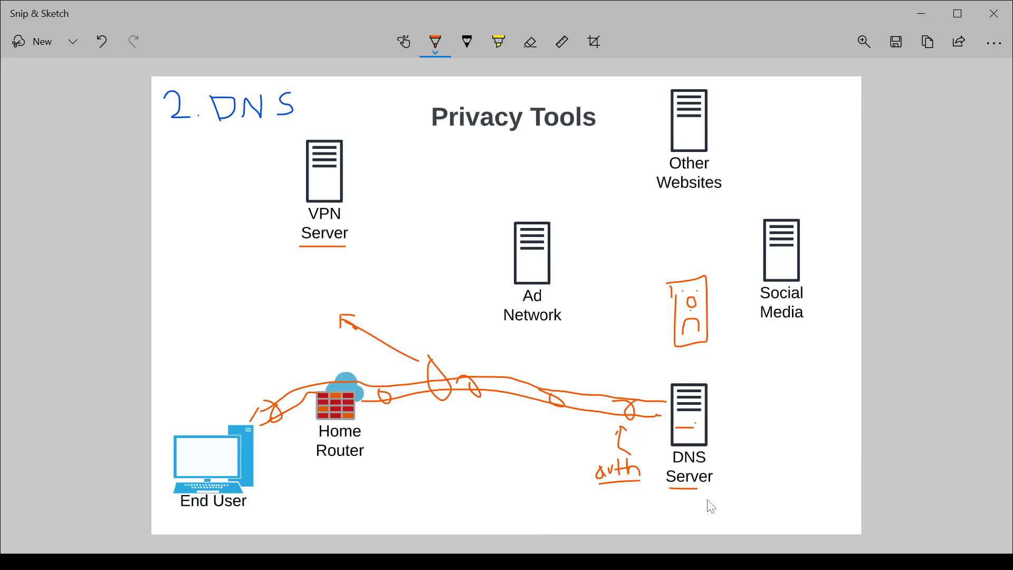
mouse_move(265, 277)
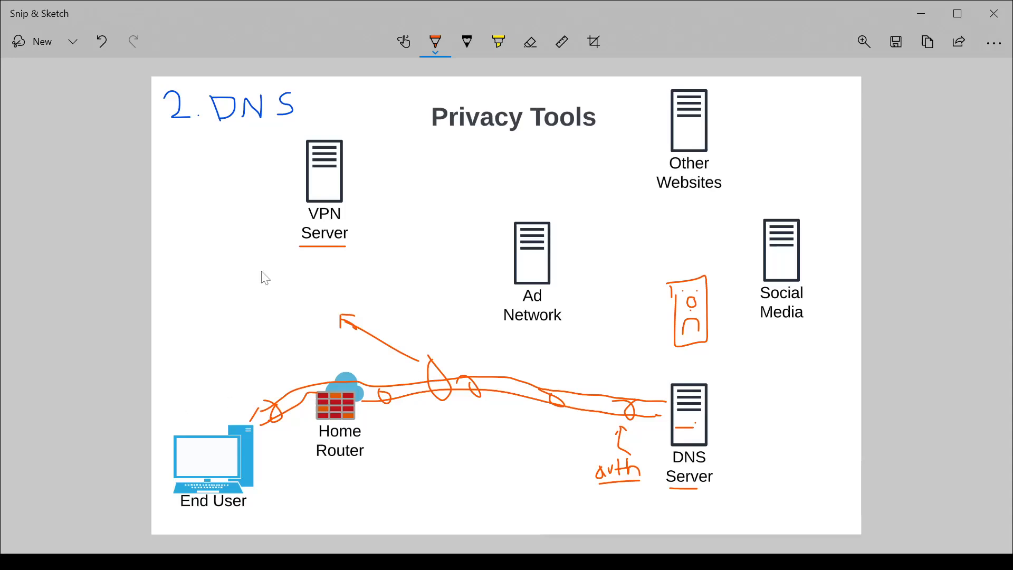
mouse_move(171, 162)
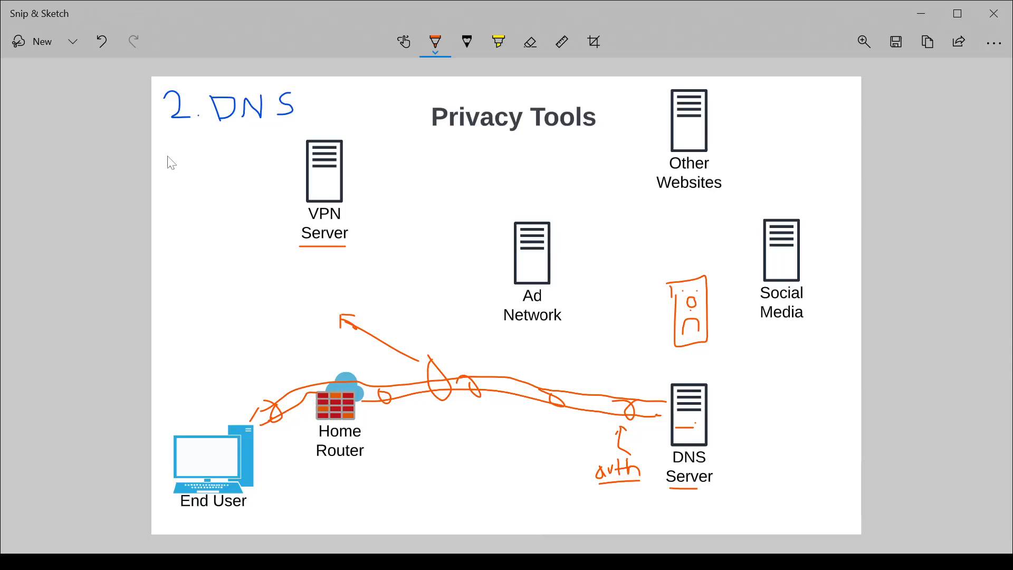
mouse_move(193, 157)
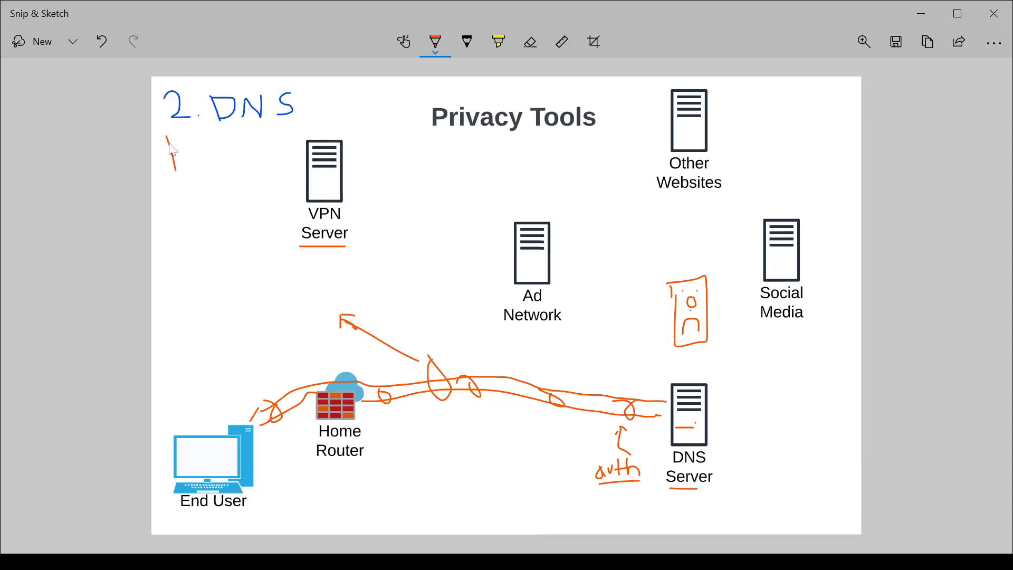
drag(167, 158, 210, 152)
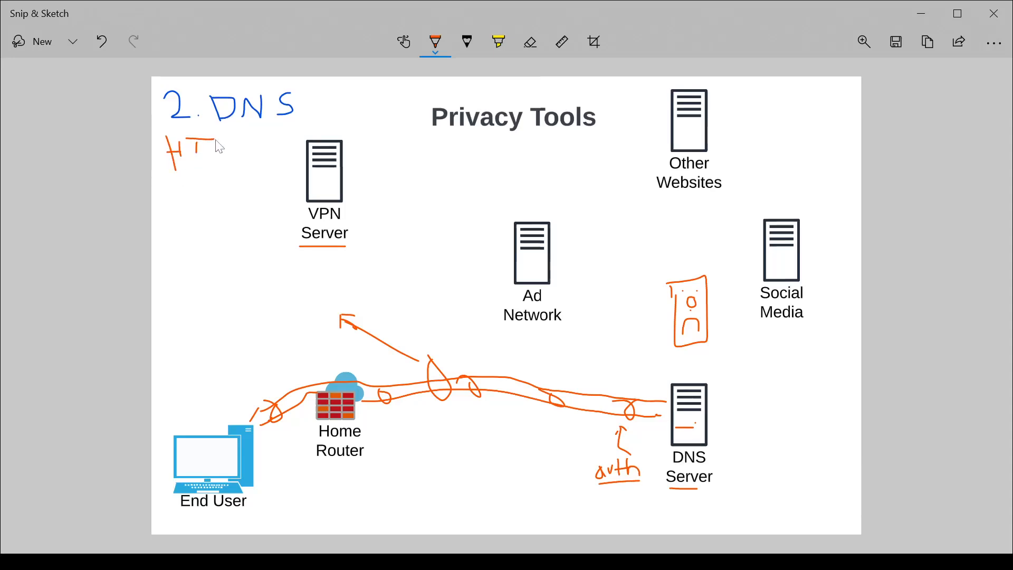
drag(207, 149, 248, 142)
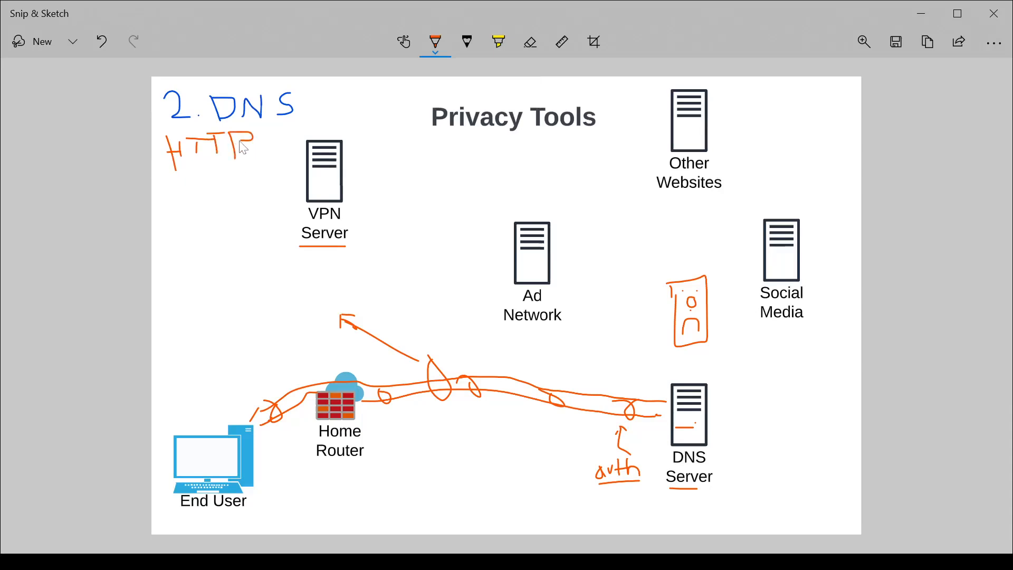
drag(250, 139, 265, 161)
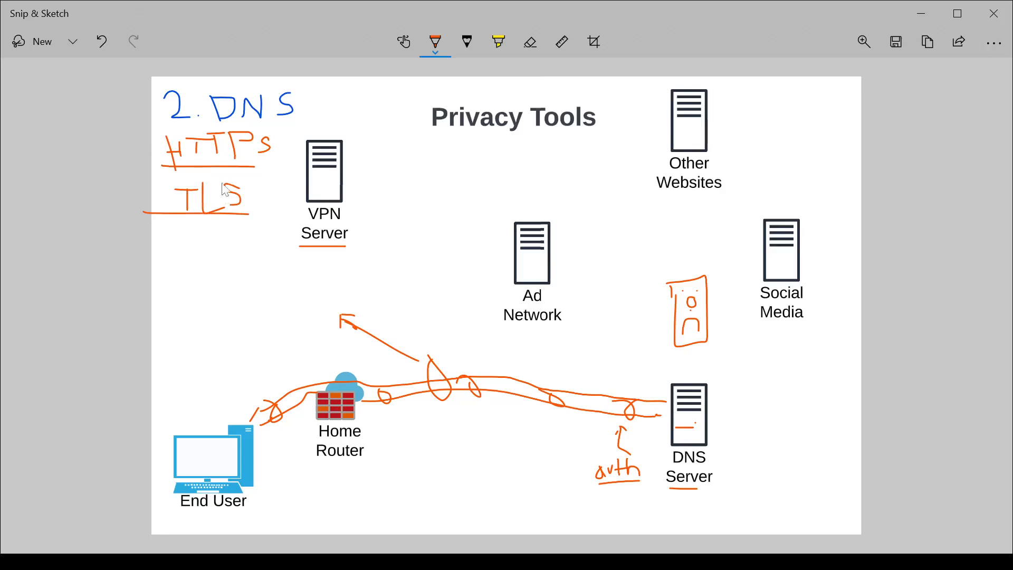
mouse_move(265, 190)
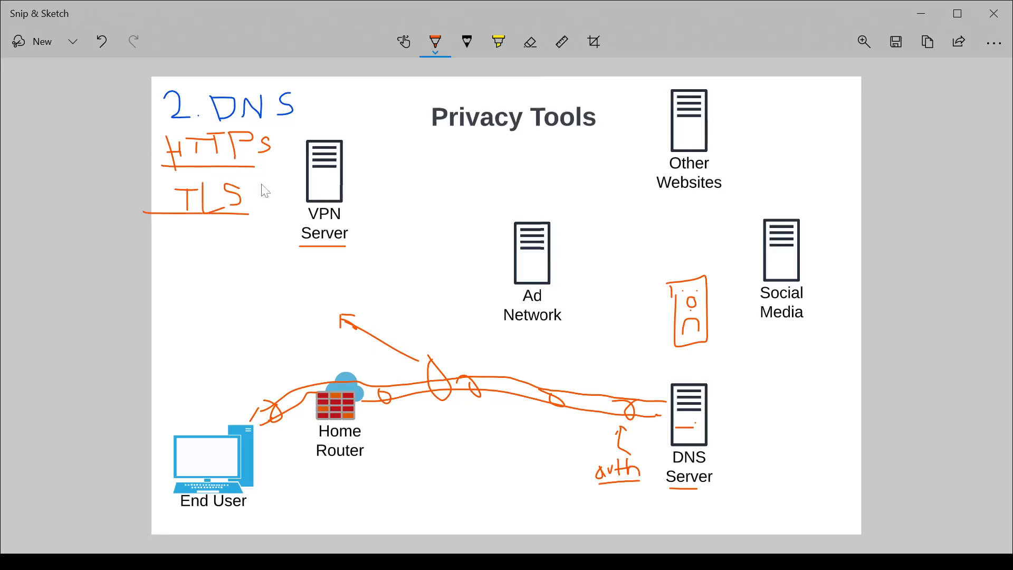
mouse_move(210, 297)
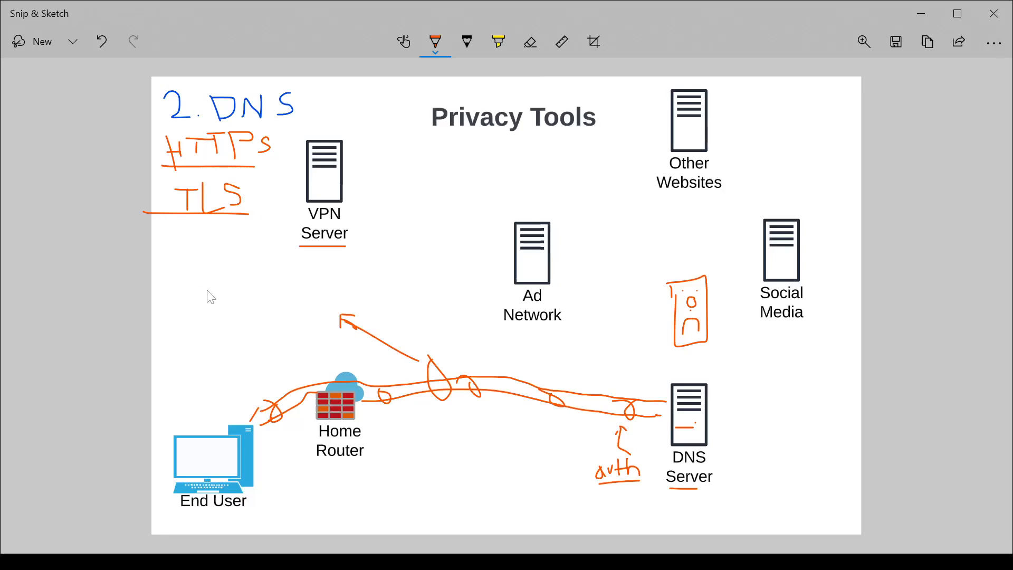
mouse_move(208, 295)
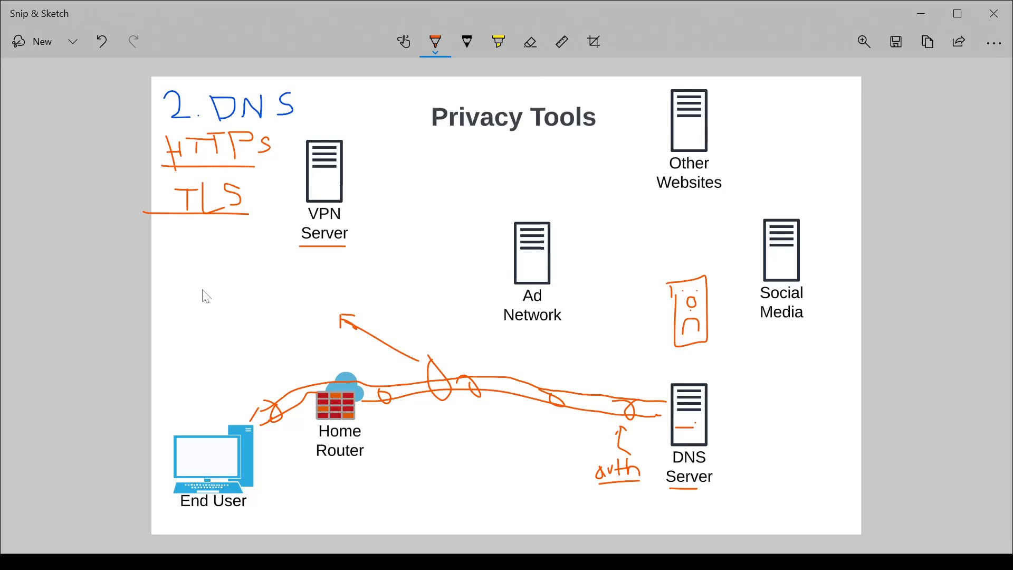
mouse_move(267, 215)
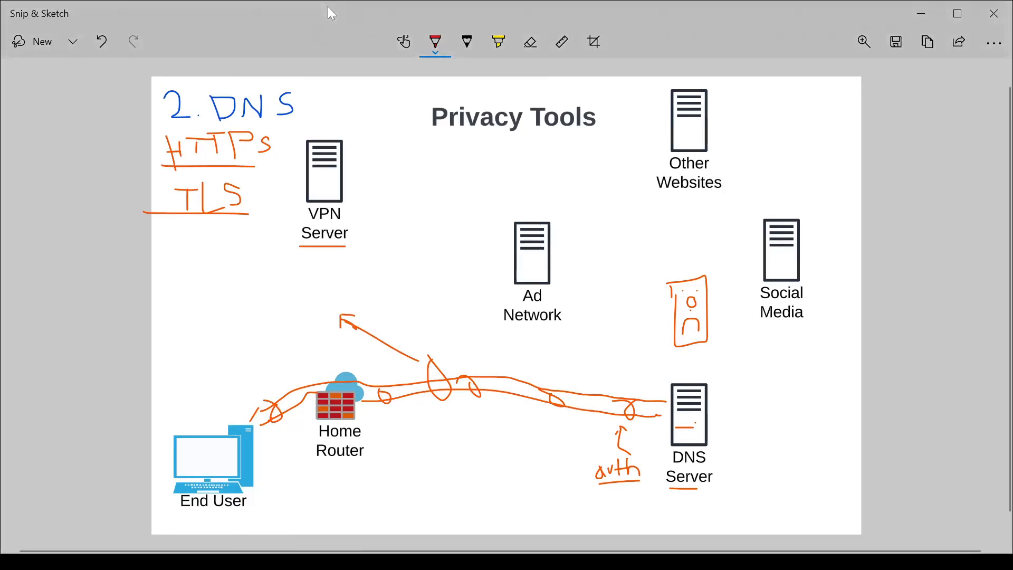
mouse_move(267, 260)
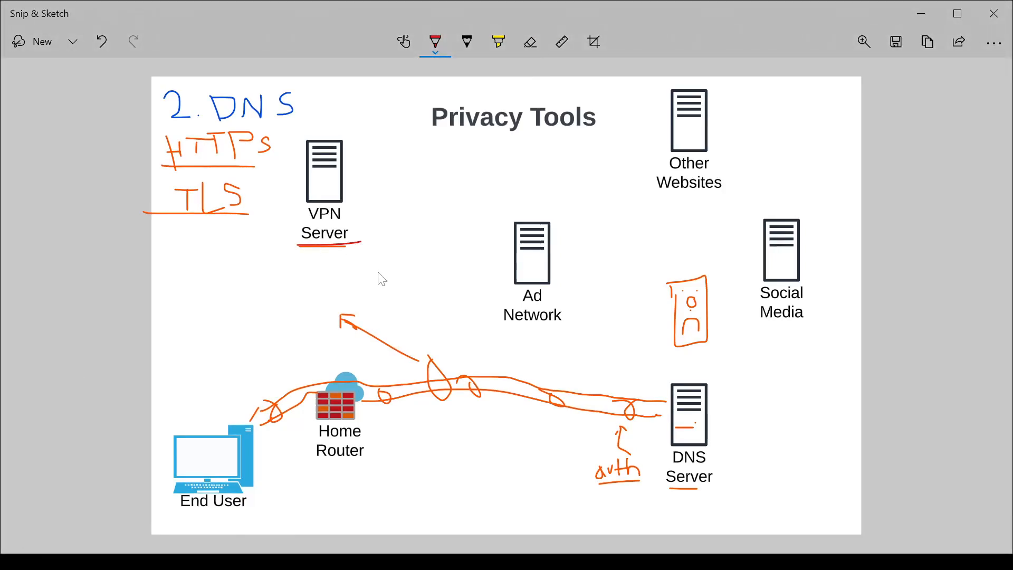
mouse_move(684, 441)
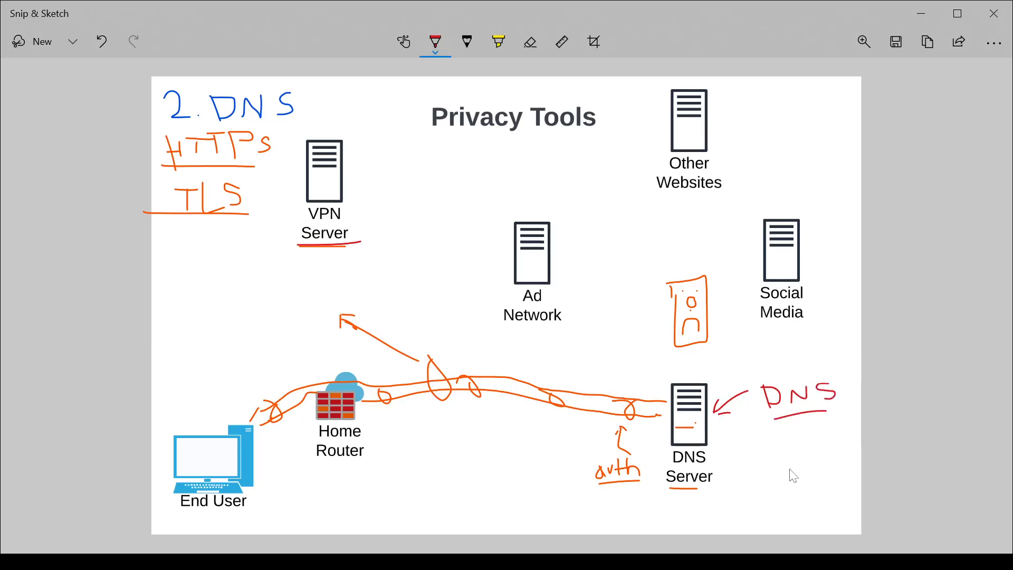
mouse_move(780, 466)
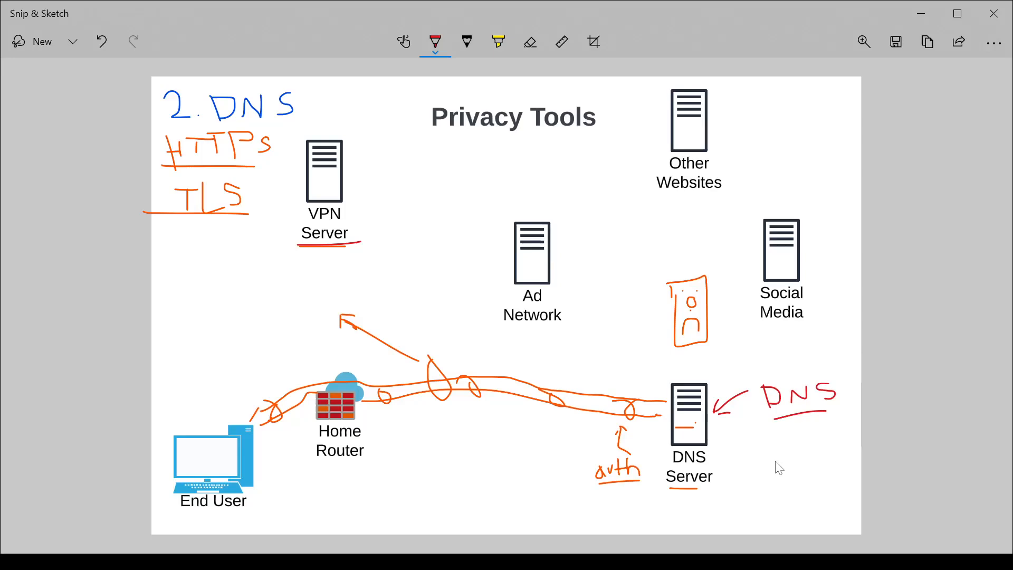
mouse_move(767, 468)
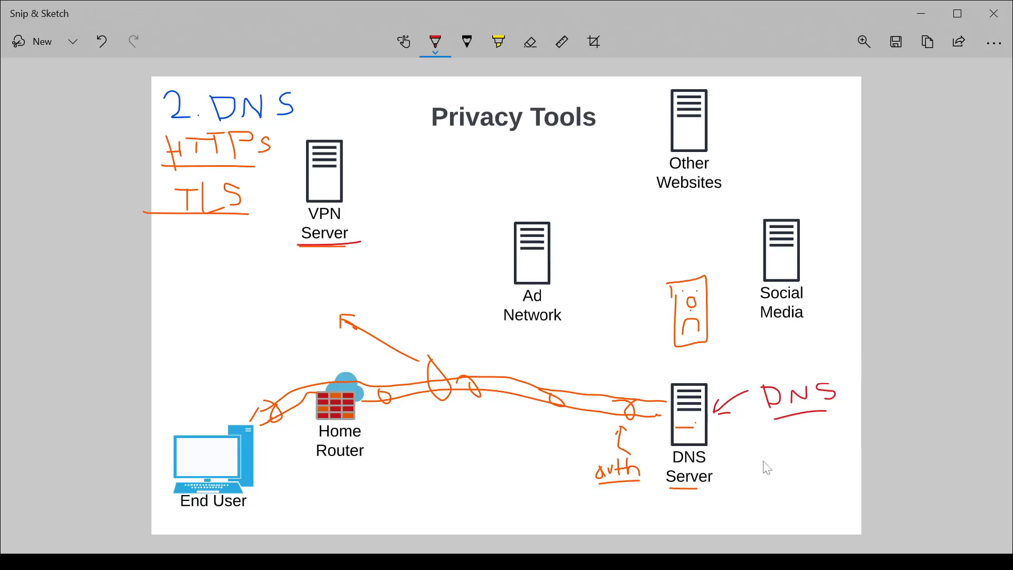
mouse_move(481, 402)
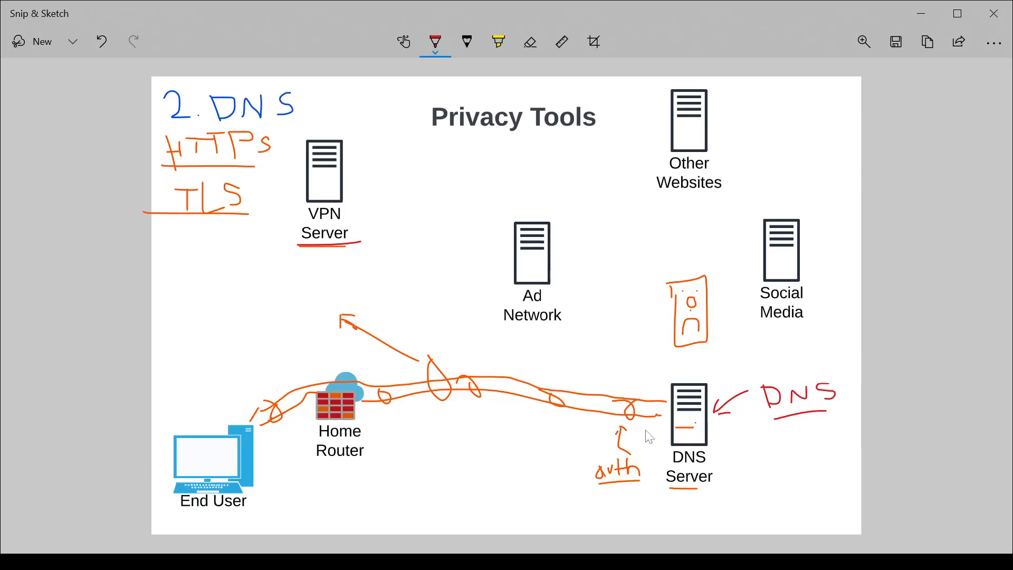
mouse_move(702, 437)
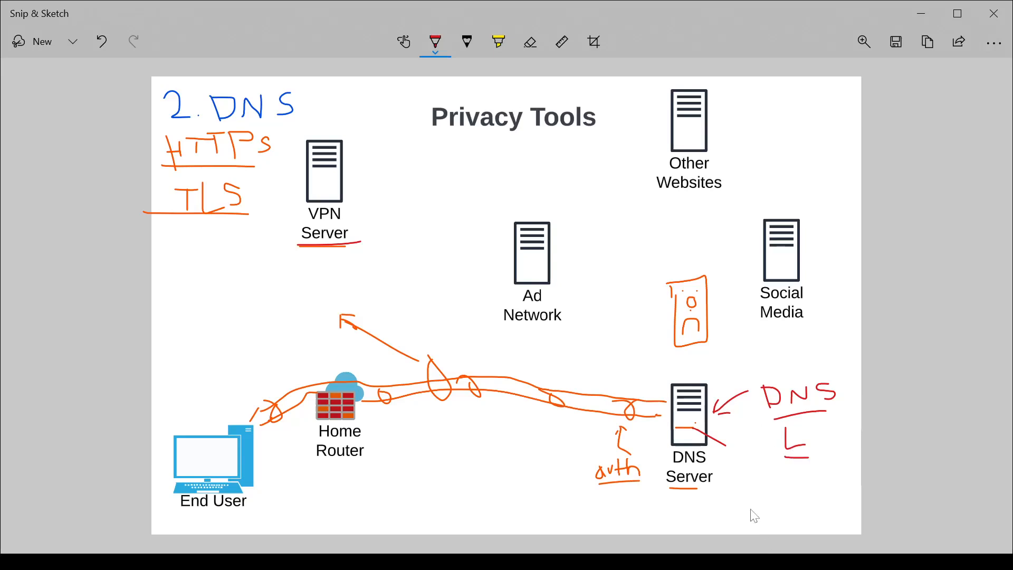
mouse_move(772, 470)
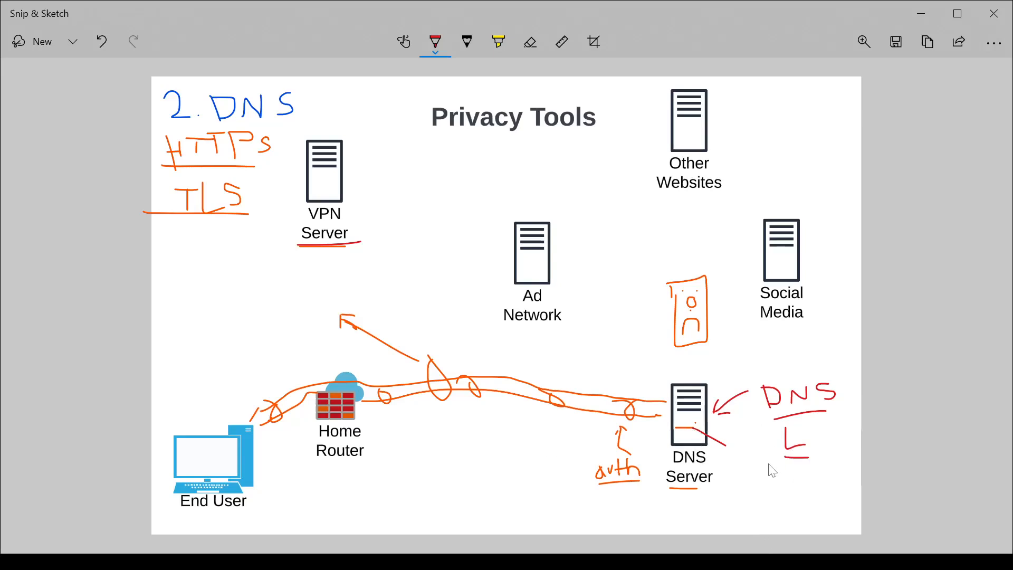
mouse_move(721, 461)
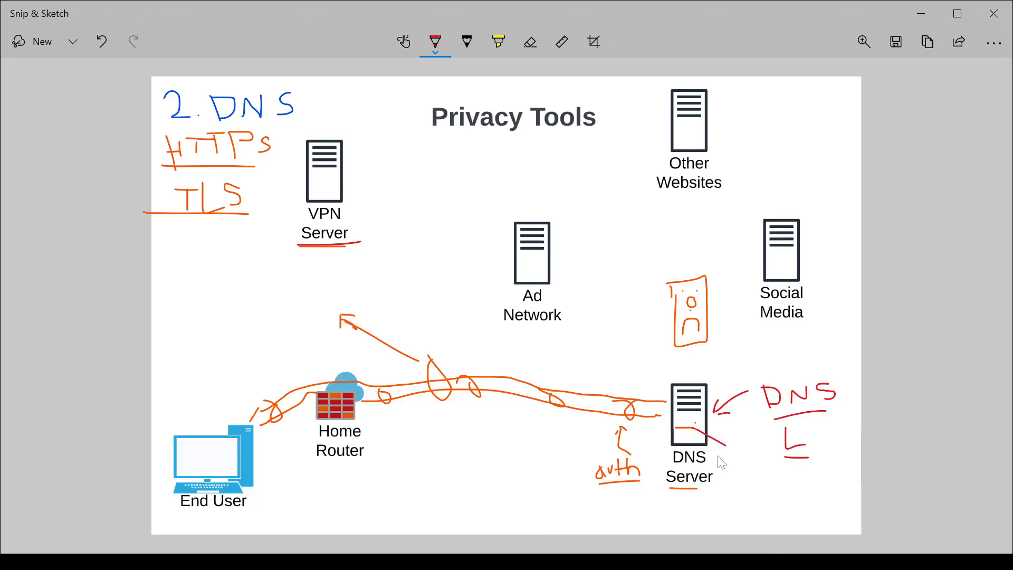
mouse_move(299, 211)
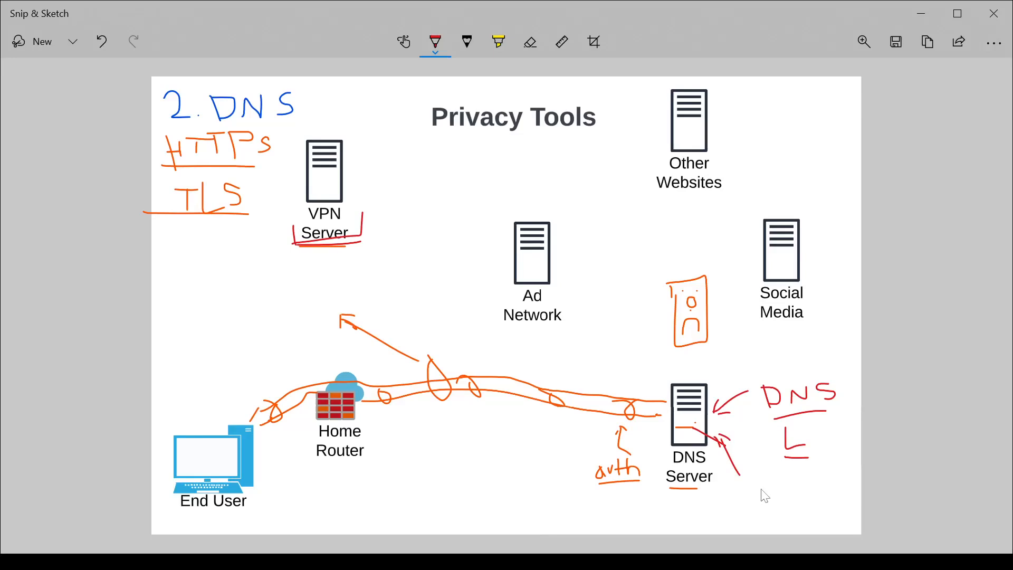
mouse_move(746, 486)
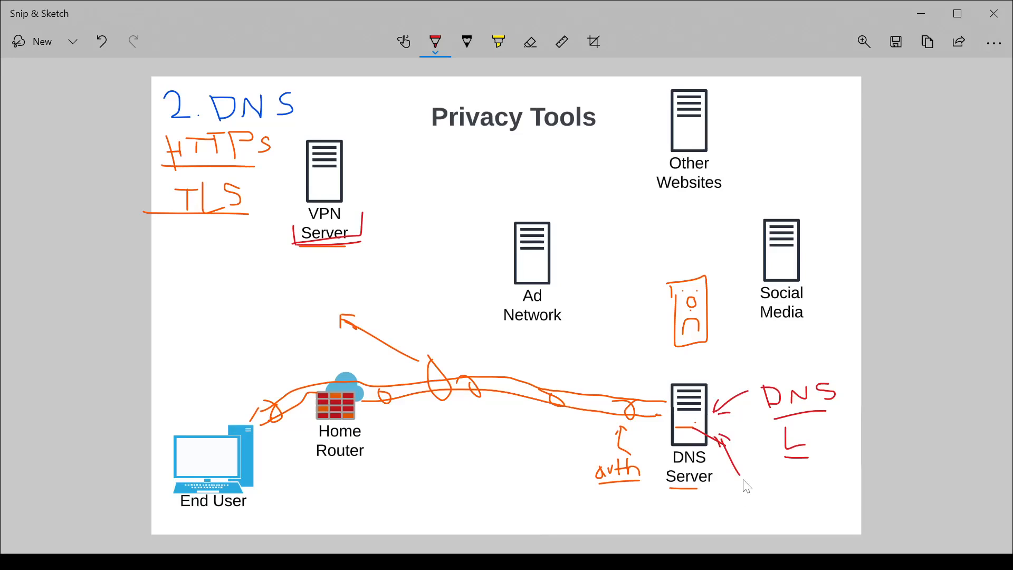
mouse_move(758, 462)
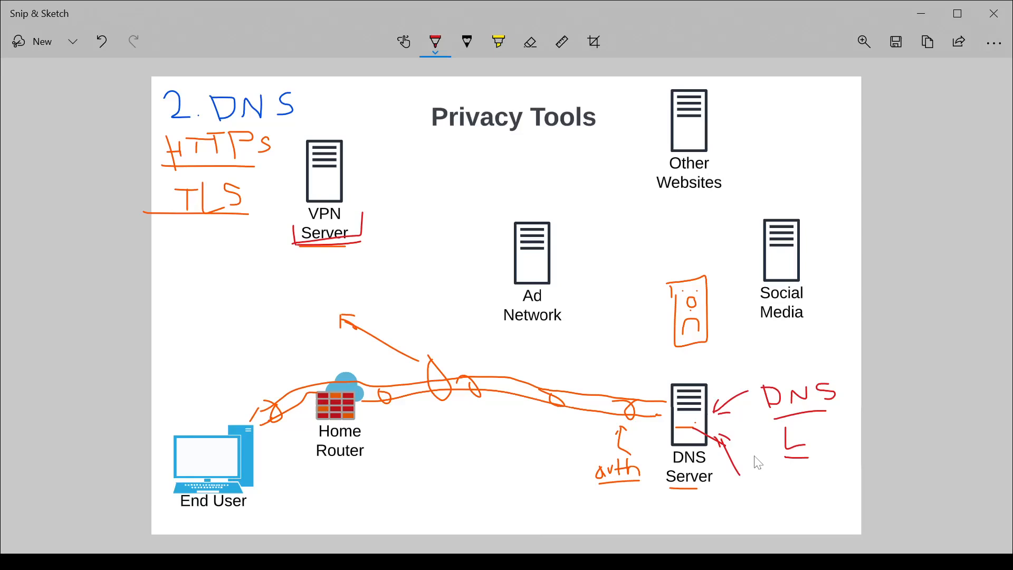
mouse_move(779, 478)
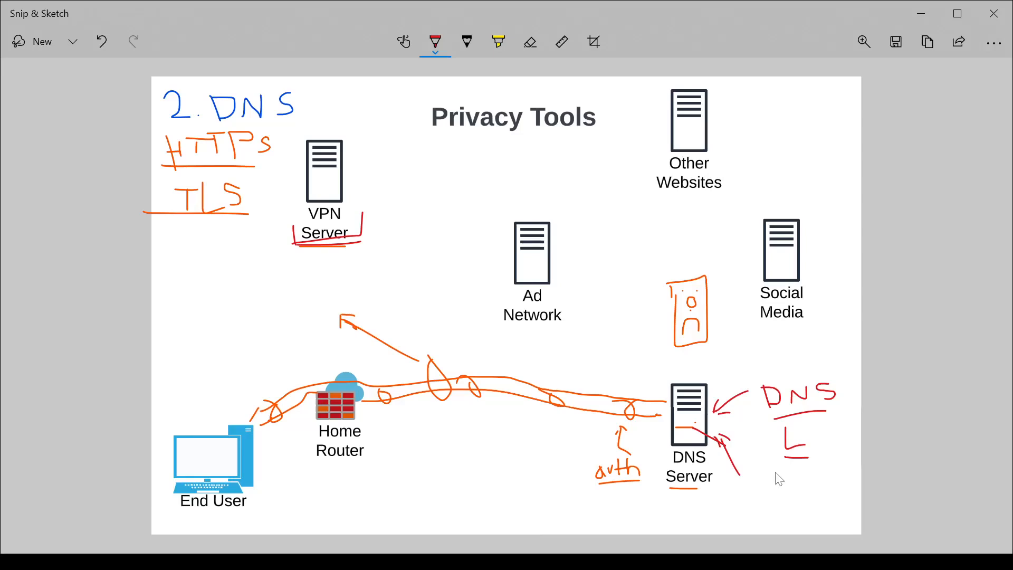
mouse_move(733, 457)
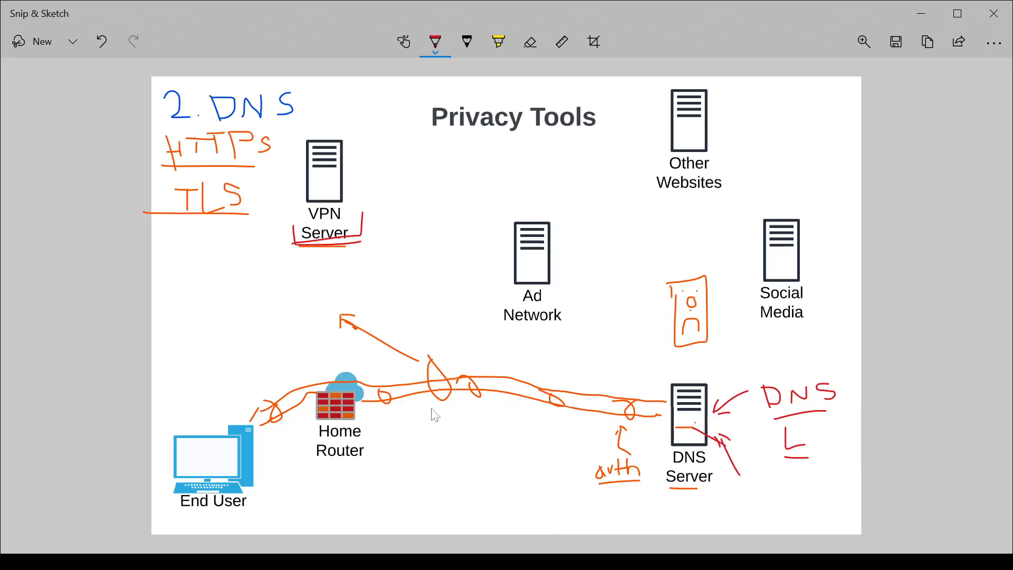
mouse_move(367, 416)
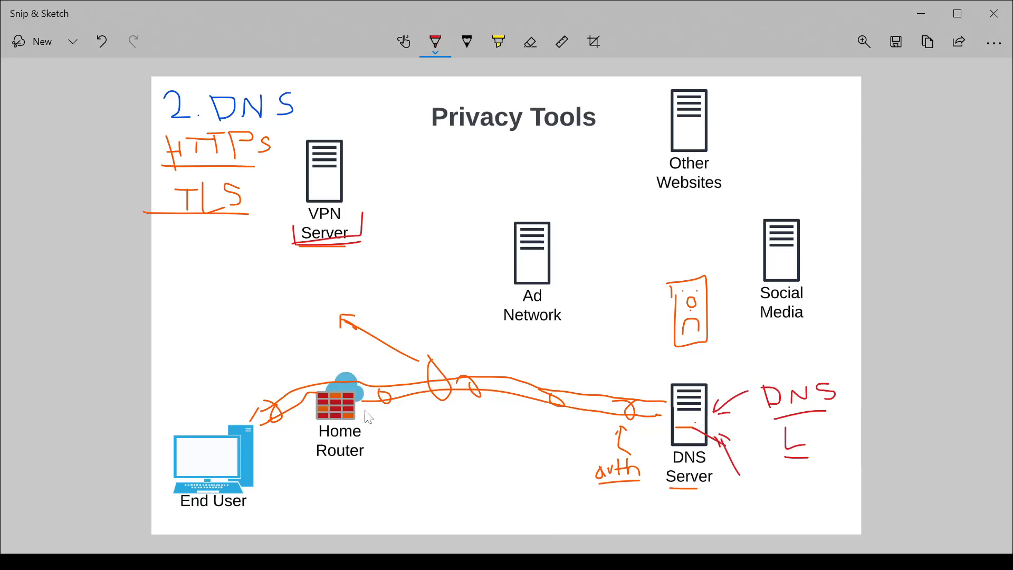
mouse_move(286, 500)
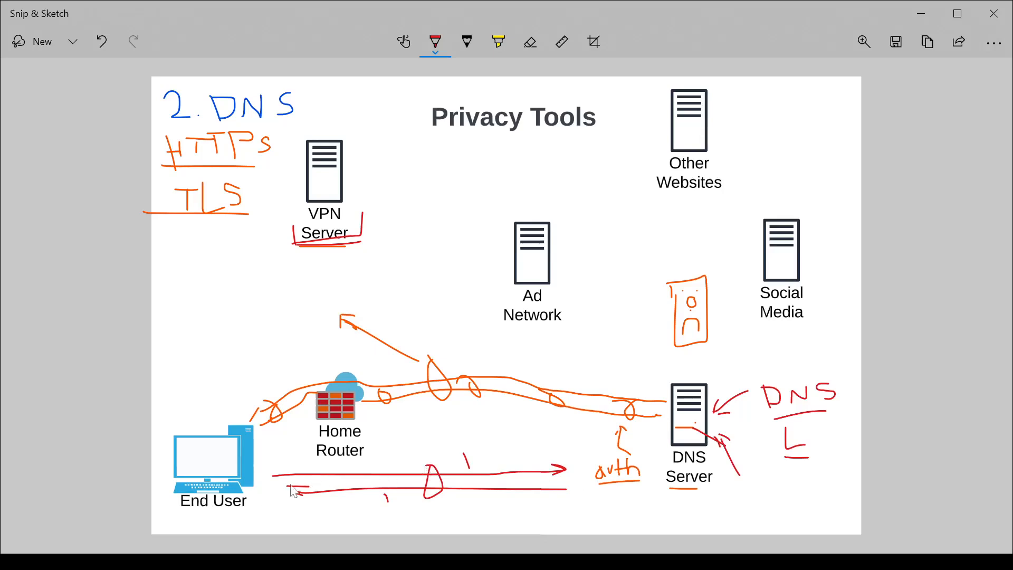
mouse_move(187, 511)
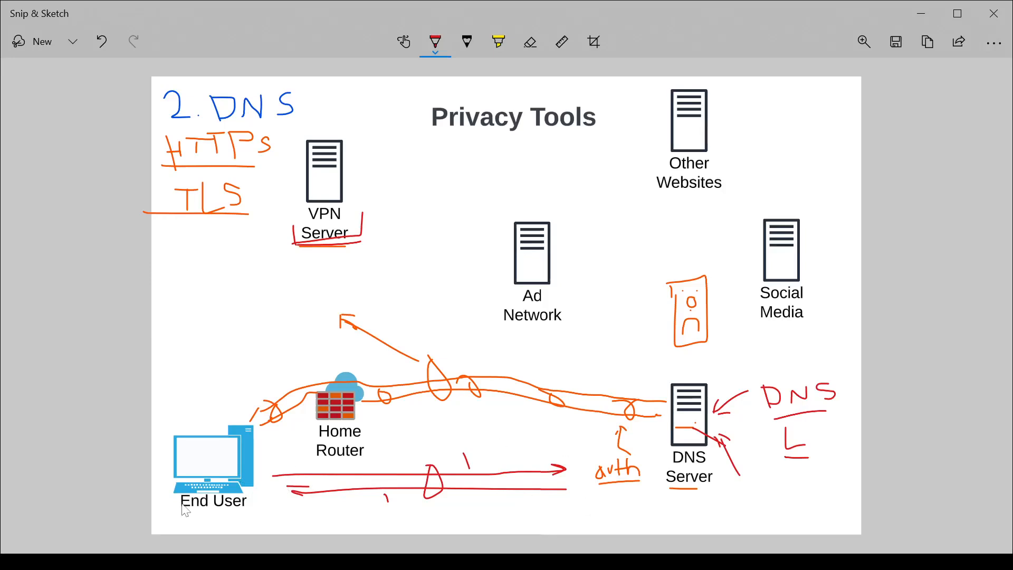
mouse_move(222, 237)
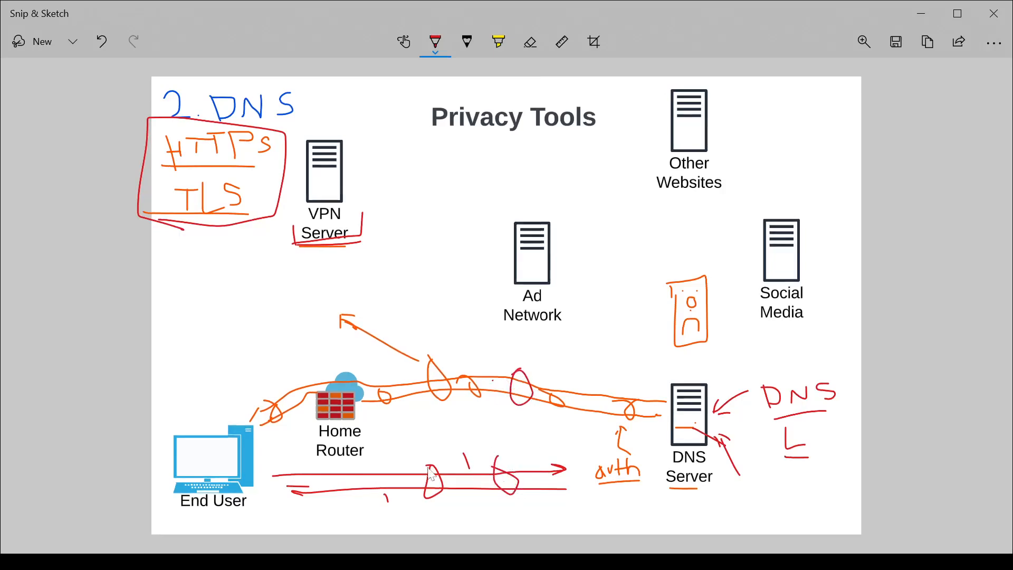
mouse_move(357, 528)
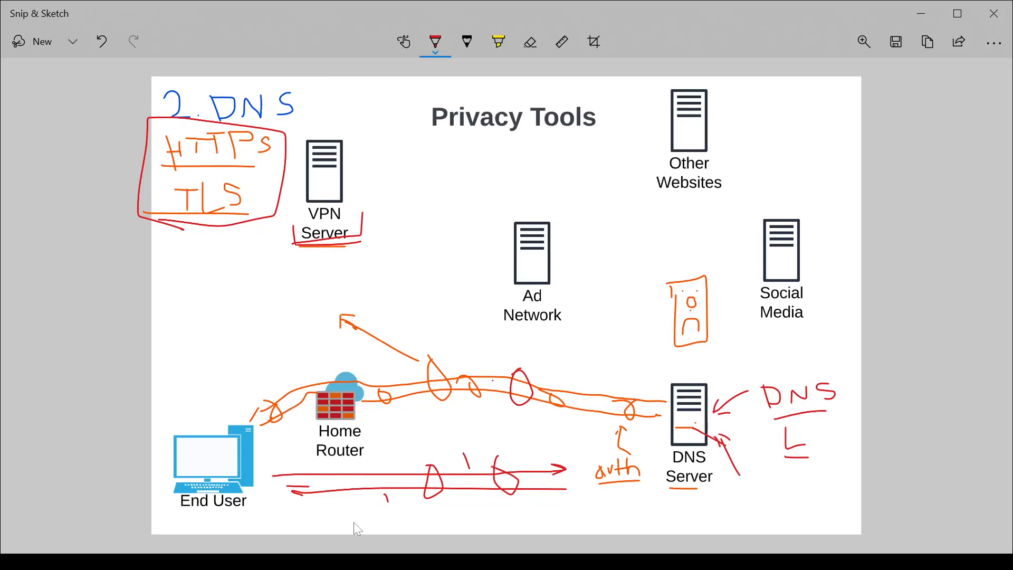
mouse_move(496, 479)
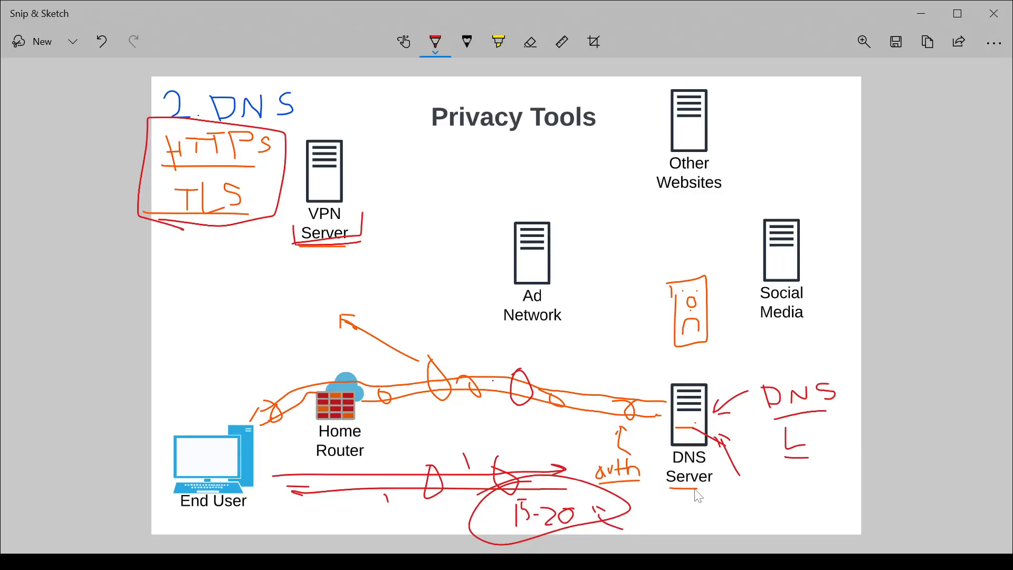
mouse_move(727, 507)
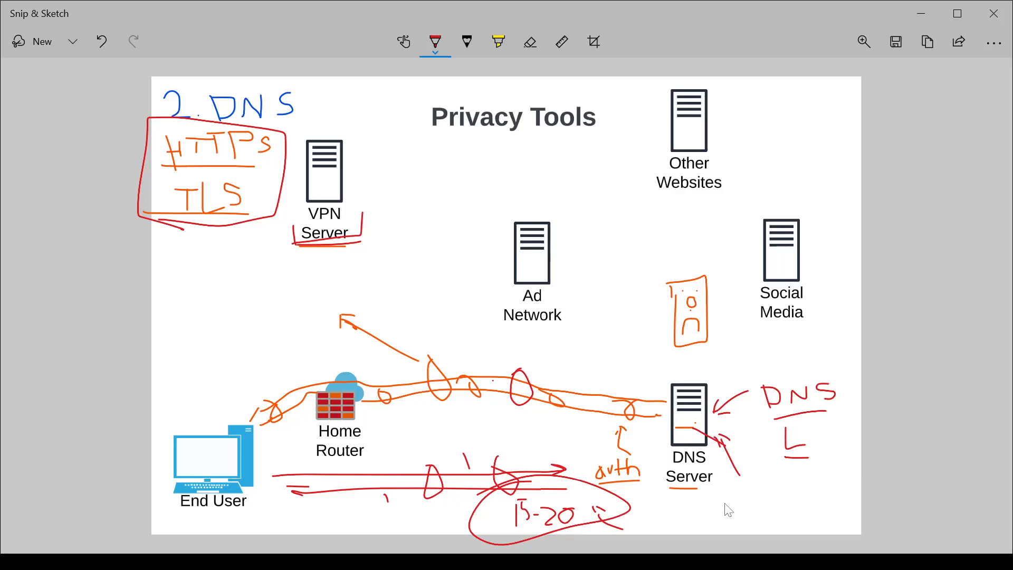
mouse_move(739, 504)
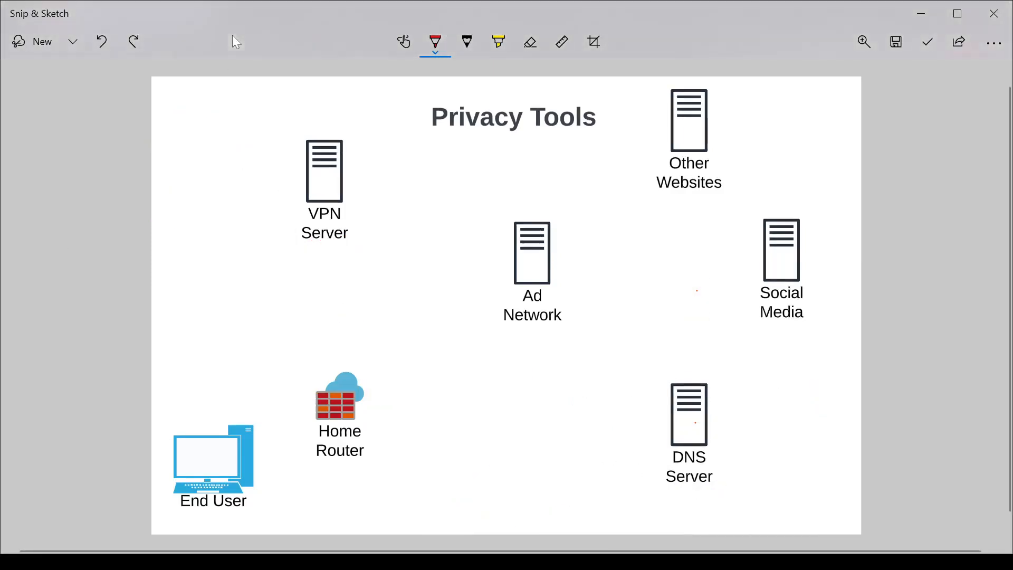
Start handwriting the red '3. AD' heading at top left.
drag(187, 93, 175, 129)
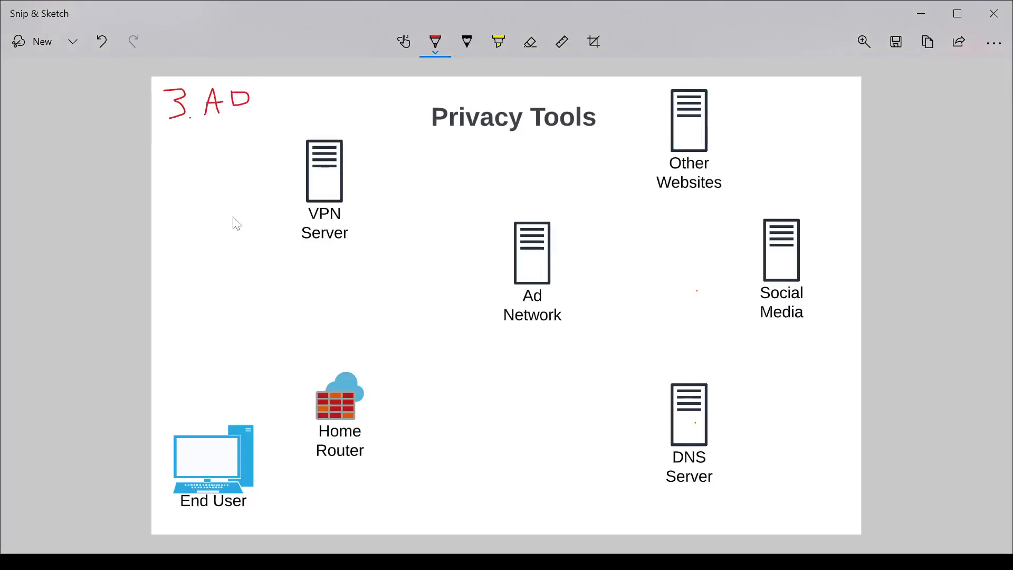
mouse_move(270, 492)
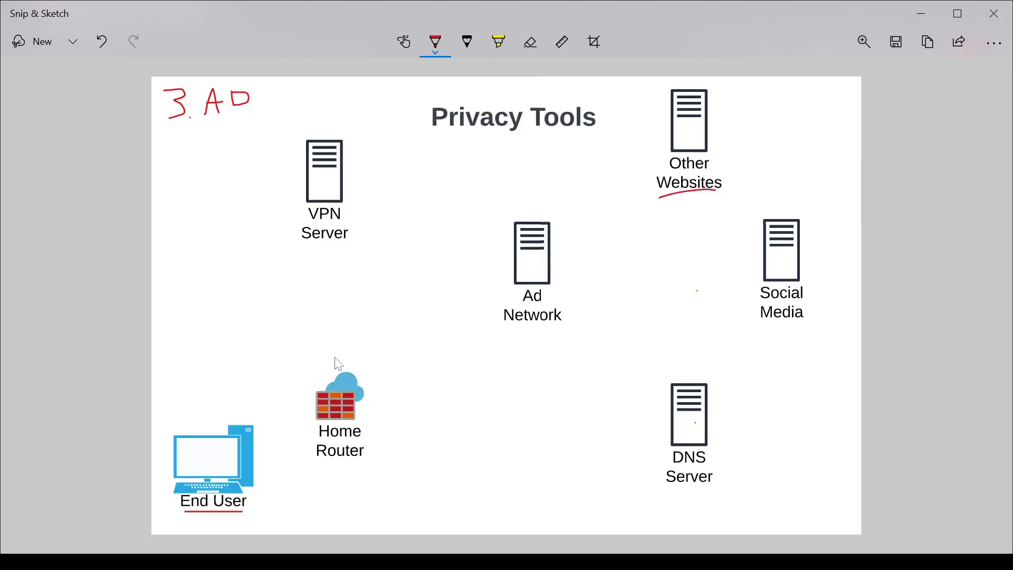
mouse_move(231, 133)
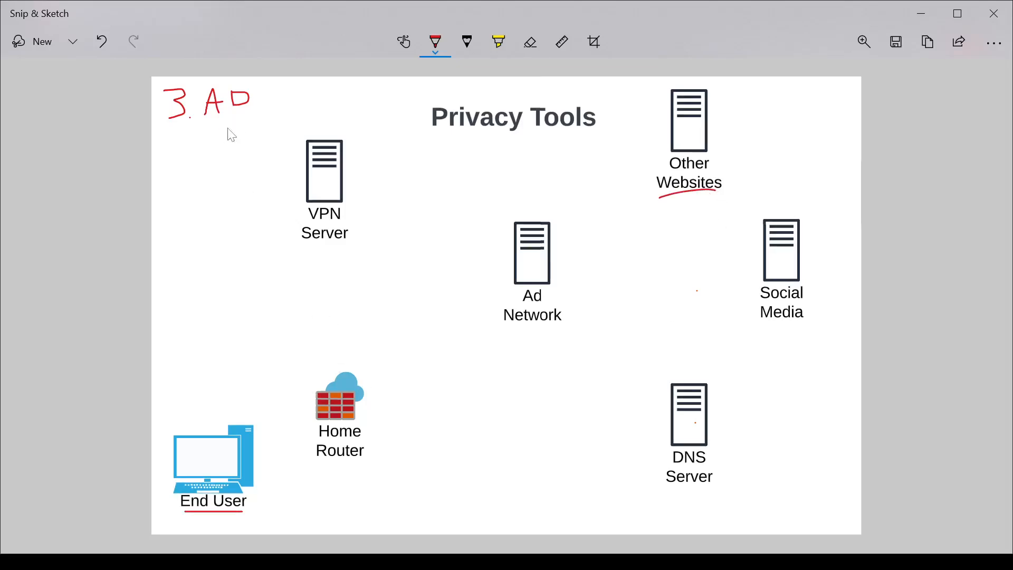
mouse_move(432, 300)
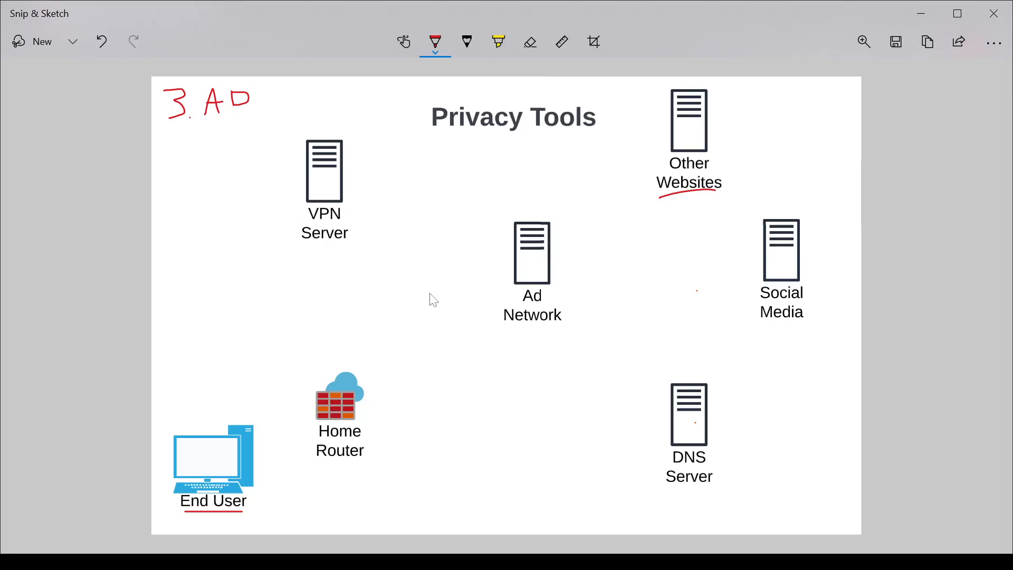
mouse_move(523, 343)
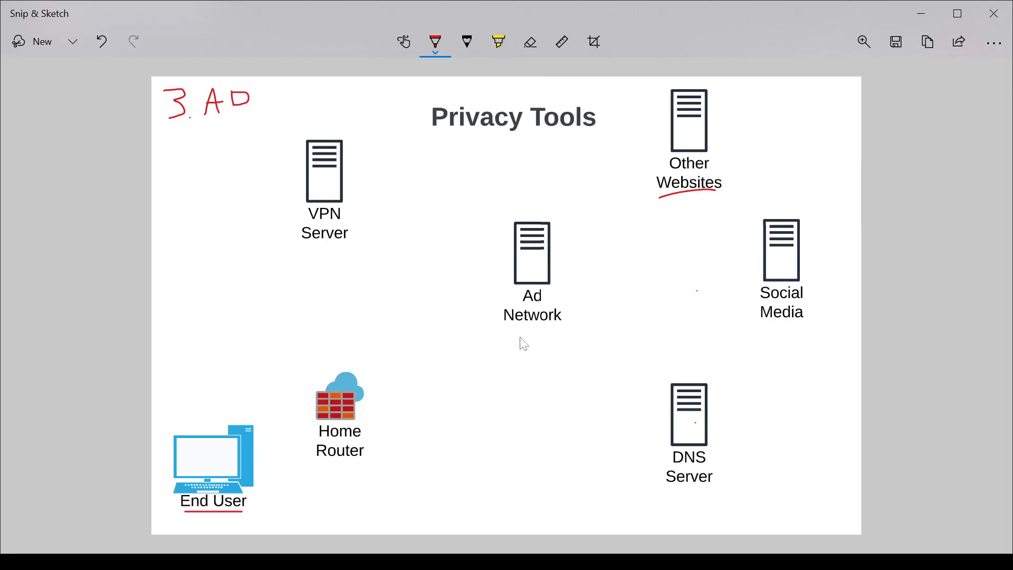
mouse_move(709, 327)
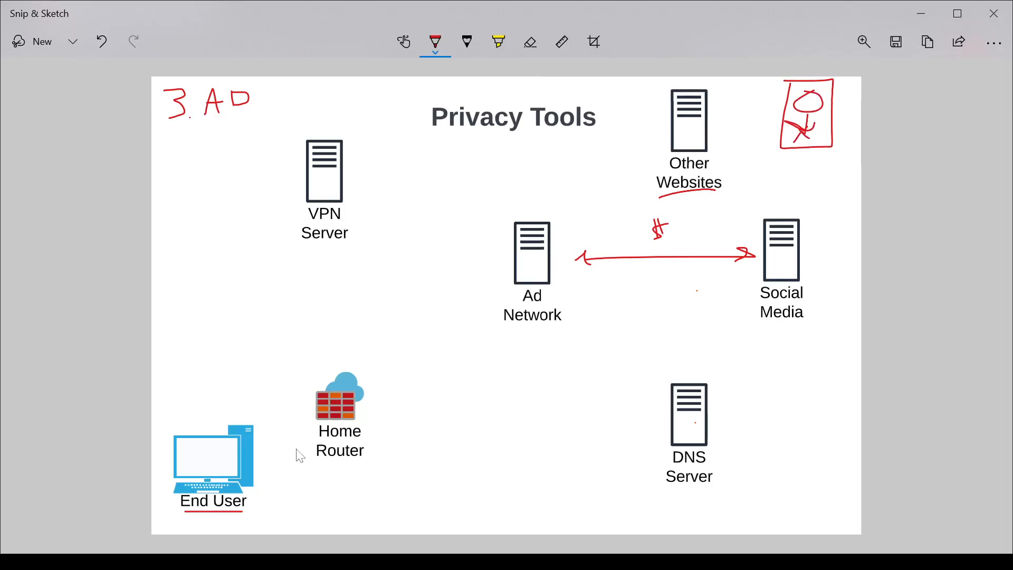
mouse_move(382, 401)
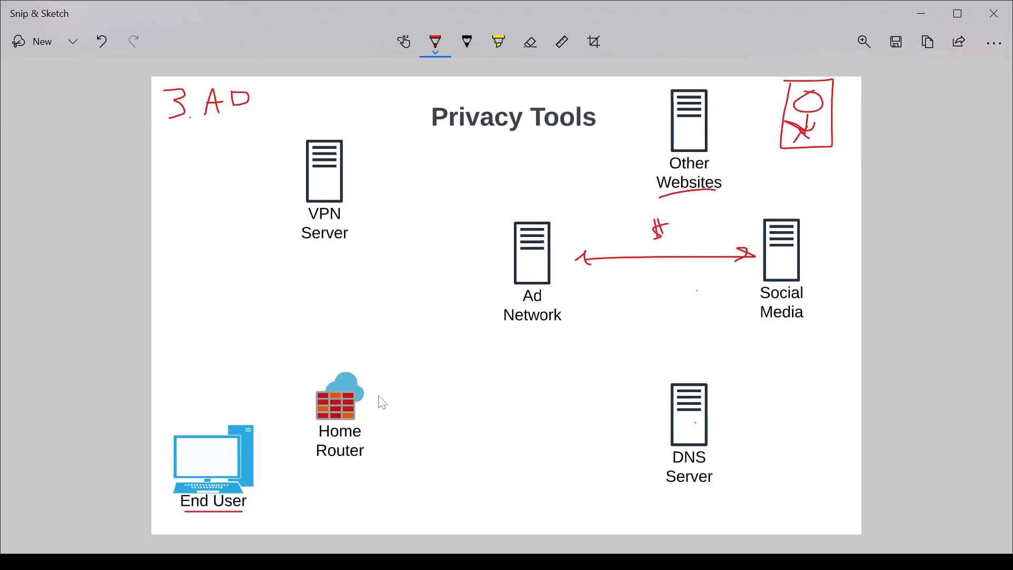
mouse_move(264, 470)
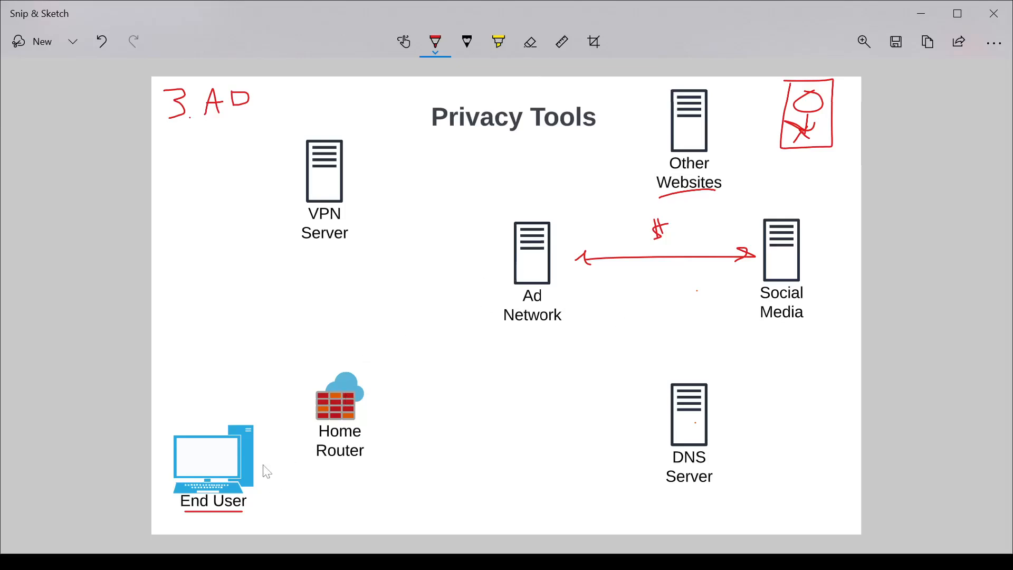
mouse_move(467, 372)
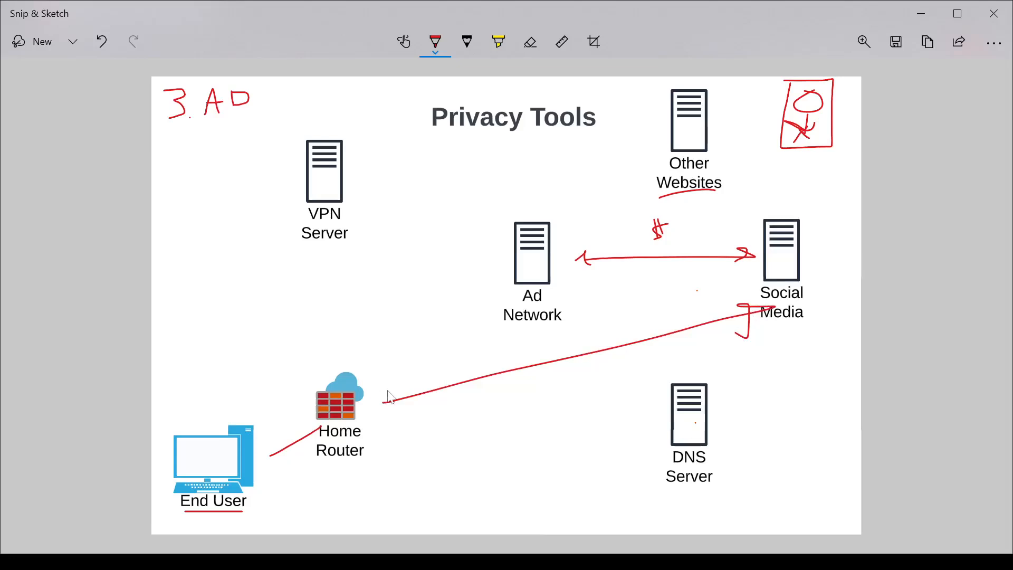
mouse_move(456, 362)
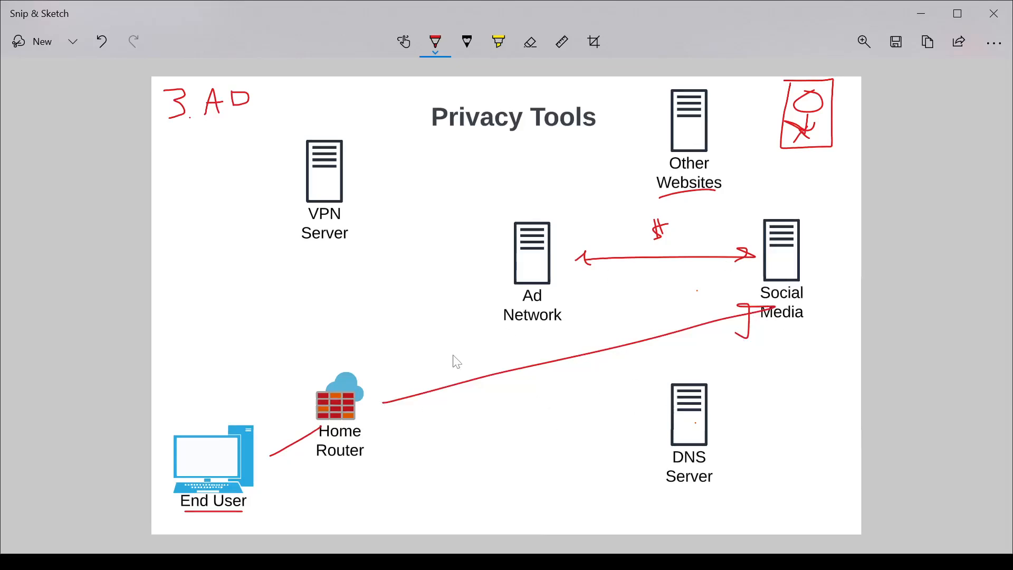
mouse_move(375, 395)
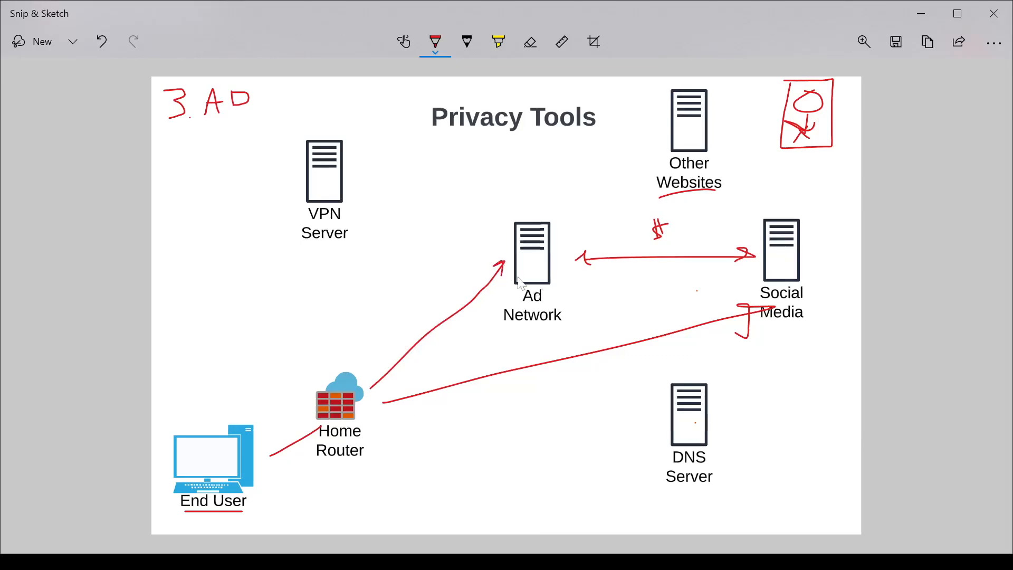
mouse_move(512, 257)
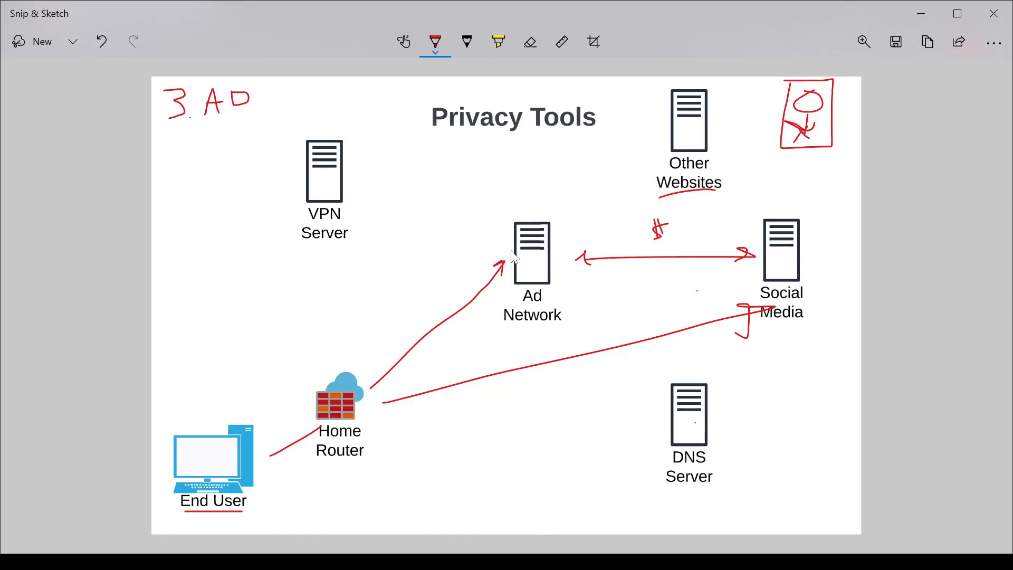
mouse_move(178, 461)
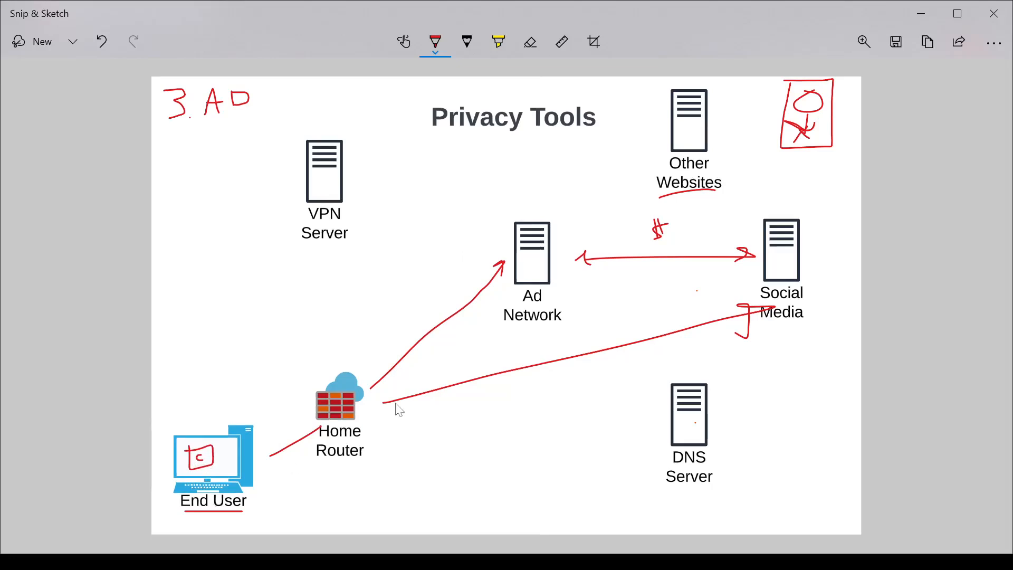
mouse_move(368, 322)
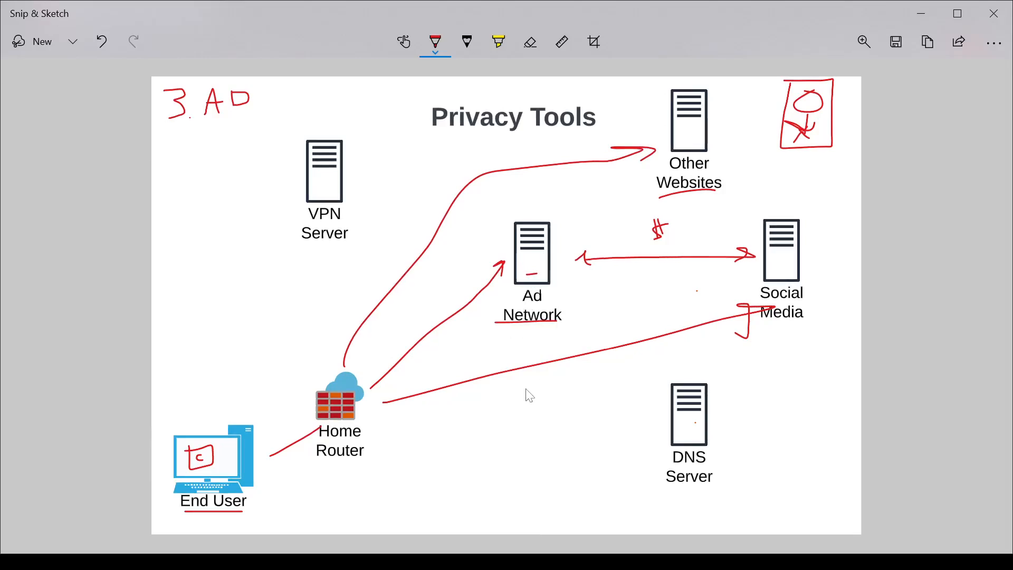
mouse_move(670, 266)
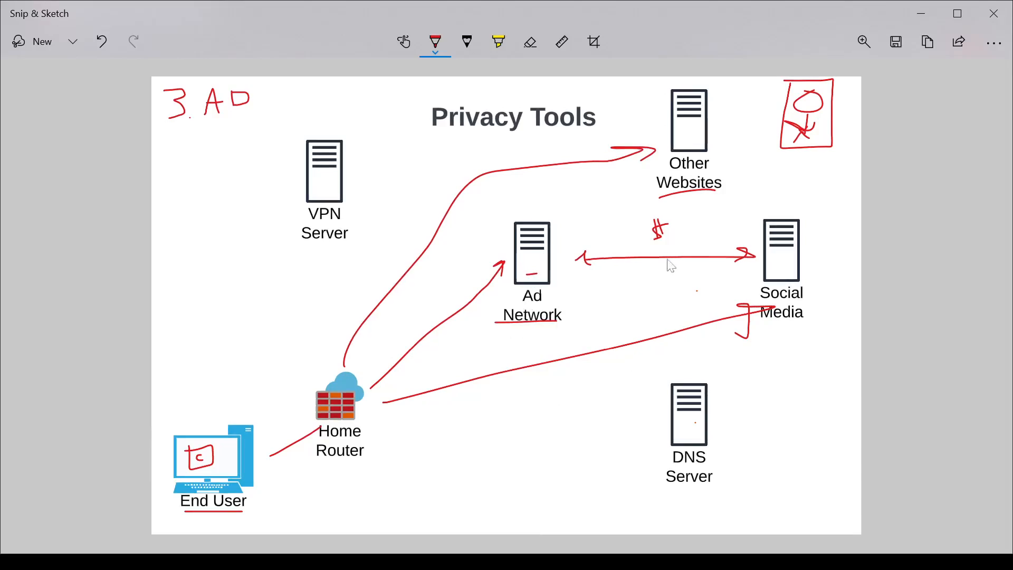
mouse_move(517, 329)
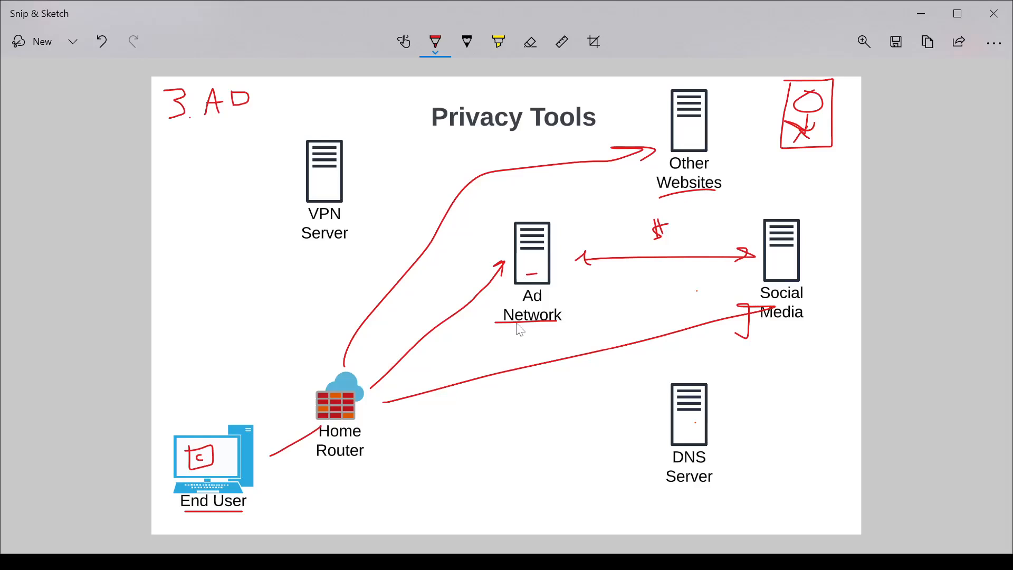
mouse_move(548, 298)
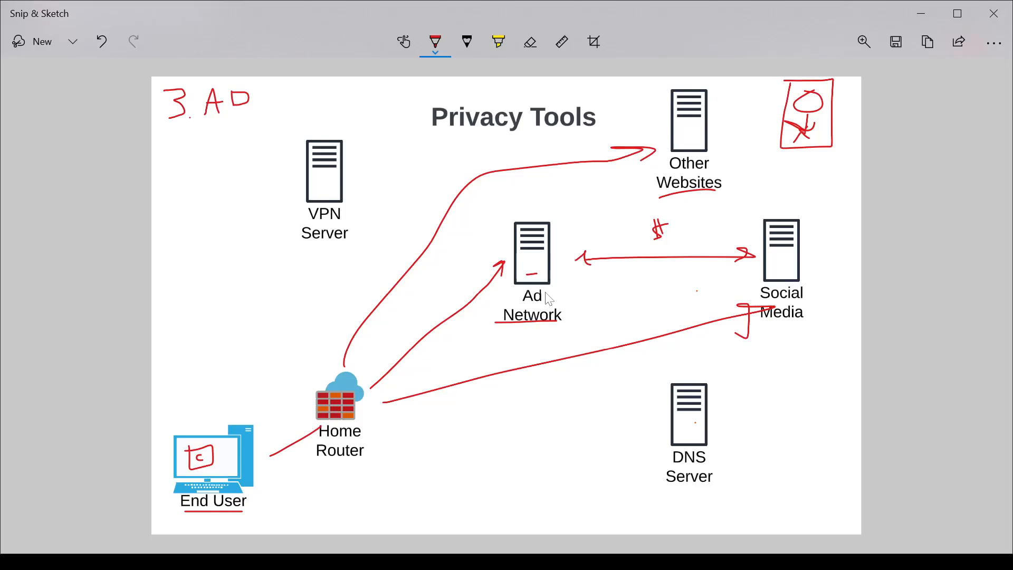
mouse_move(197, 476)
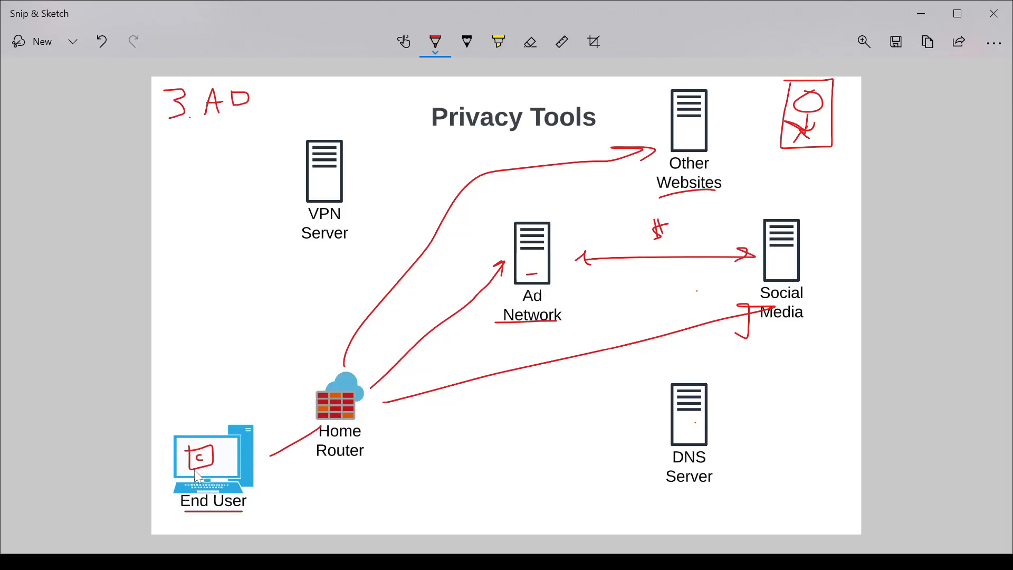
mouse_move(431, 360)
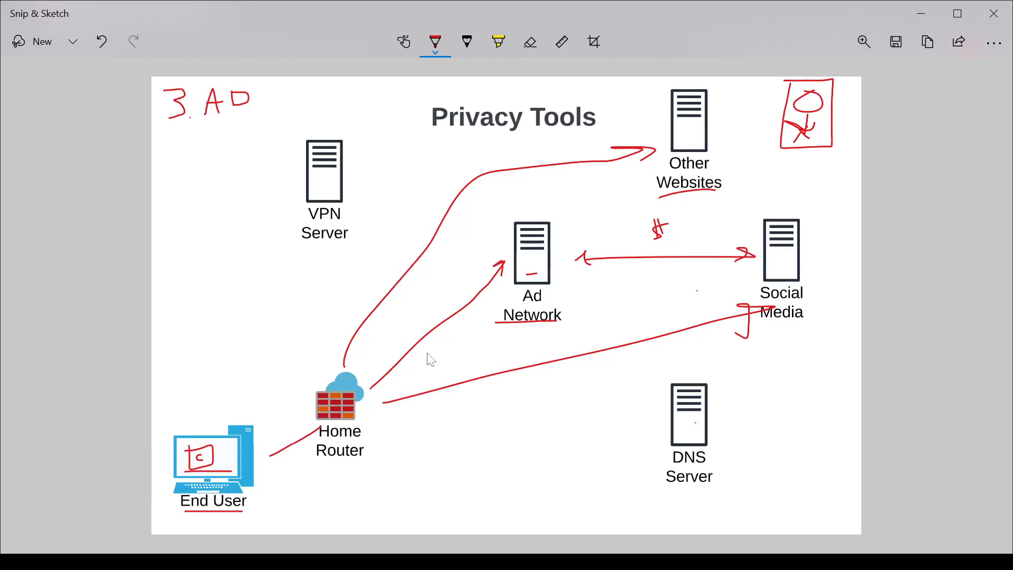
mouse_move(756, 336)
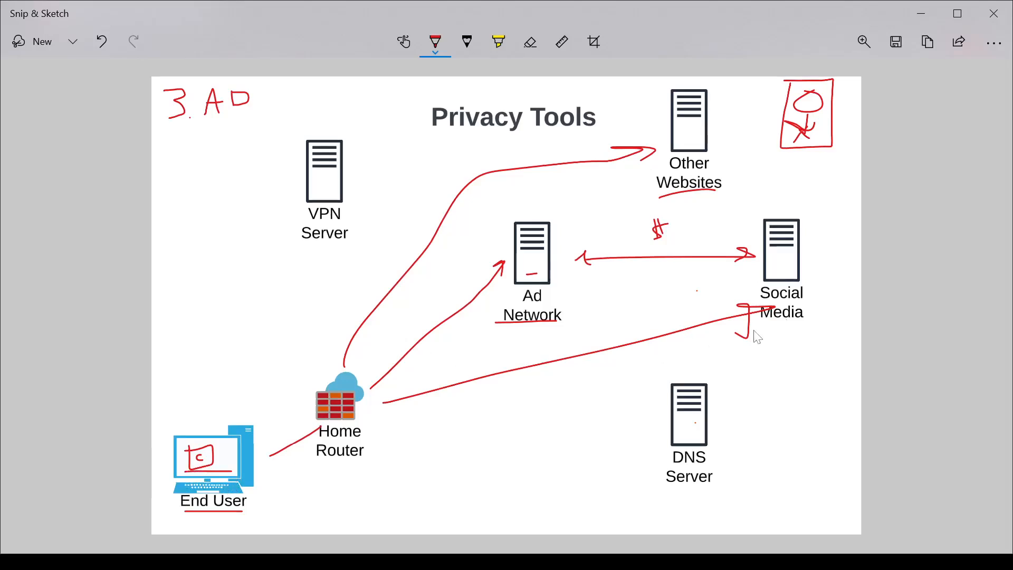
mouse_move(213, 474)
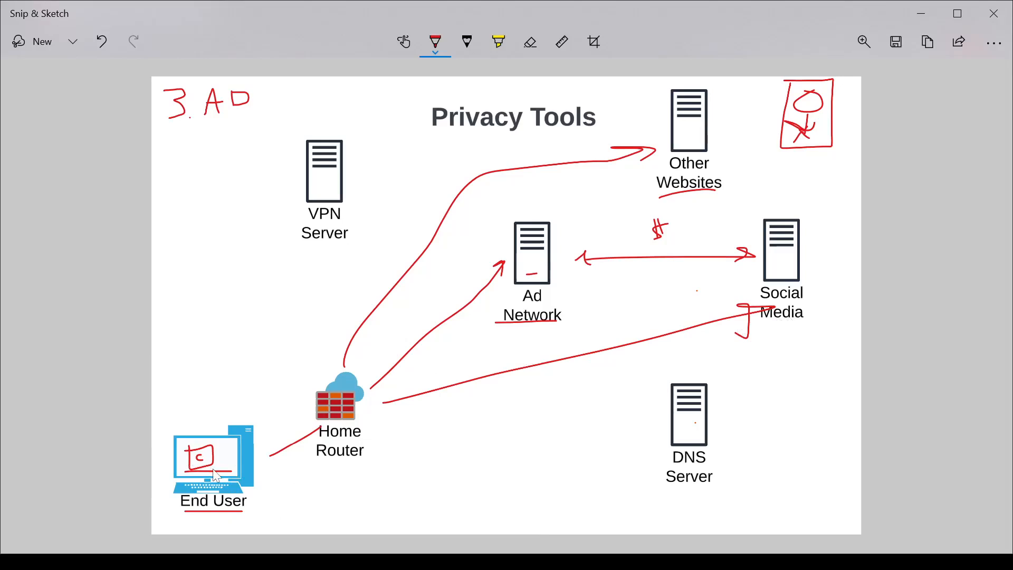
mouse_move(545, 259)
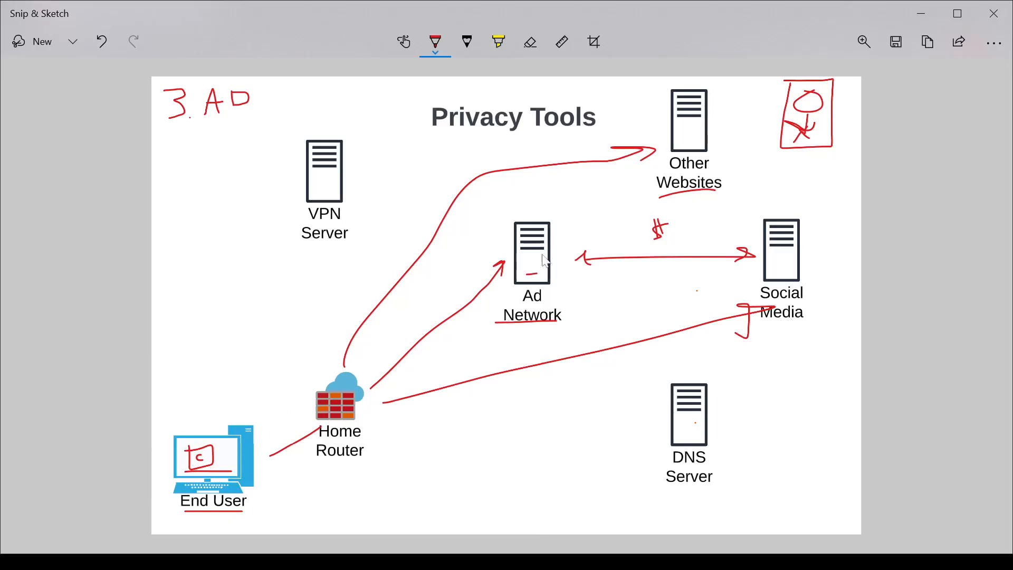
mouse_move(437, 283)
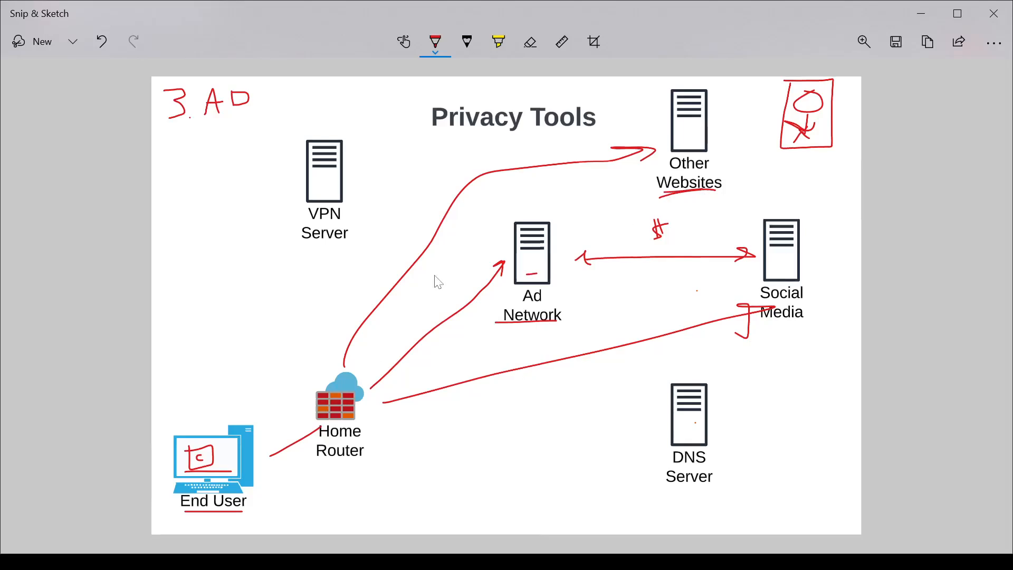
mouse_move(756, 163)
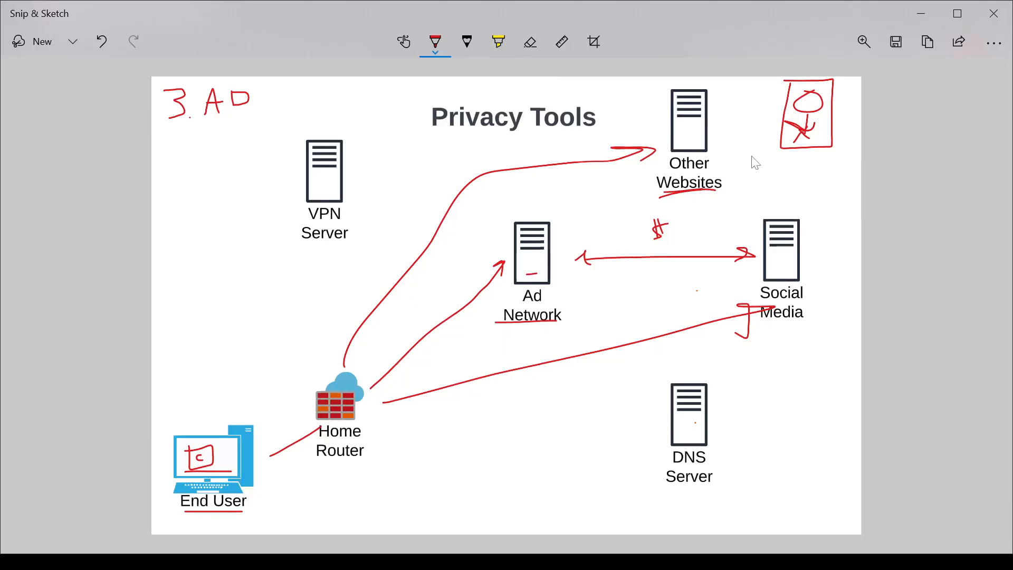
mouse_move(696, 256)
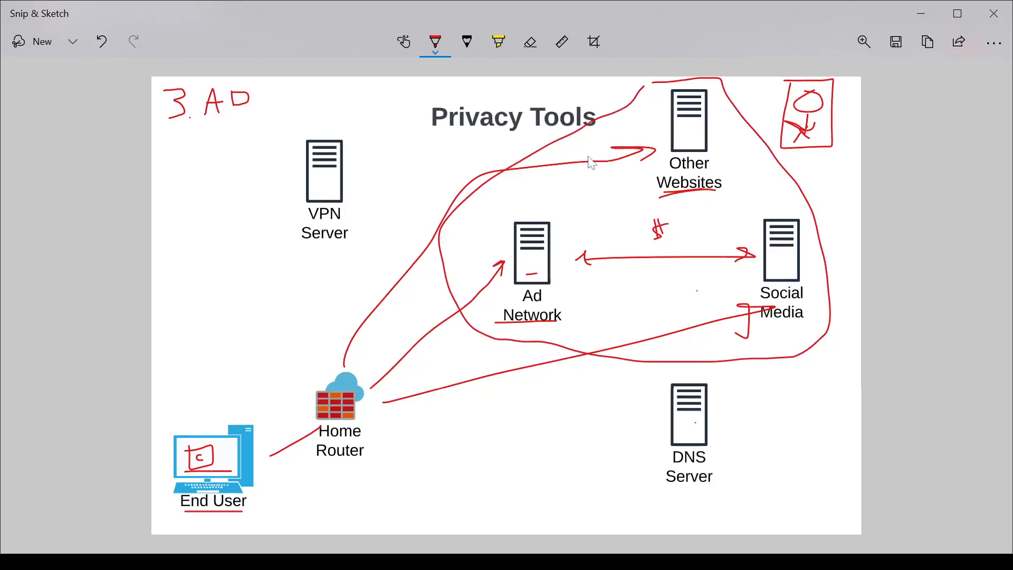
mouse_move(929, 210)
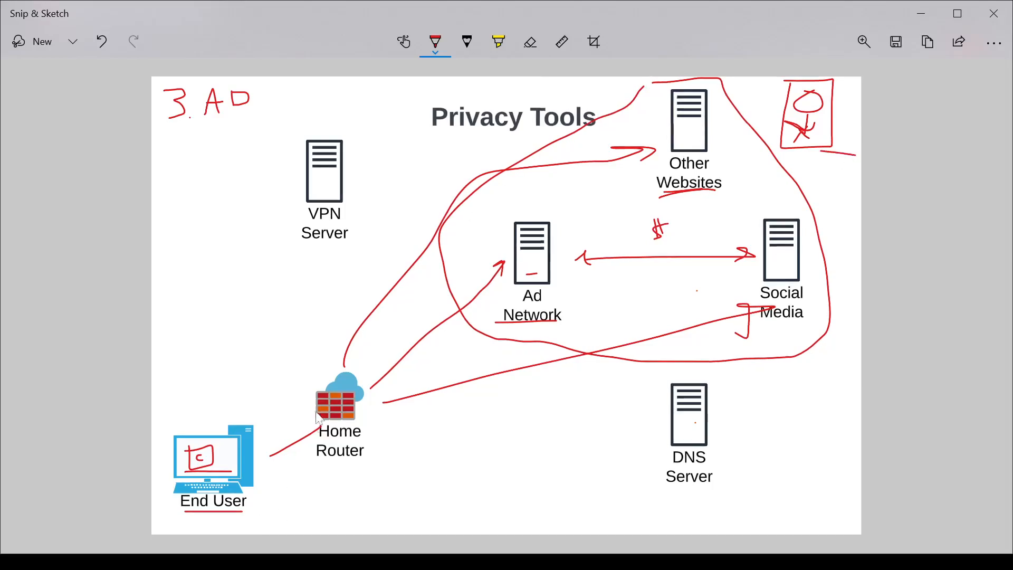
mouse_move(504, 316)
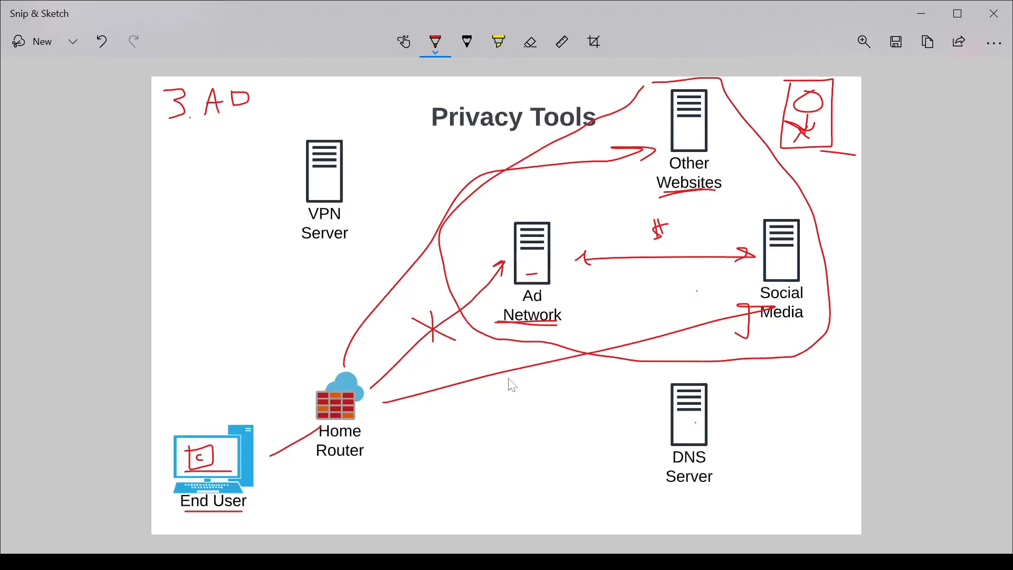
mouse_move(665, 167)
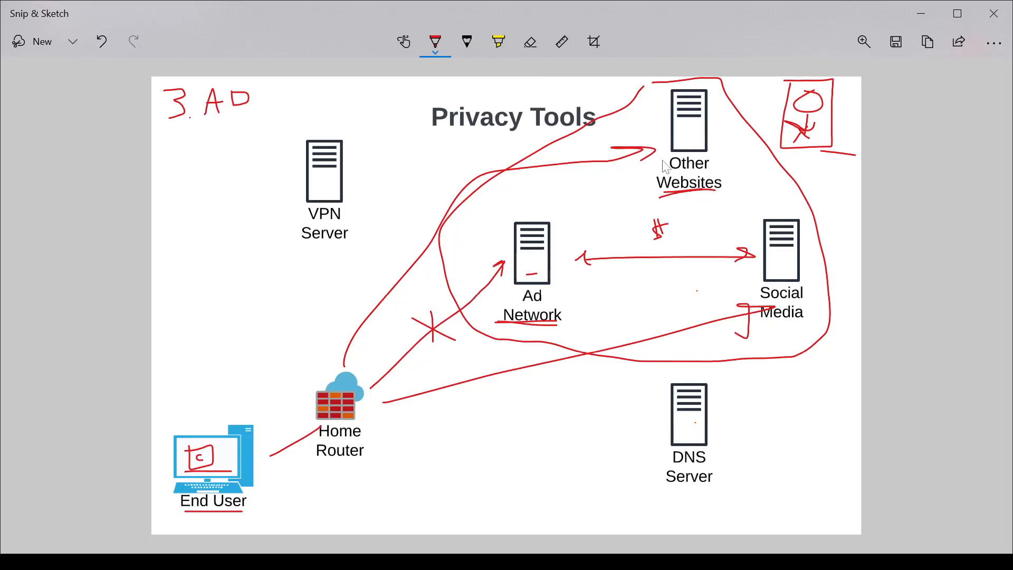
mouse_move(535, 270)
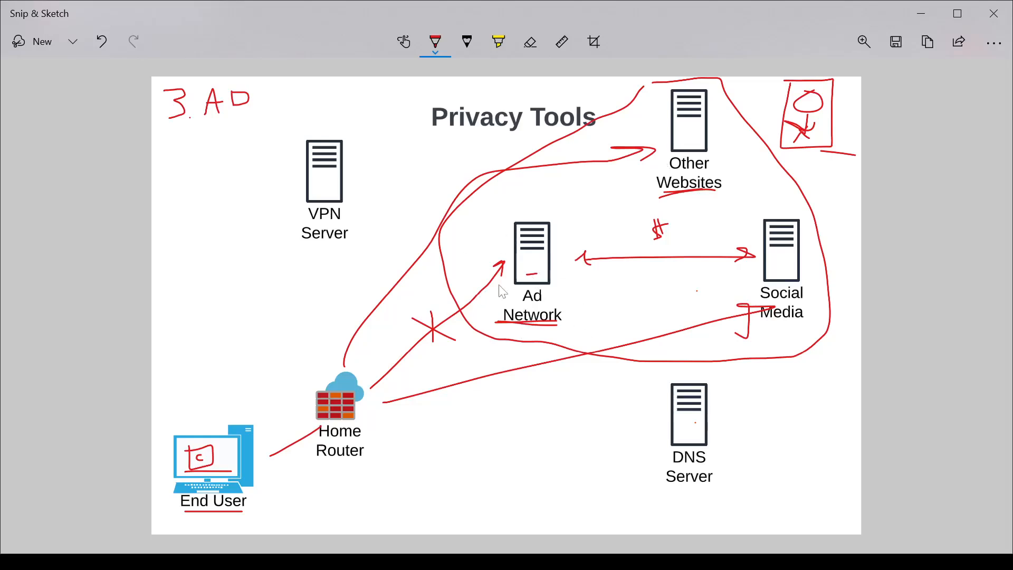
mouse_move(781, 173)
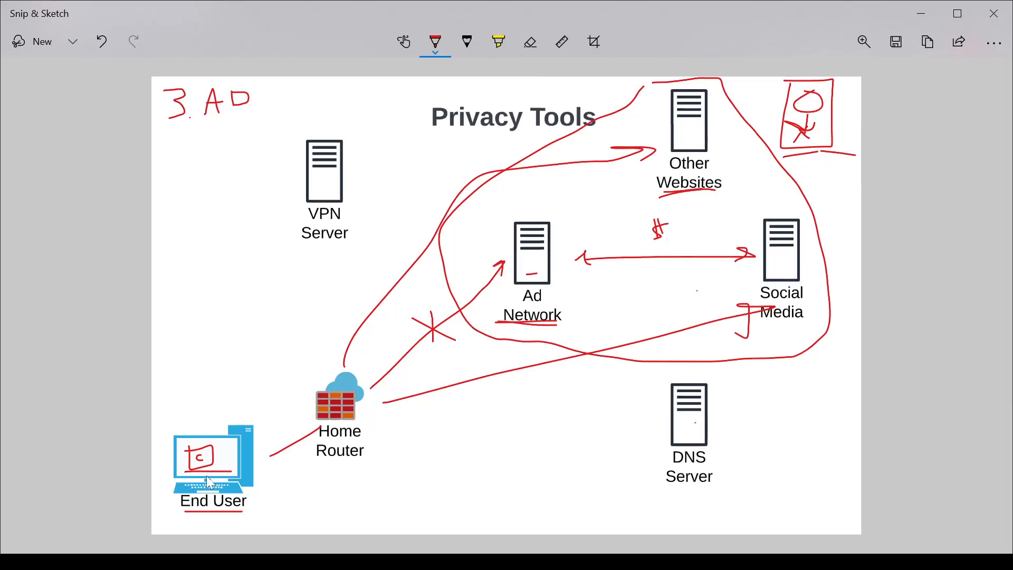
mouse_move(249, 451)
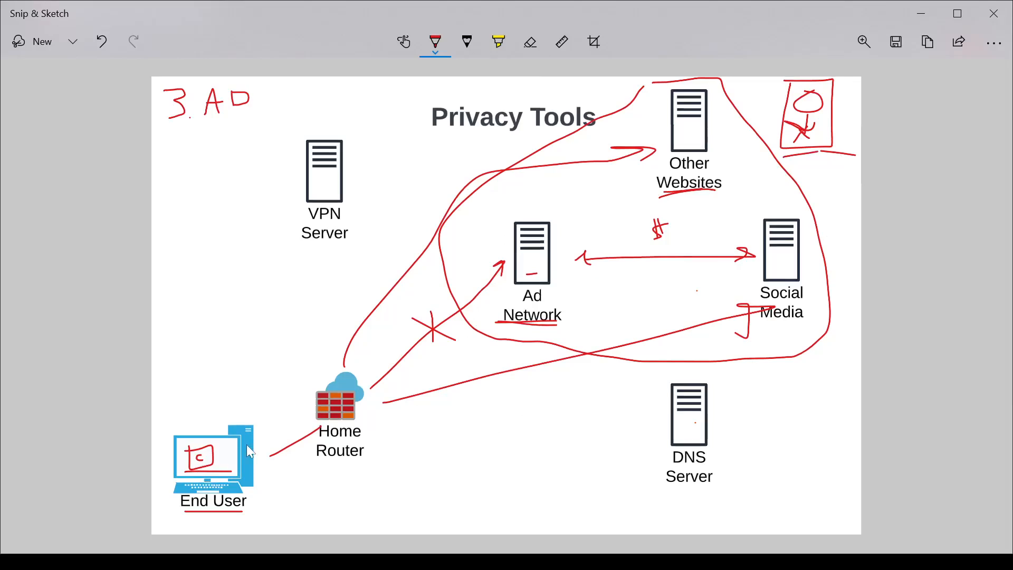
mouse_move(322, 483)
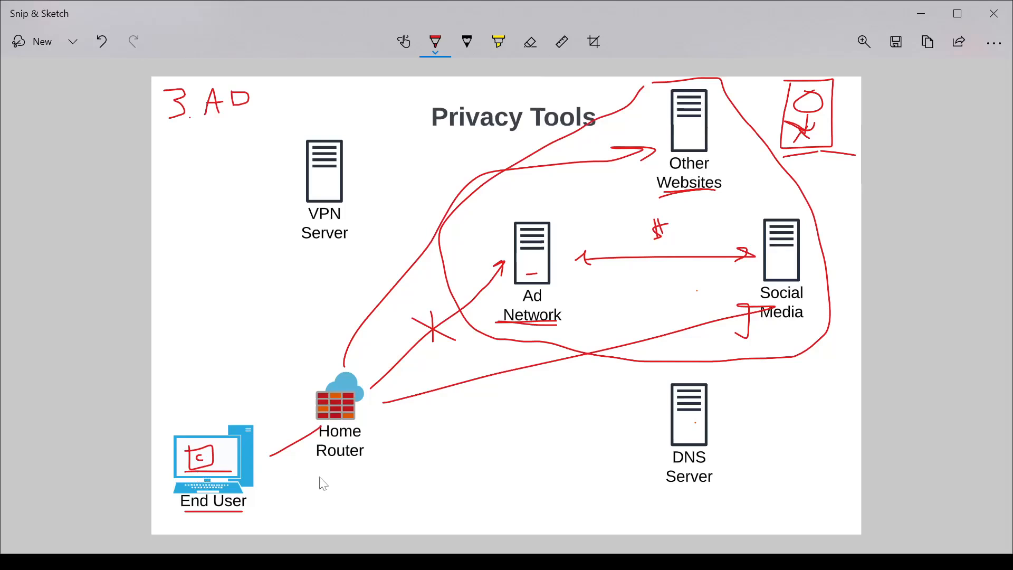
mouse_move(259, 466)
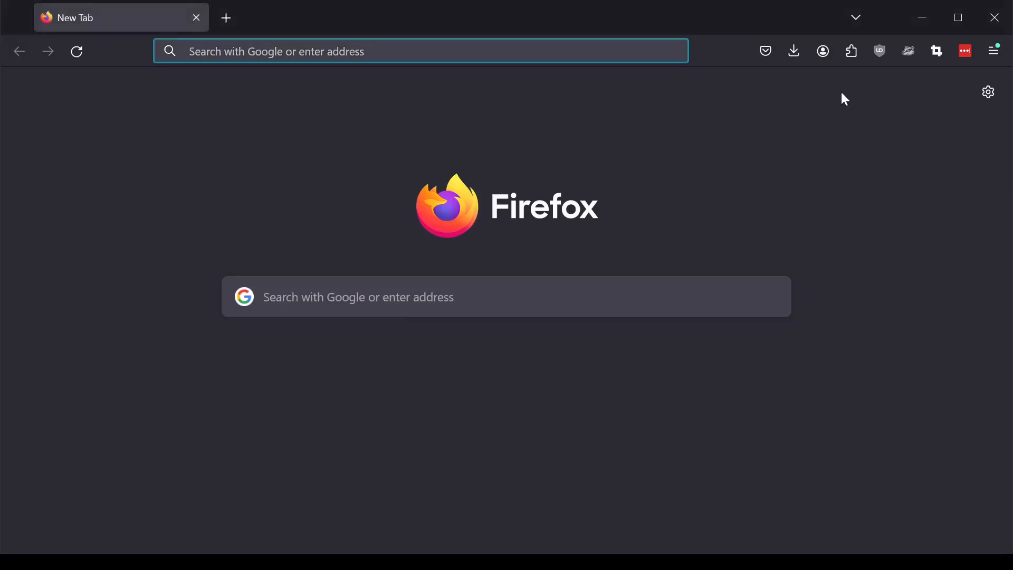
mouse_move(878, 51)
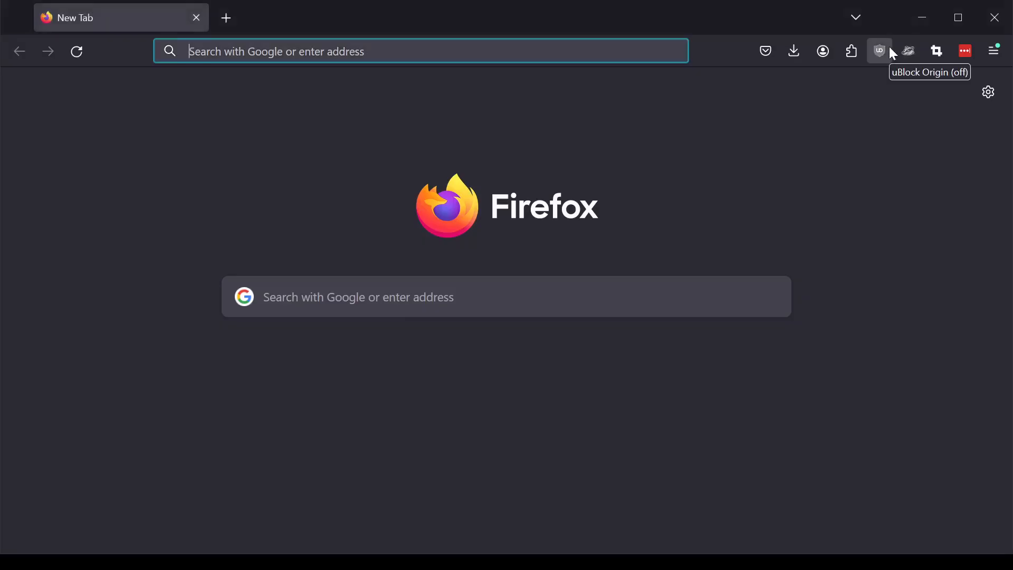
mouse_move(907, 52)
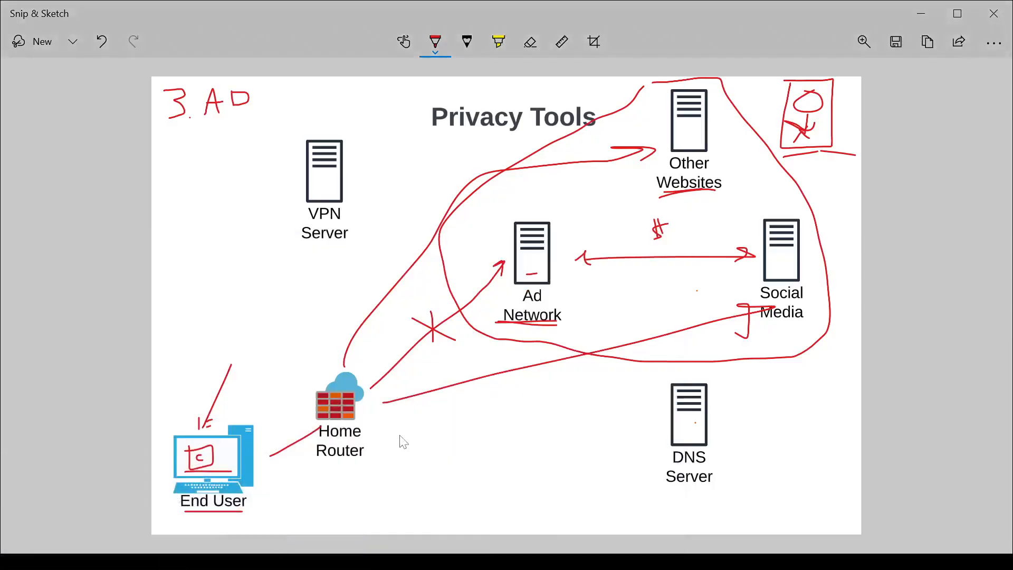
mouse_move(357, 498)
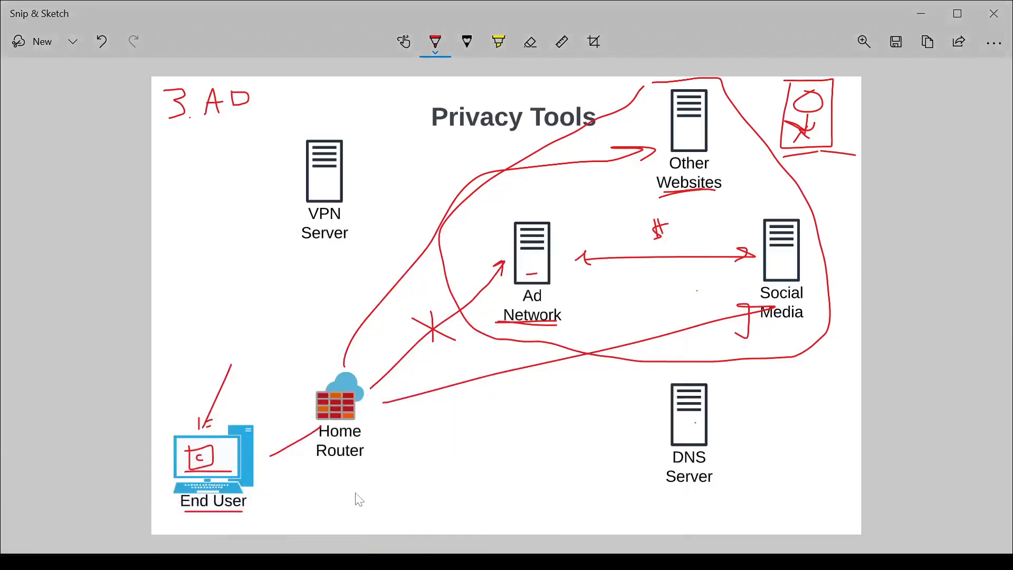
mouse_move(356, 492)
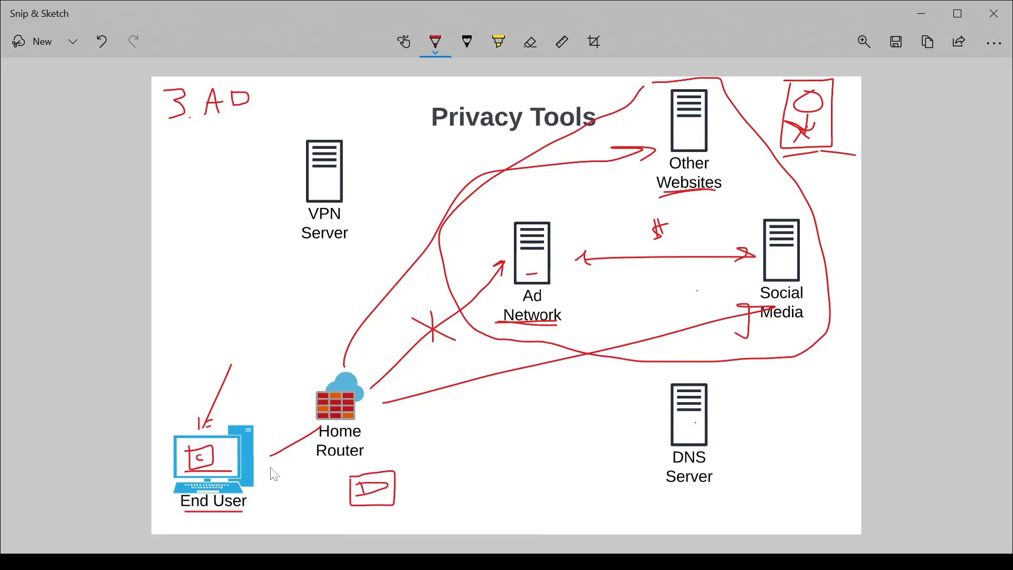
mouse_move(380, 519)
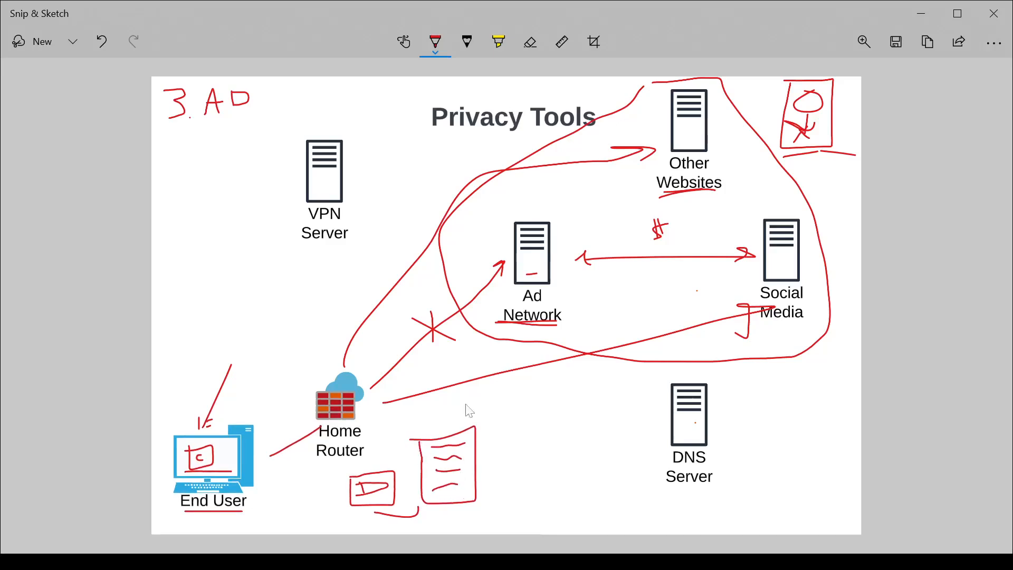
Open the ballpoint pen's colour choices.
click(435, 41)
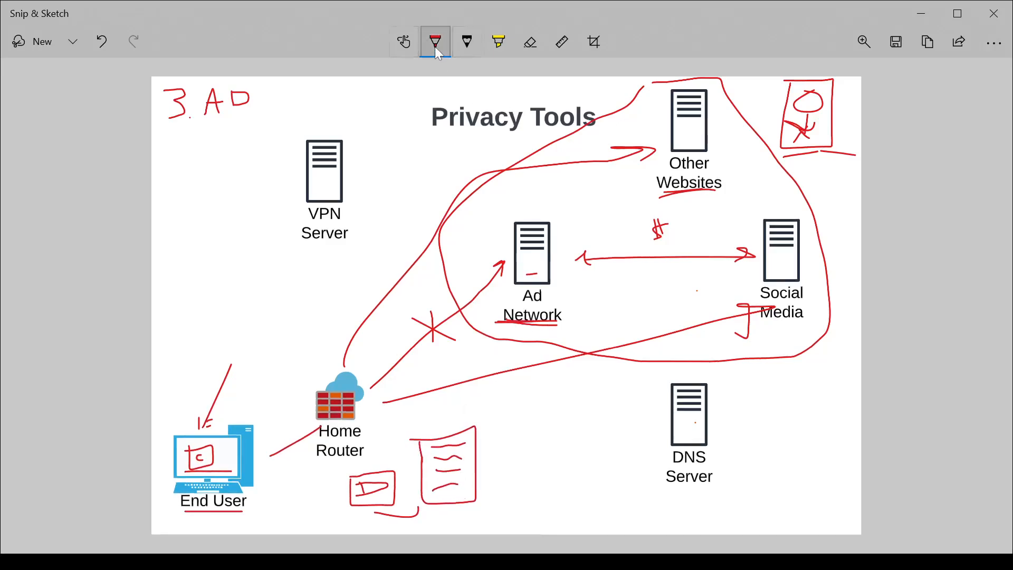
Switch the ballpoint pen ink to orange.
click(435, 41)
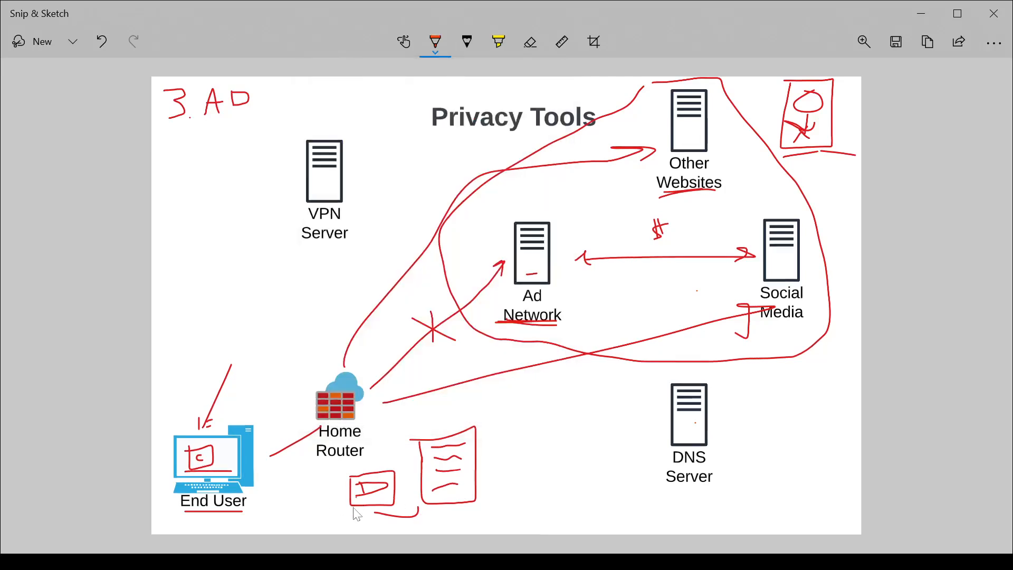
mouse_move(253, 492)
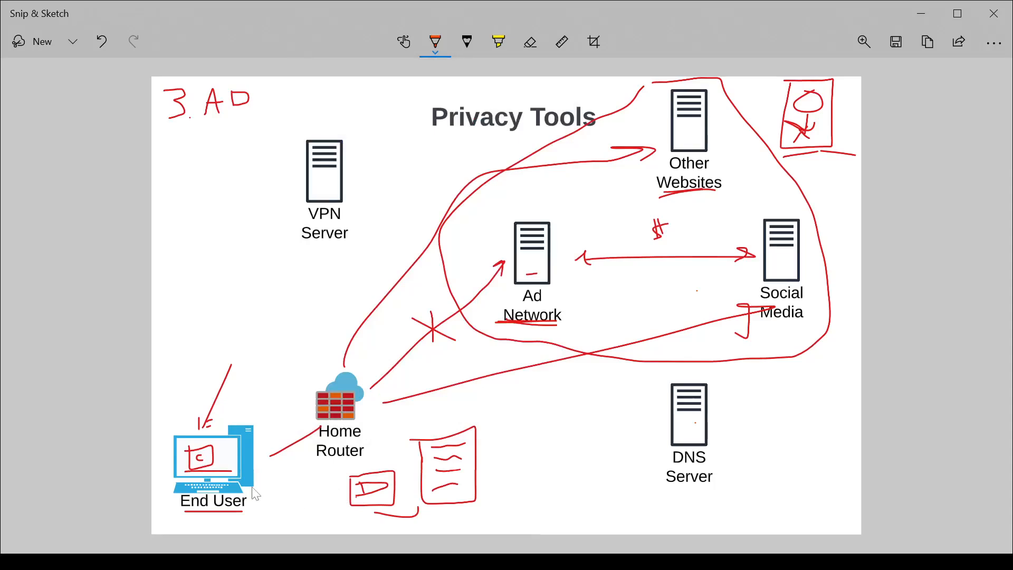
mouse_move(272, 486)
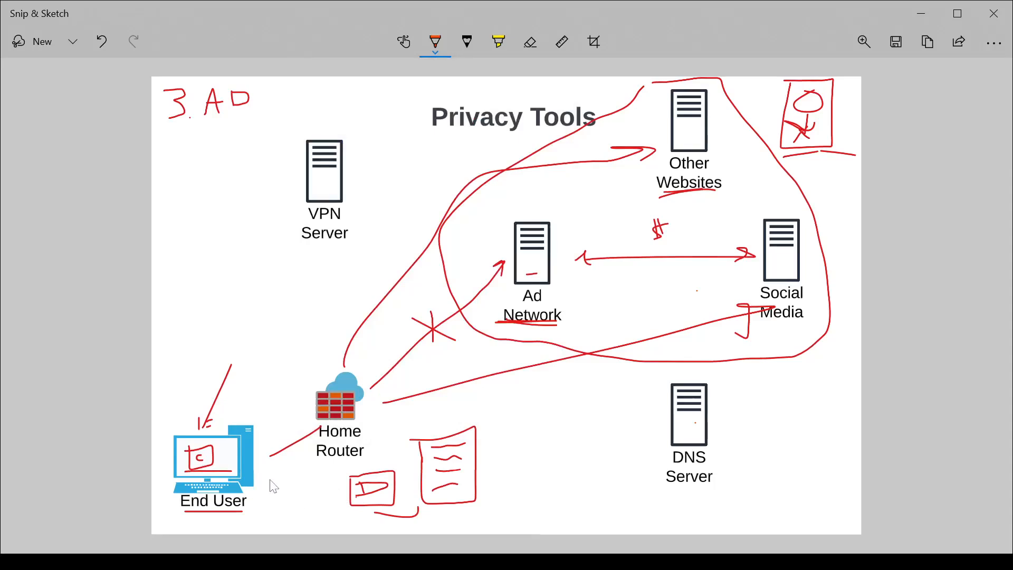
mouse_move(261, 488)
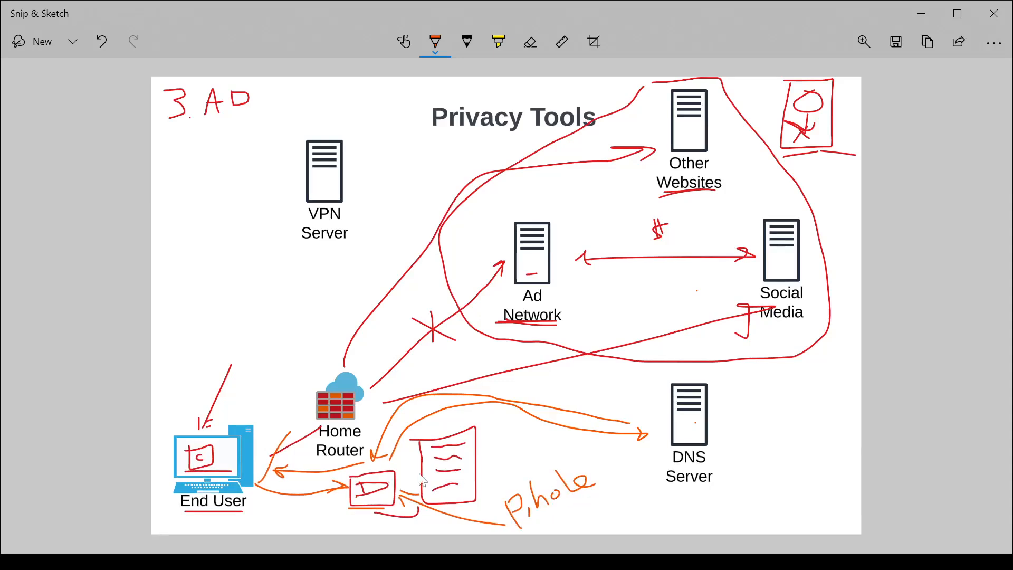
mouse_move(371, 497)
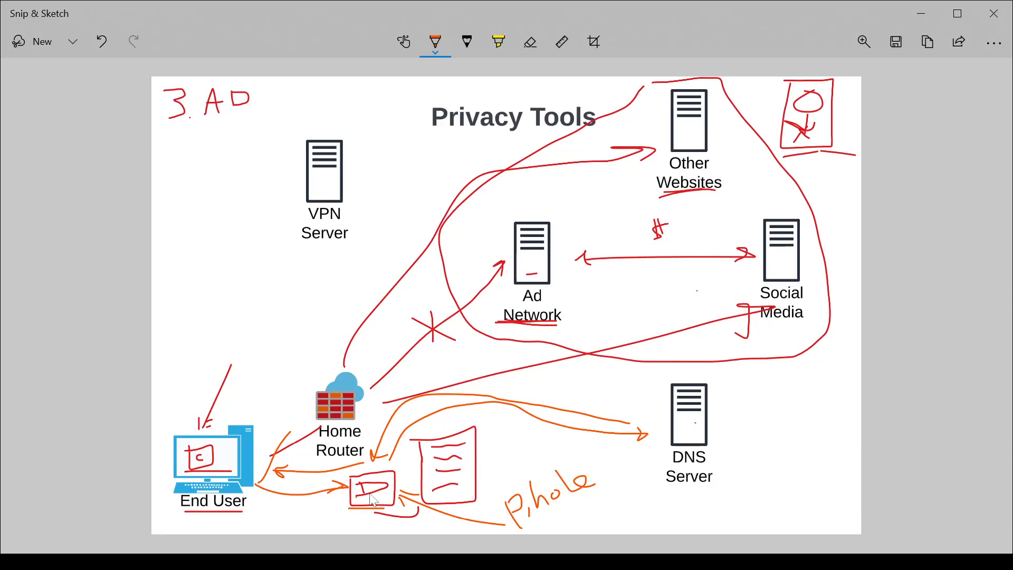
mouse_move(701, 426)
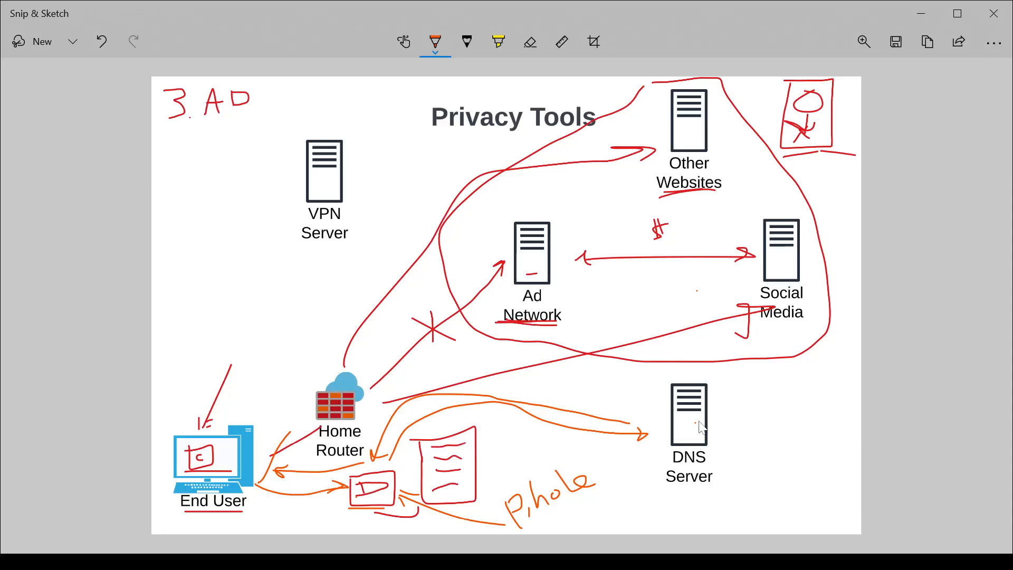
mouse_move(210, 478)
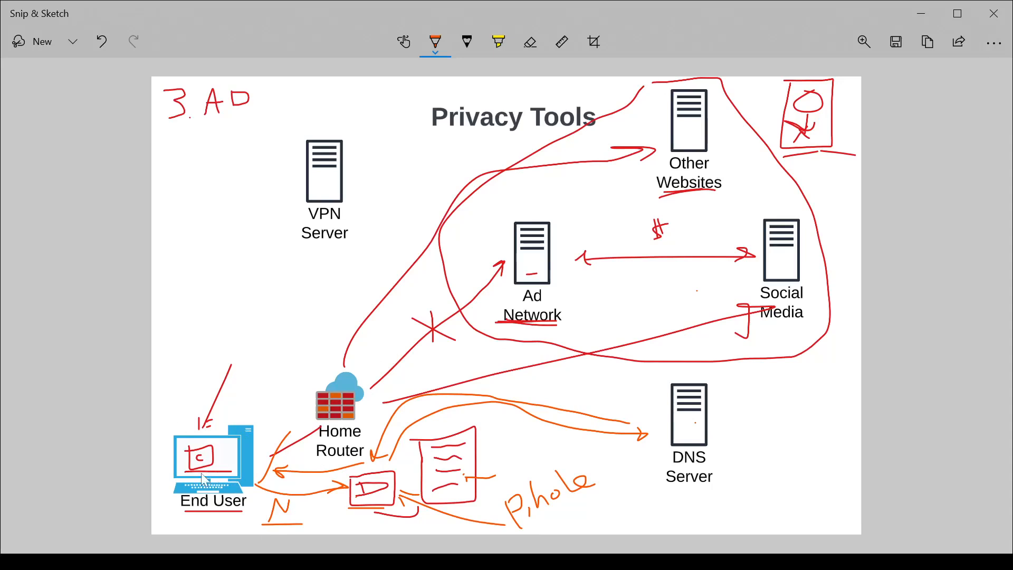
mouse_move(329, 524)
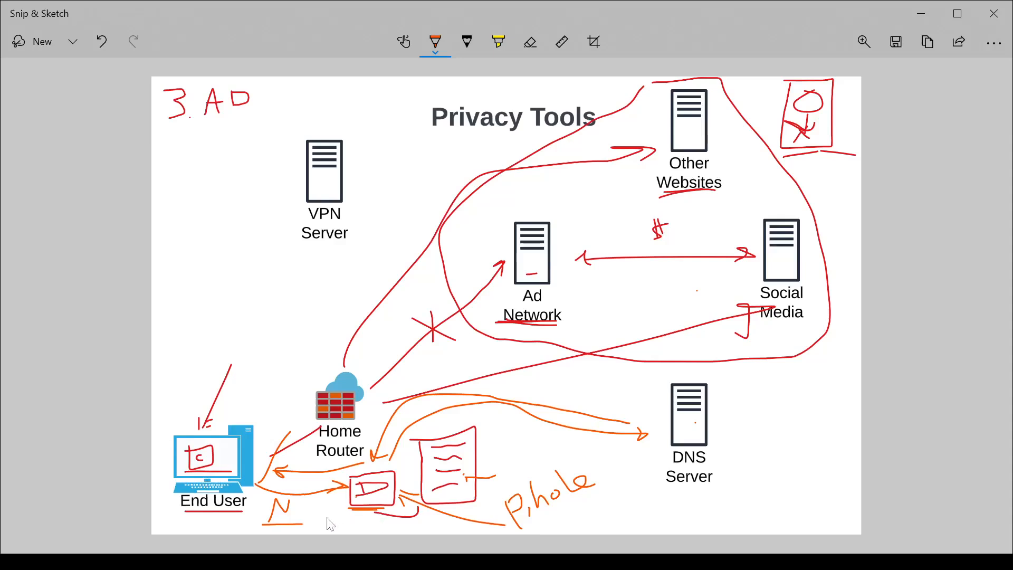
mouse_move(185, 483)
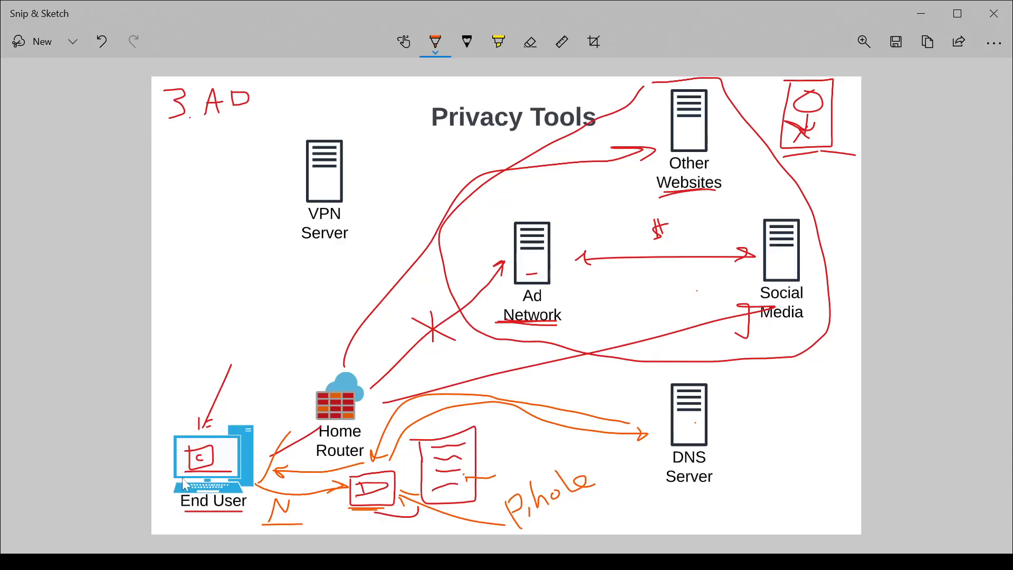
mouse_move(355, 515)
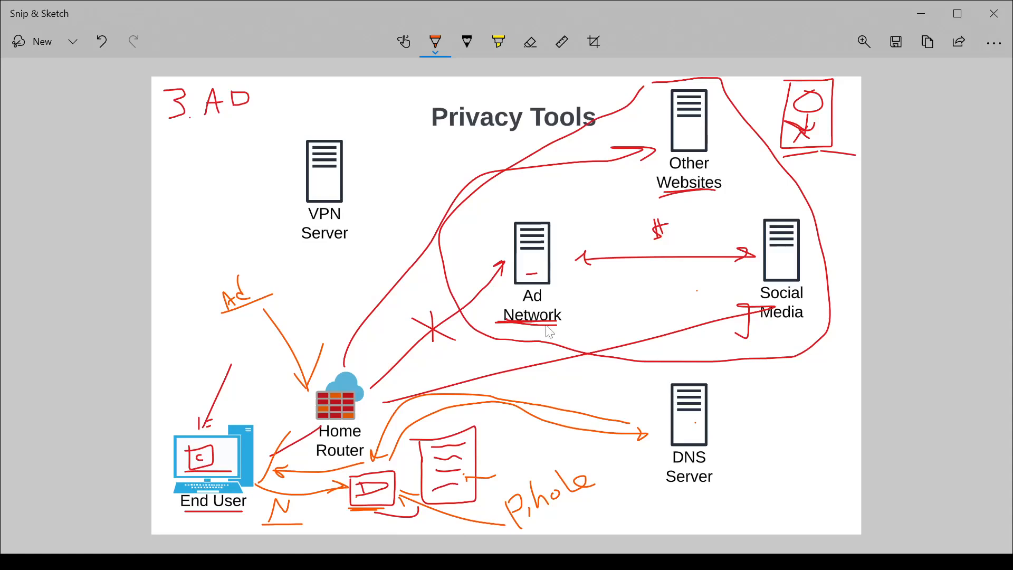
mouse_move(569, 336)
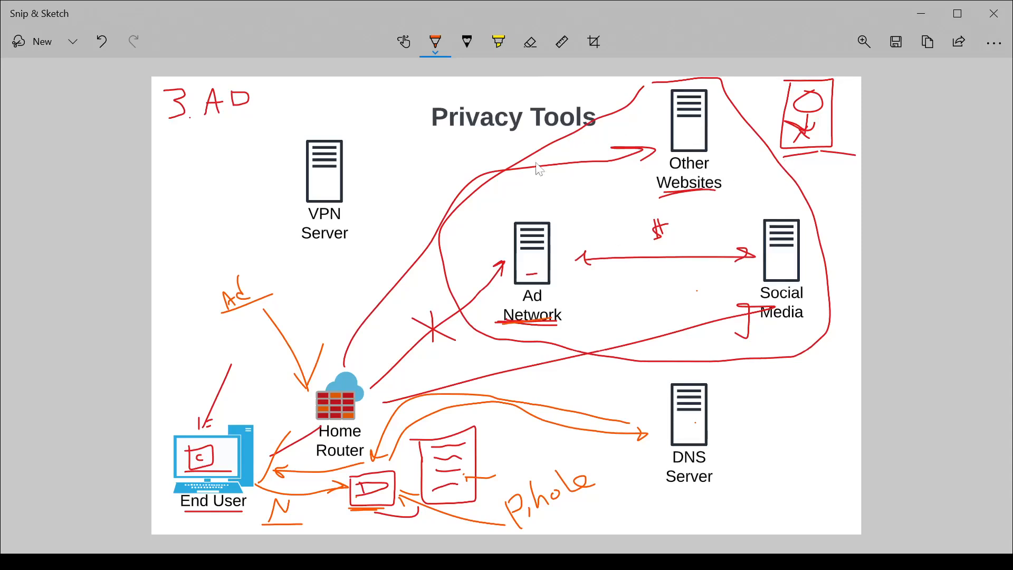
mouse_move(258, 468)
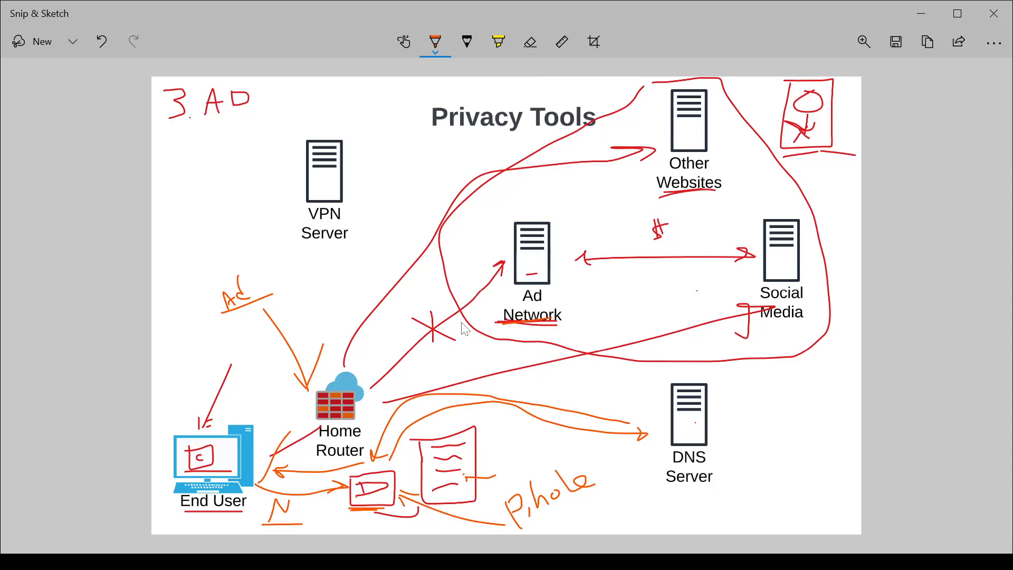
mouse_move(780, 351)
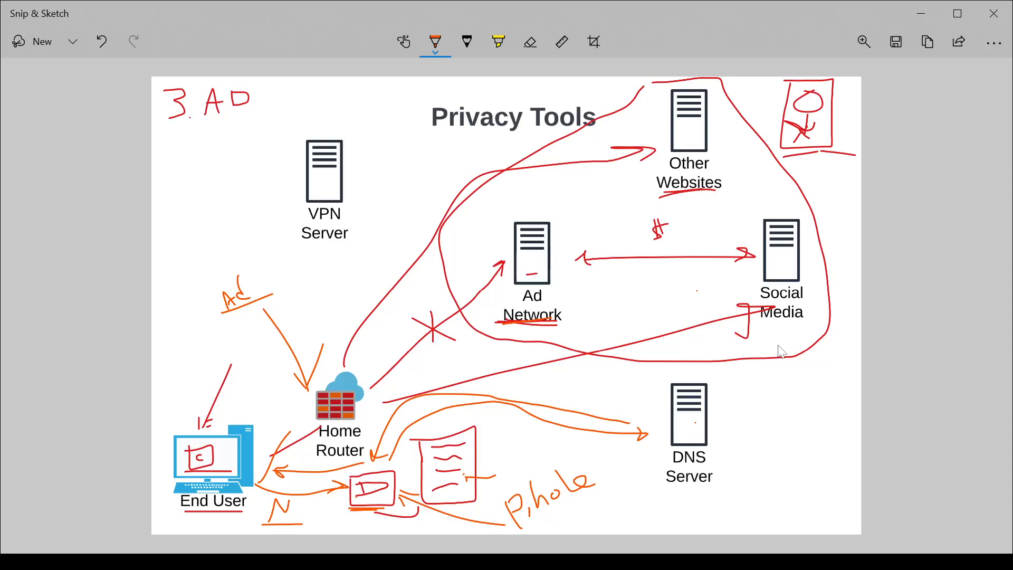
mouse_move(765, 333)
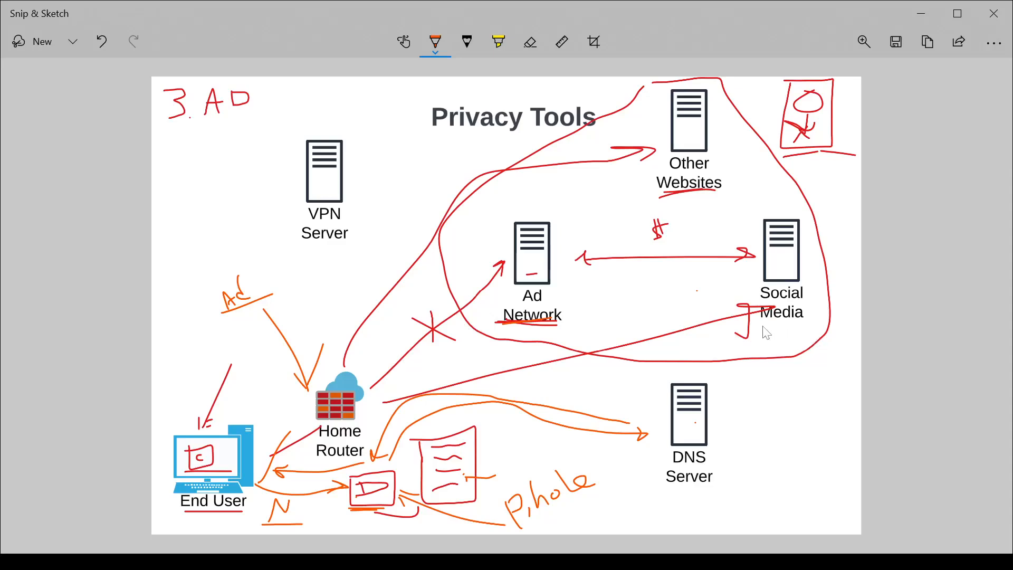
mouse_move(784, 334)
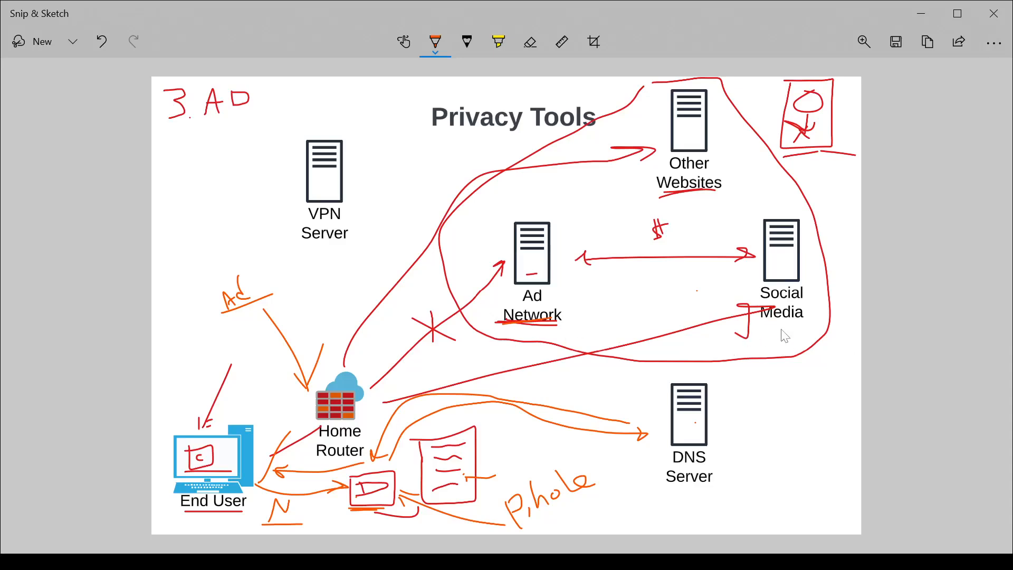
mouse_move(792, 340)
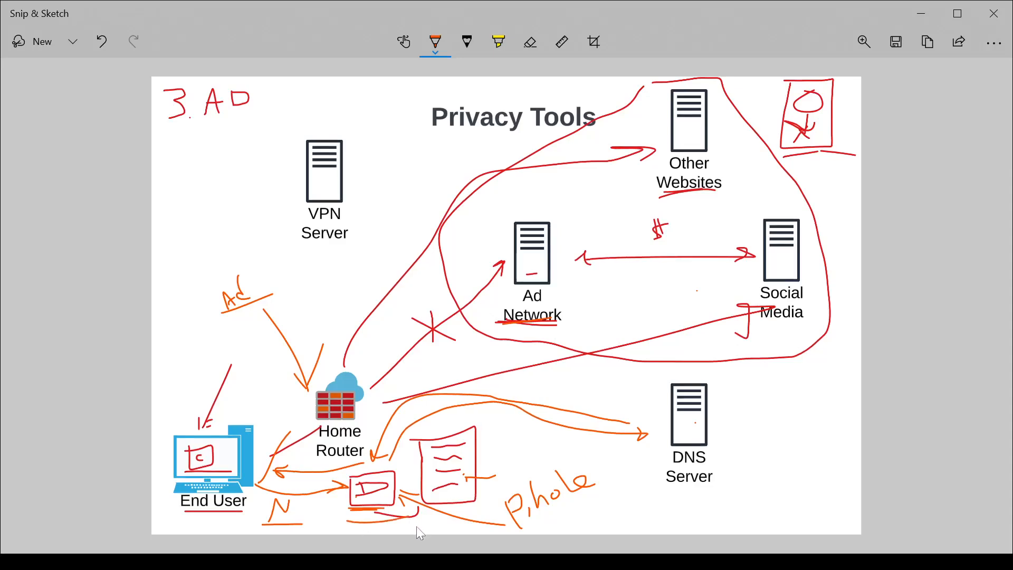
mouse_move(565, 205)
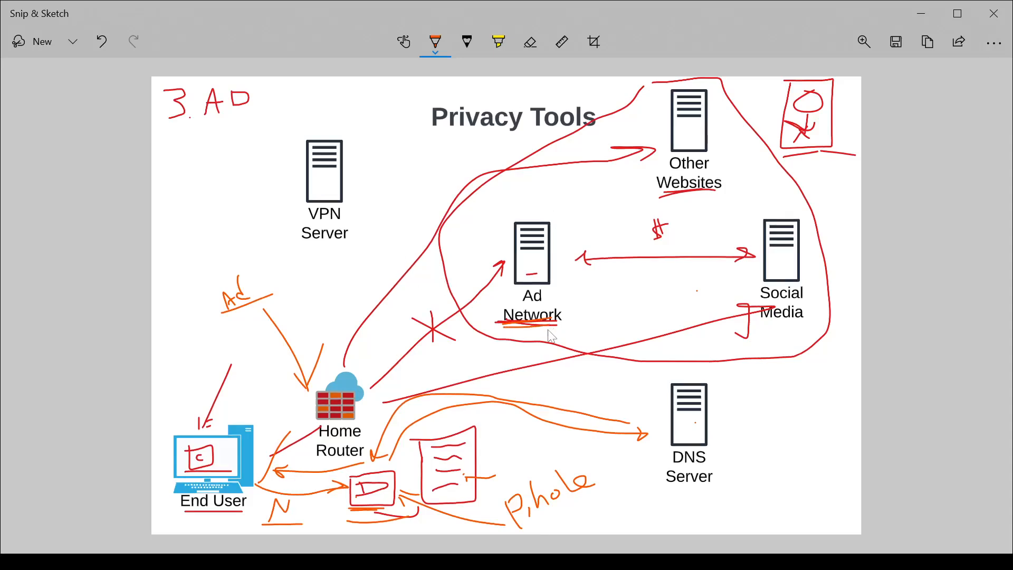
mouse_move(533, 328)
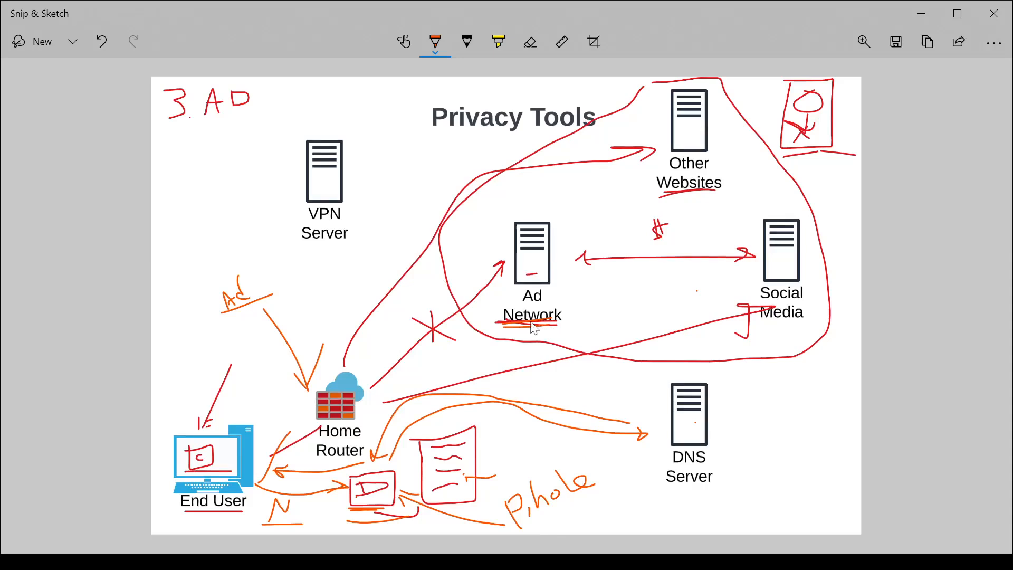
mouse_move(624, 228)
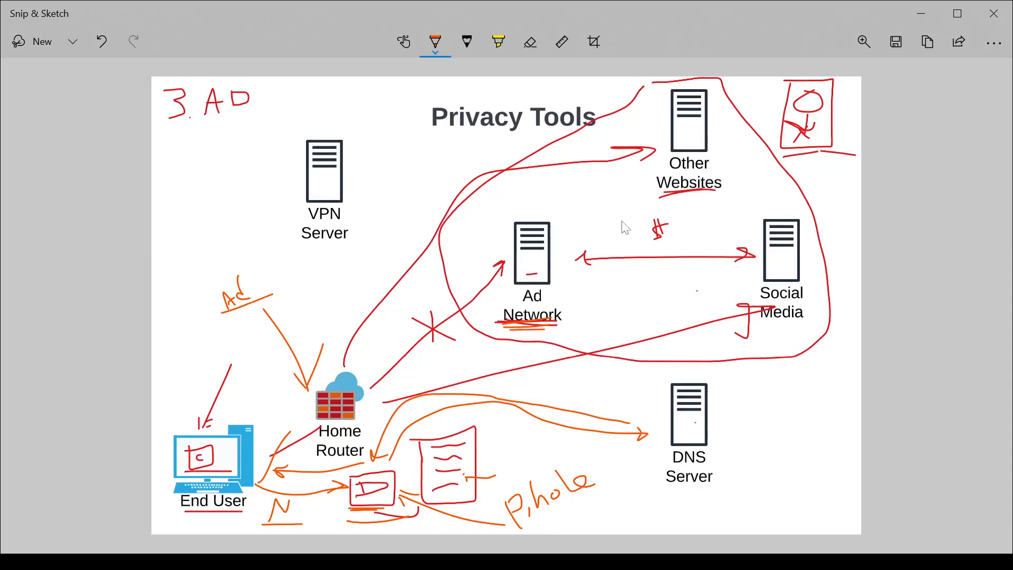
mouse_move(779, 414)
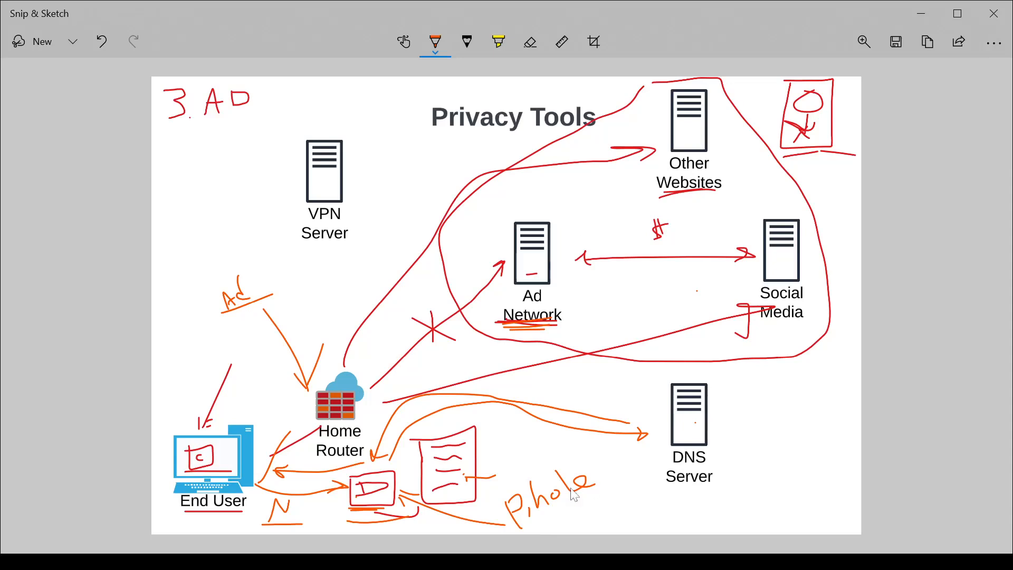
mouse_move(588, 498)
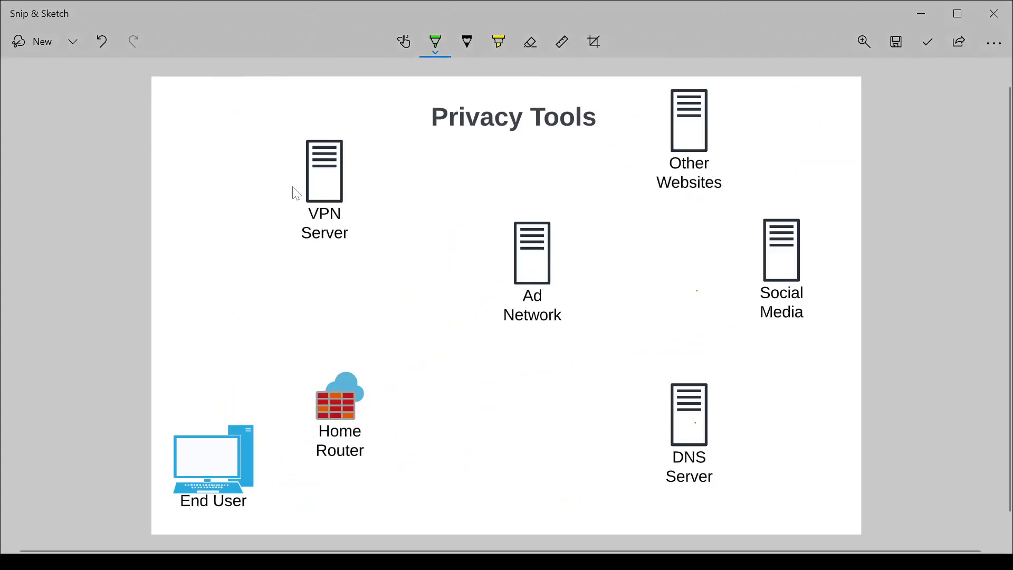
Write a green '4' at the top-left of the diagram.
drag(181, 81, 207, 109)
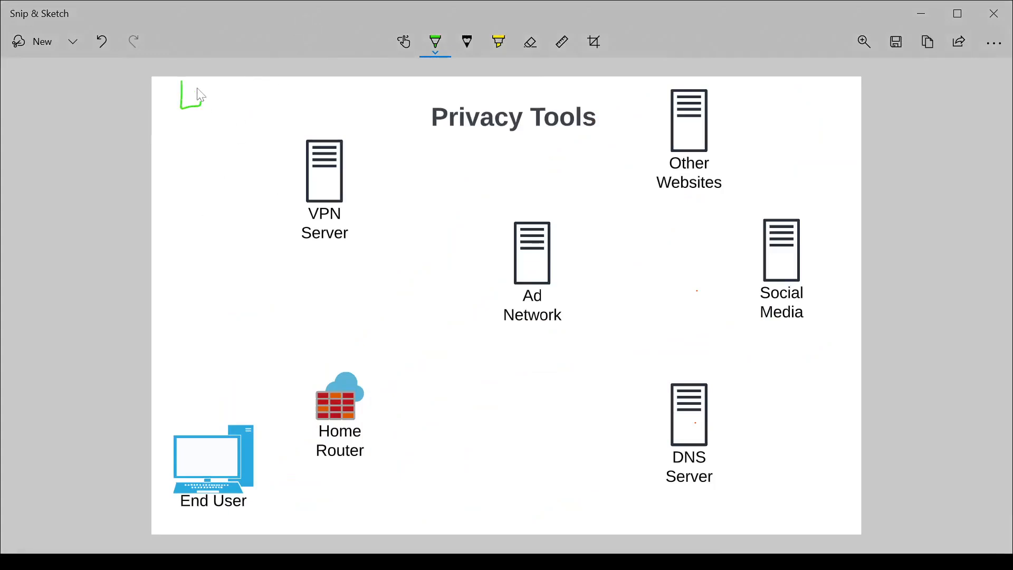
drag(183, 87, 206, 119)
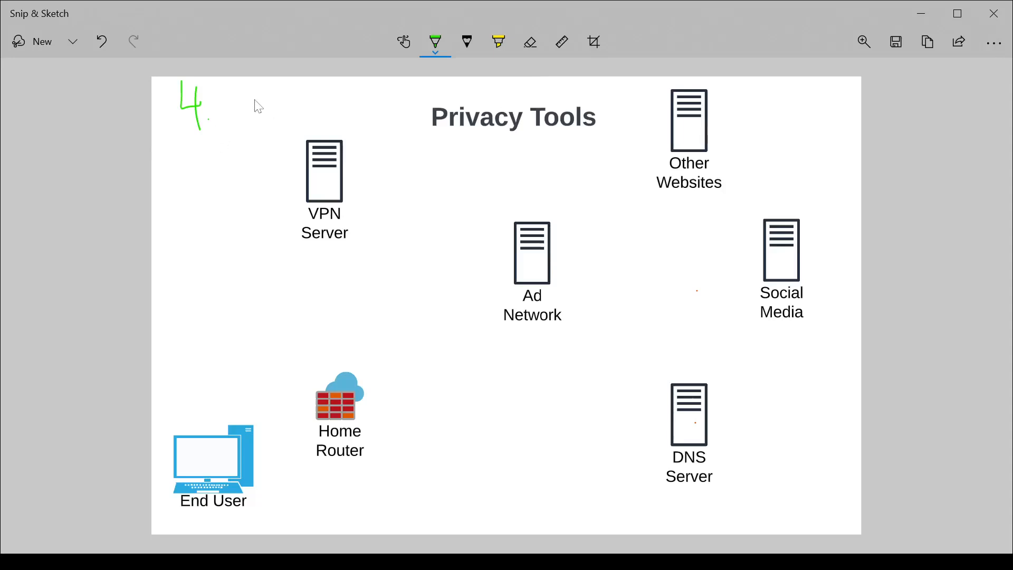
mouse_move(216, 354)
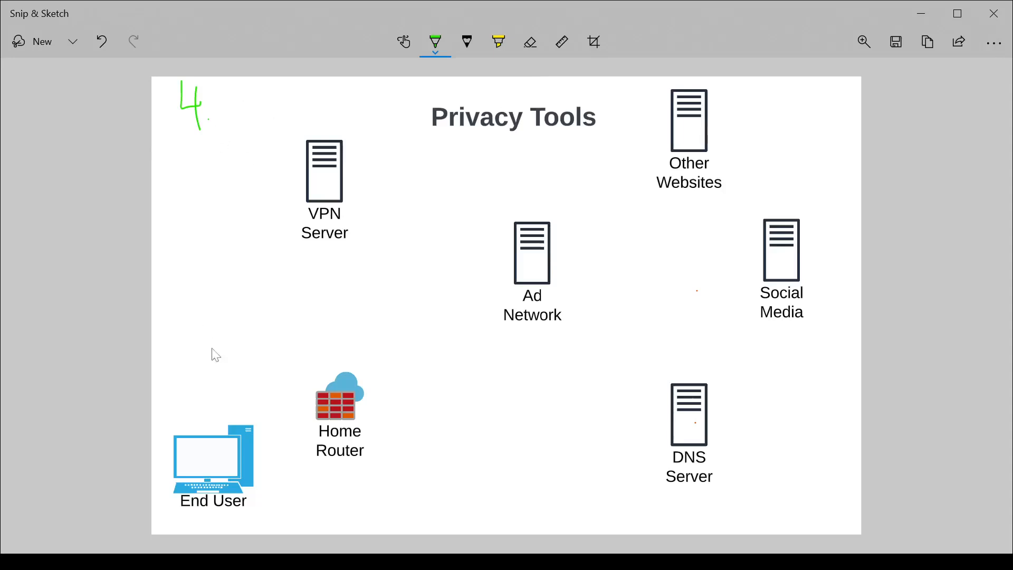
mouse_move(270, 463)
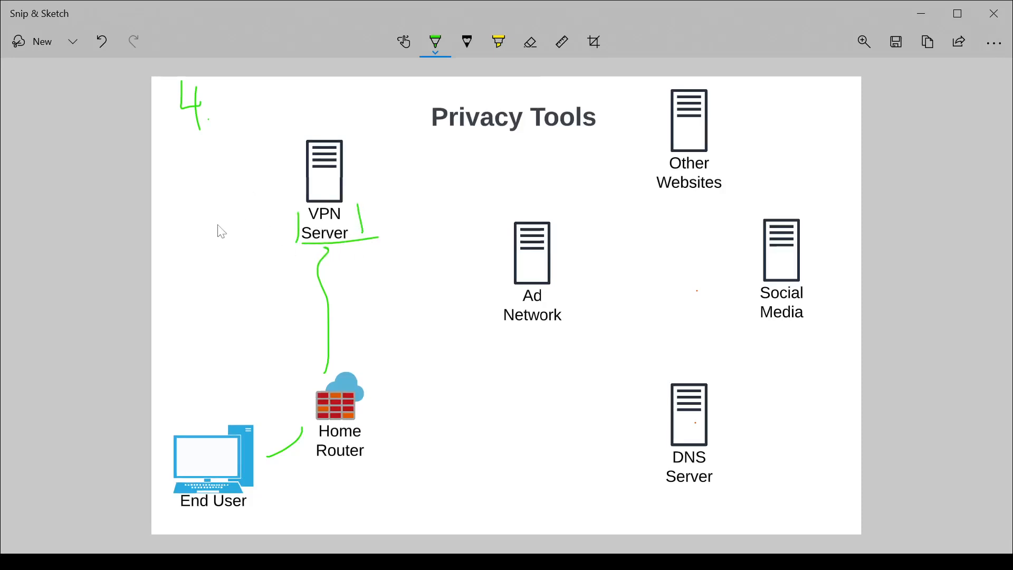
mouse_move(272, 220)
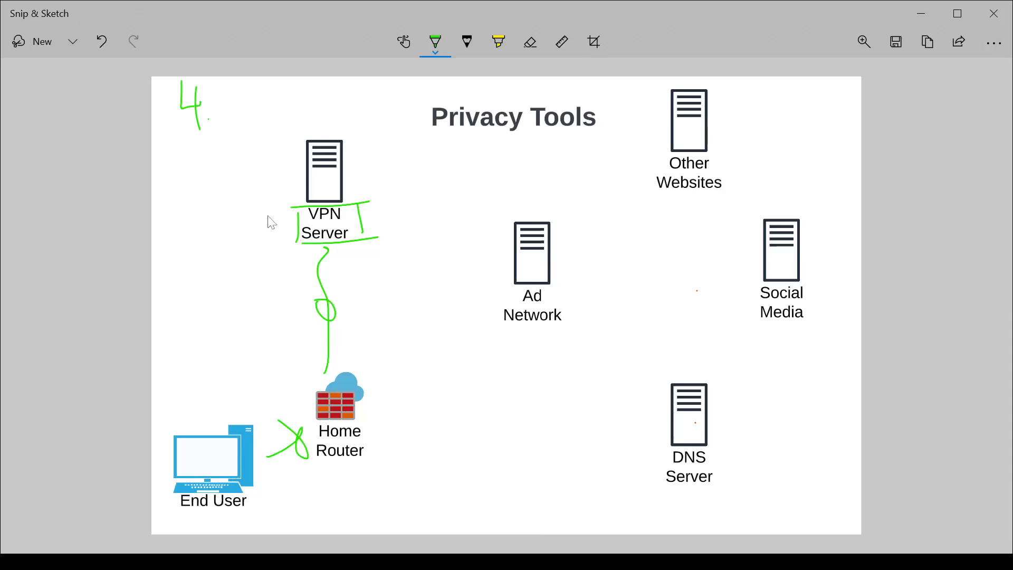
mouse_move(299, 247)
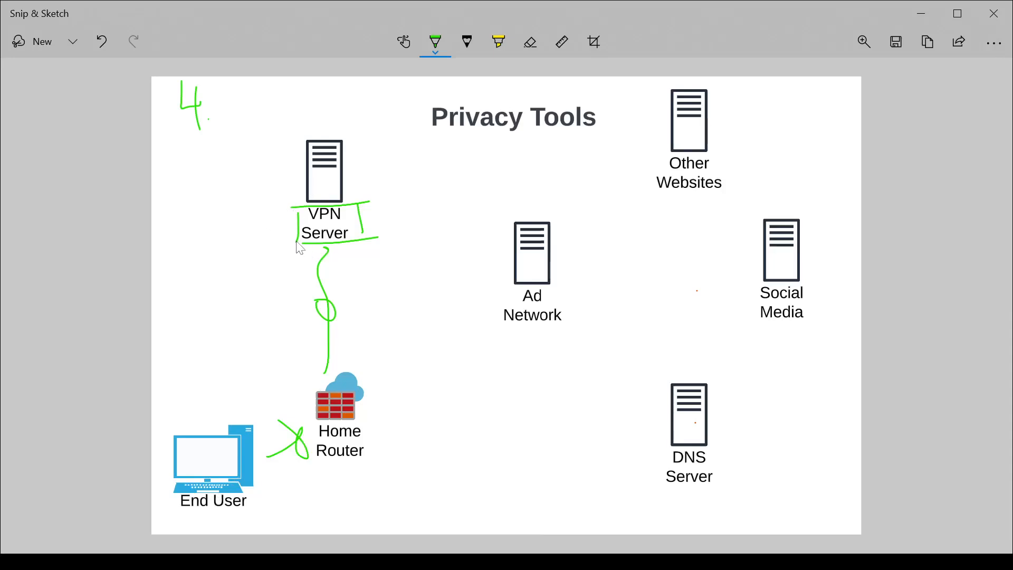
mouse_move(282, 242)
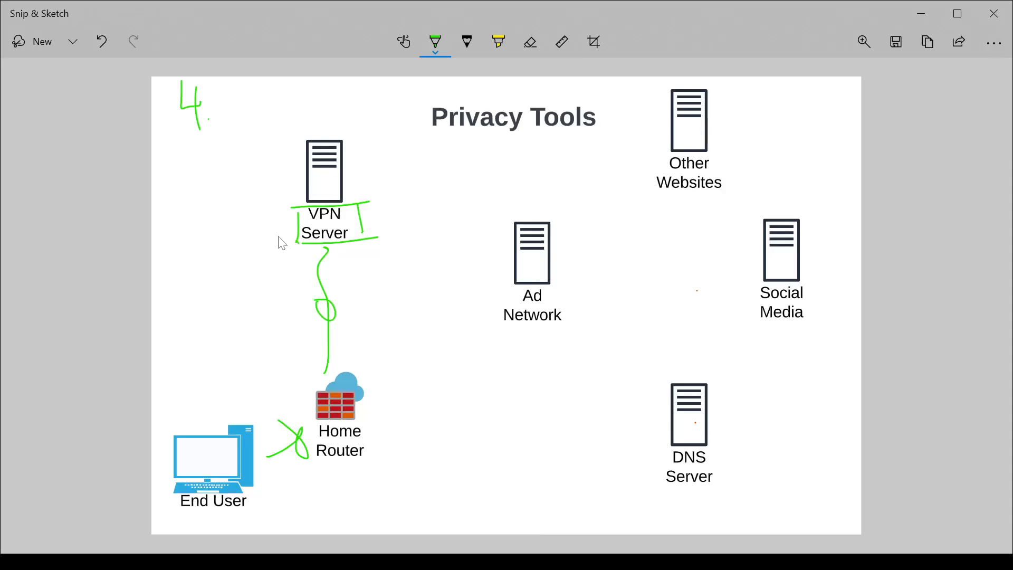
mouse_move(260, 250)
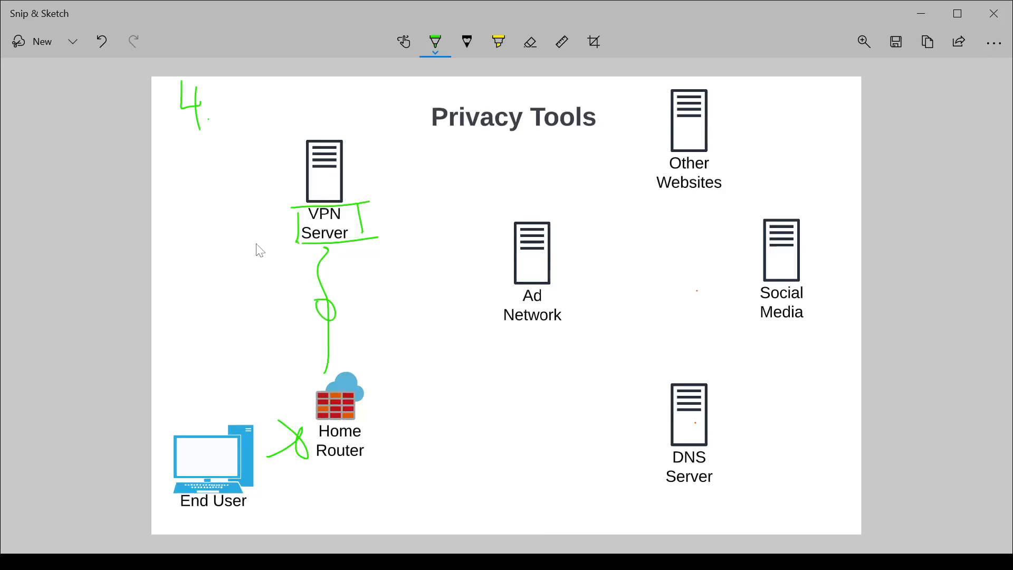
mouse_move(279, 213)
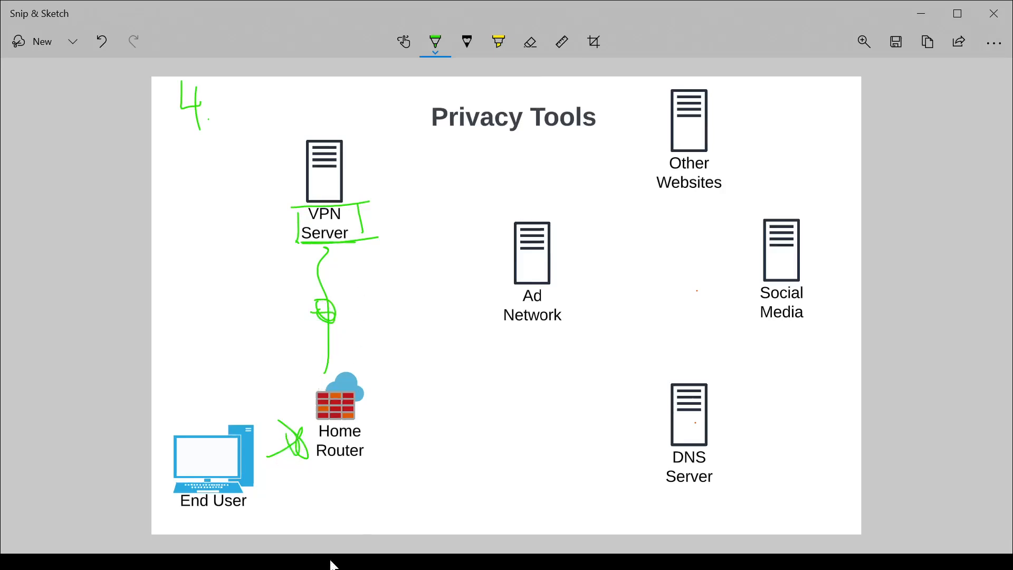
mouse_move(384, 549)
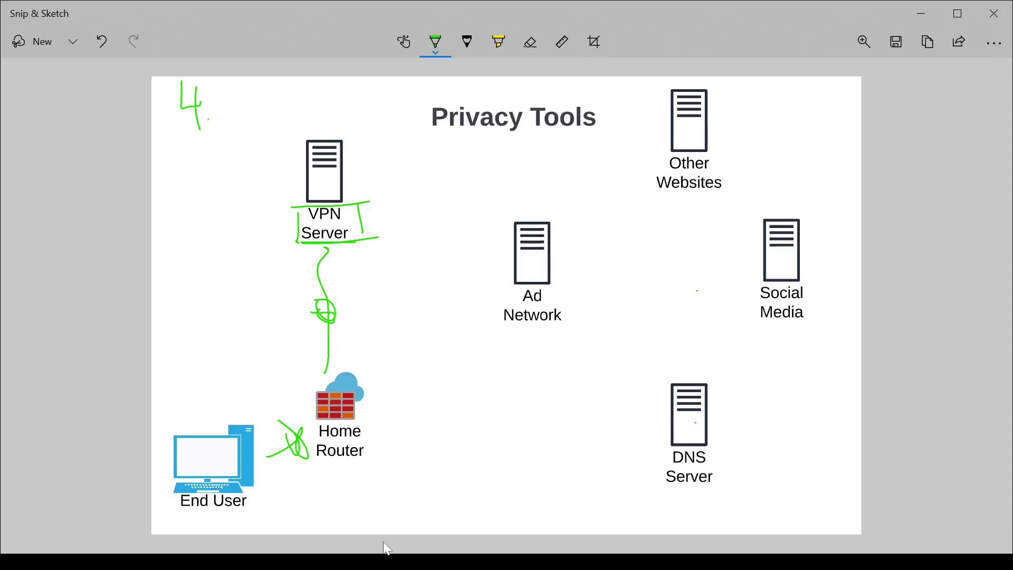
mouse_move(403, 453)
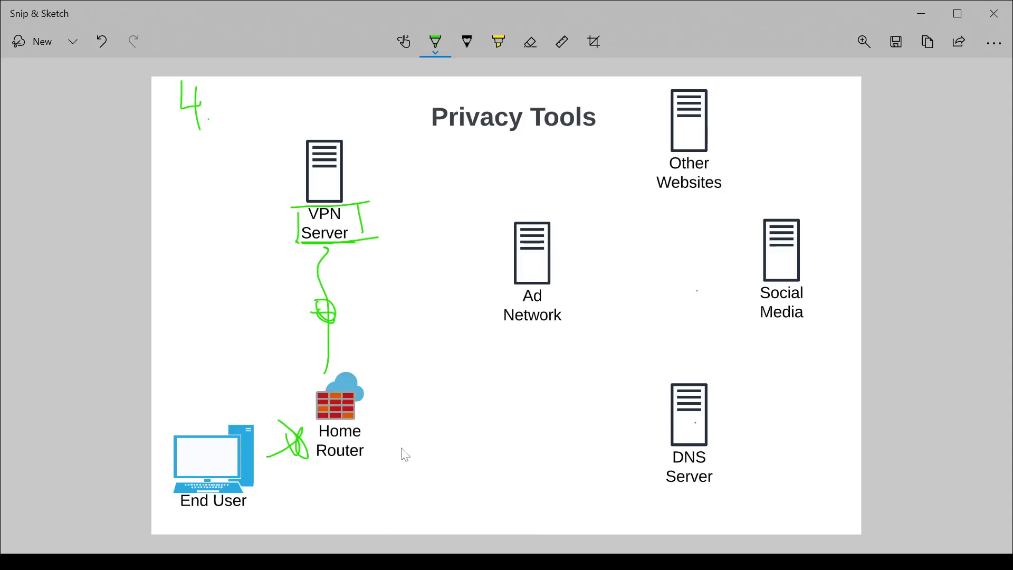
mouse_move(374, 482)
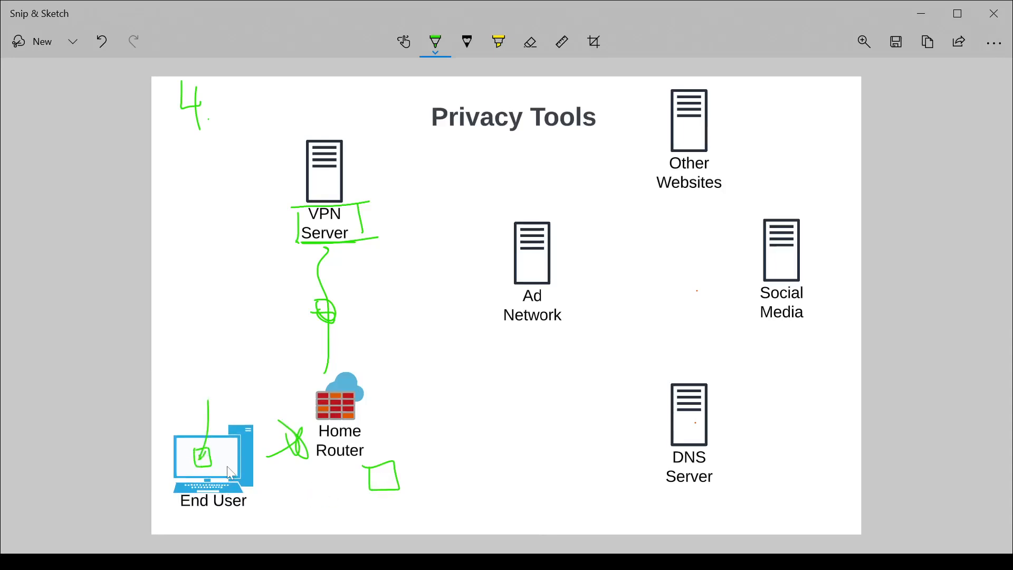
mouse_move(378, 481)
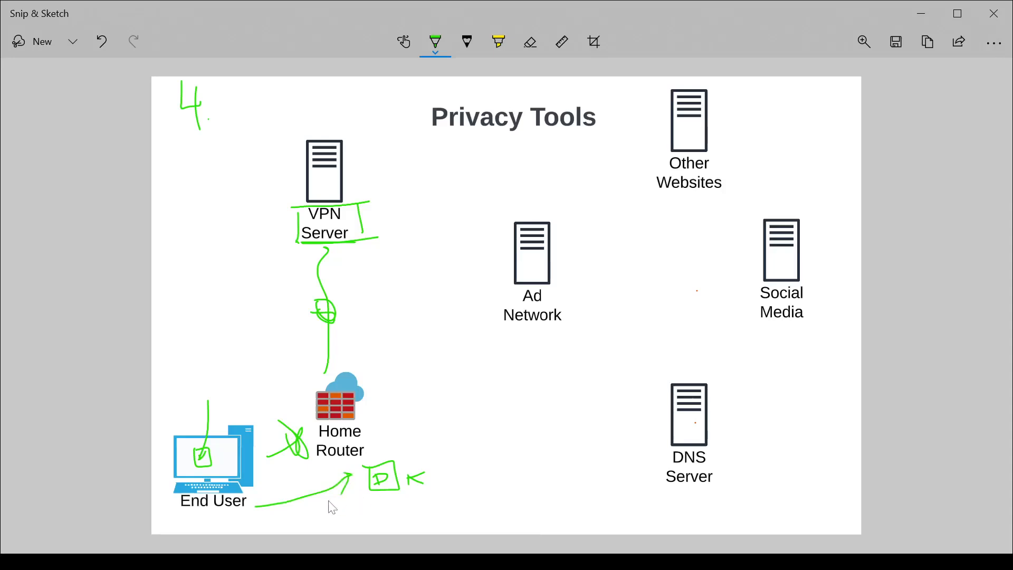
mouse_move(210, 472)
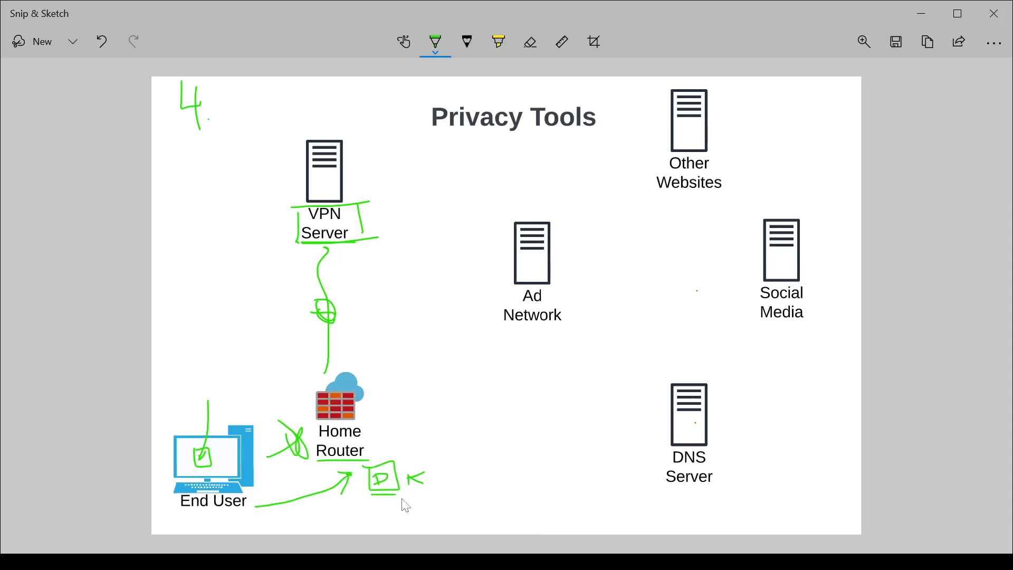
mouse_move(355, 506)
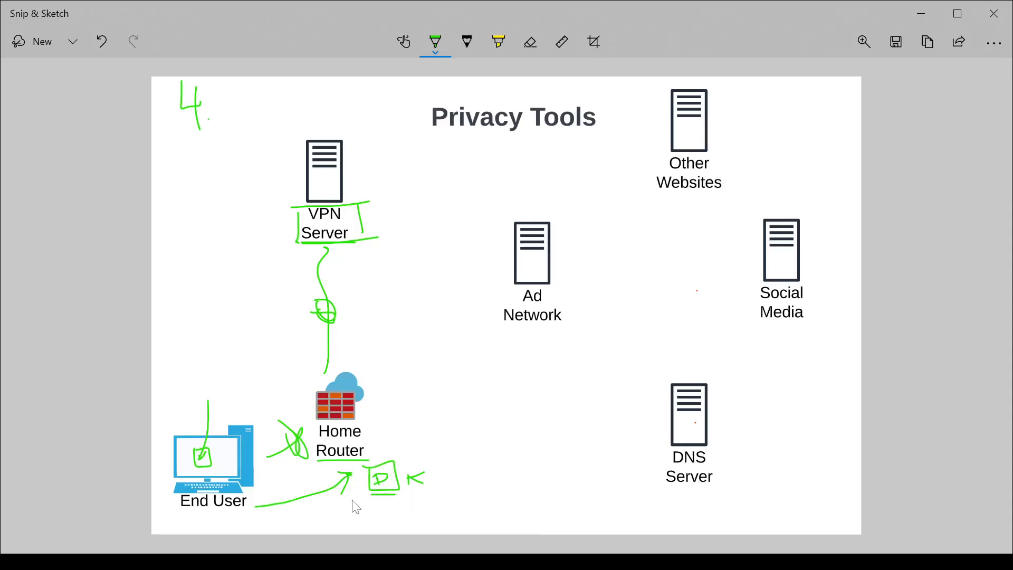
mouse_move(312, 473)
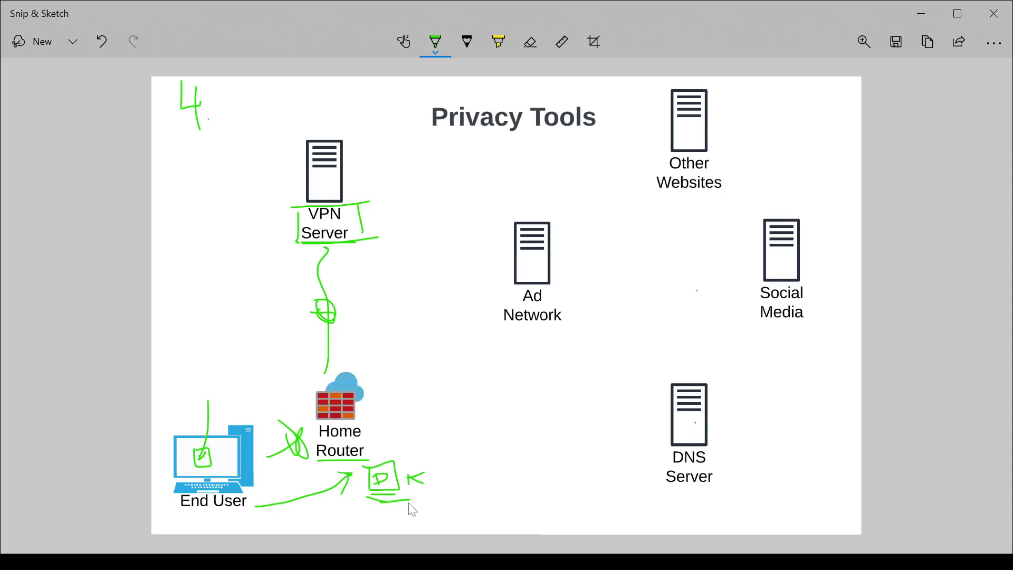
mouse_move(209, 476)
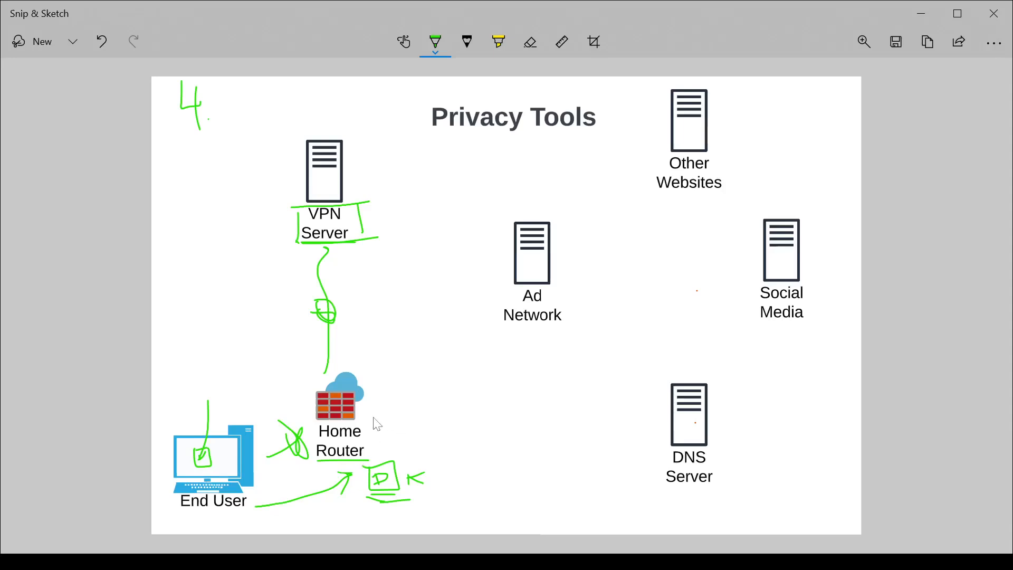
mouse_move(383, 413)
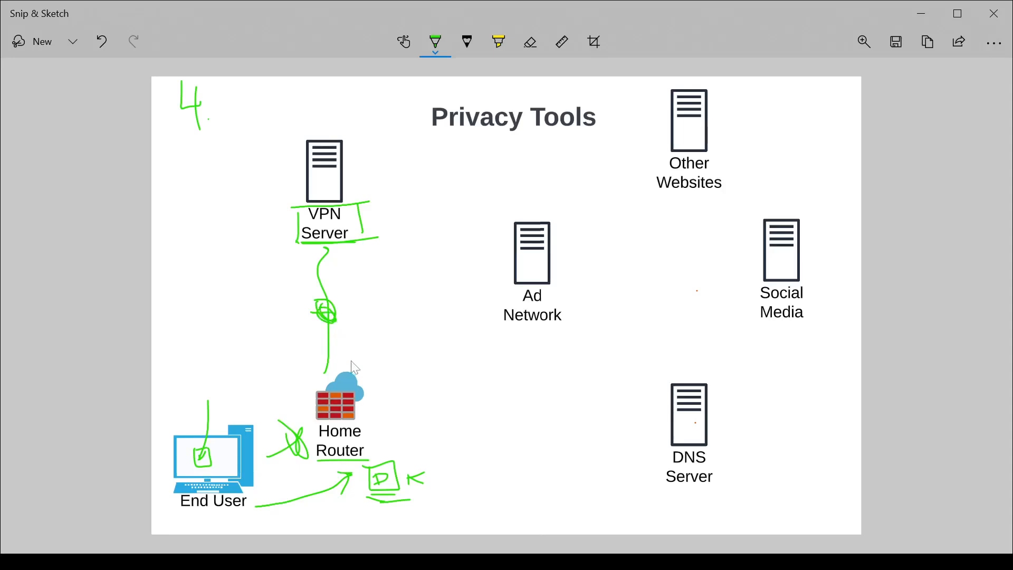
mouse_move(321, 242)
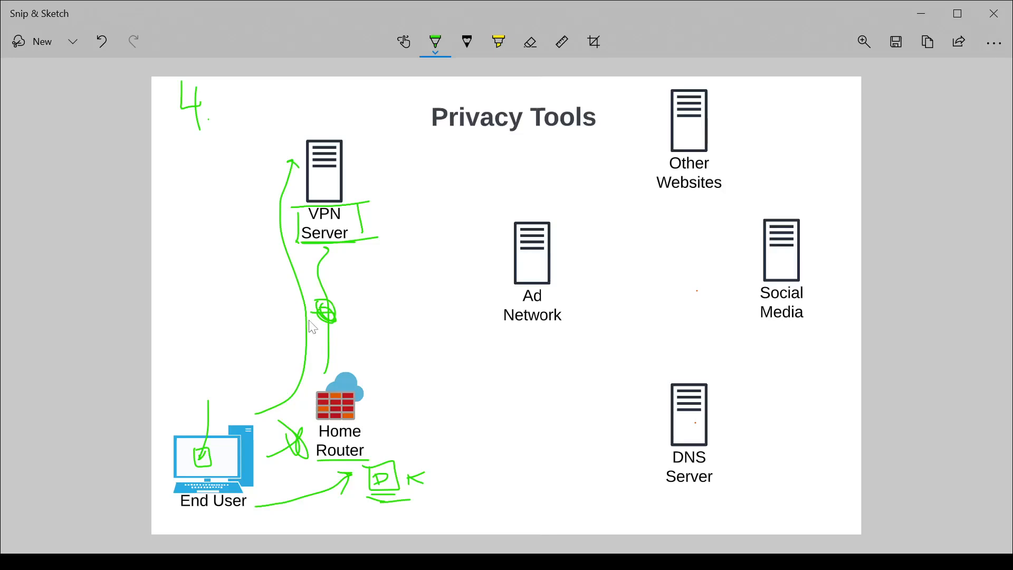
mouse_move(333, 169)
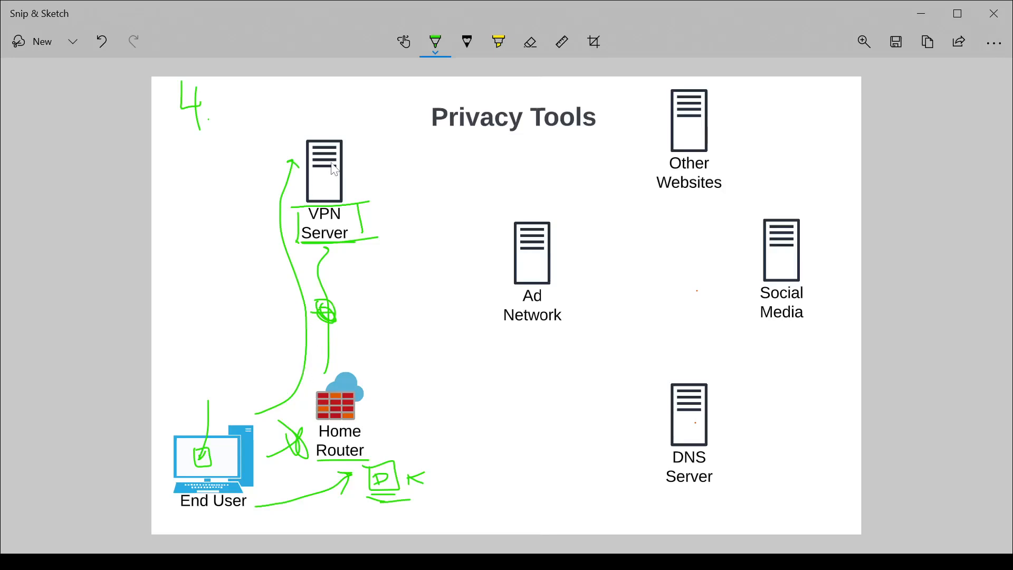